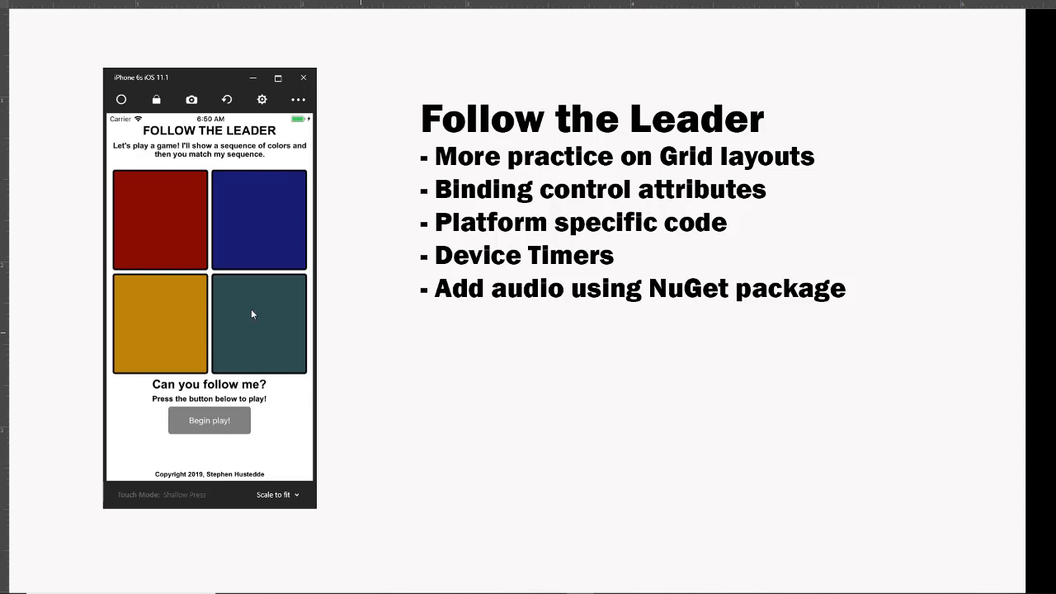
{"action": "mouse_move", "coordinate": [179, 268]}
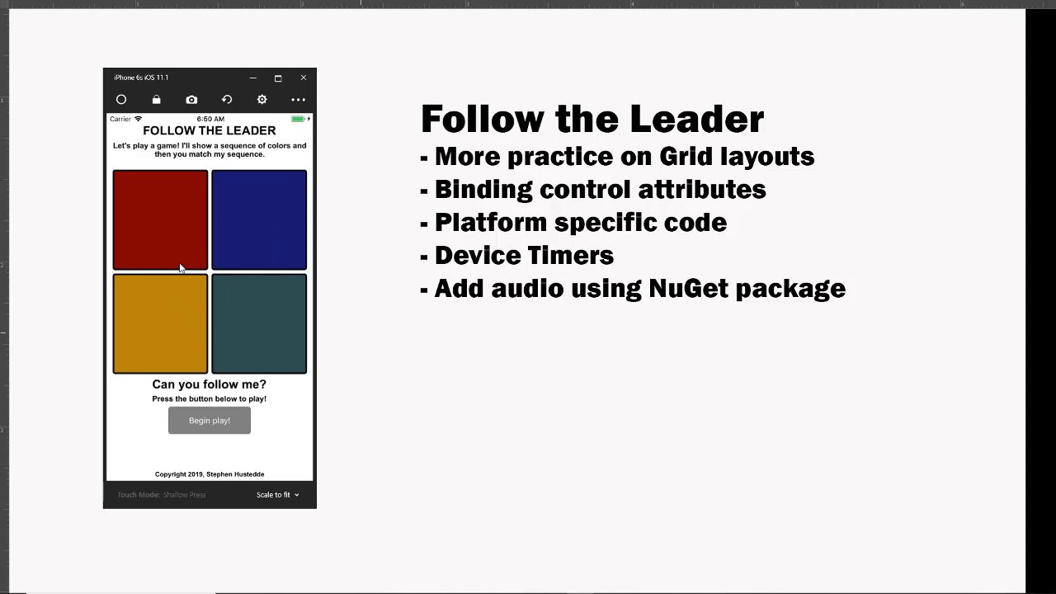
{"action": "mouse_move", "coordinate": [452, 258]}
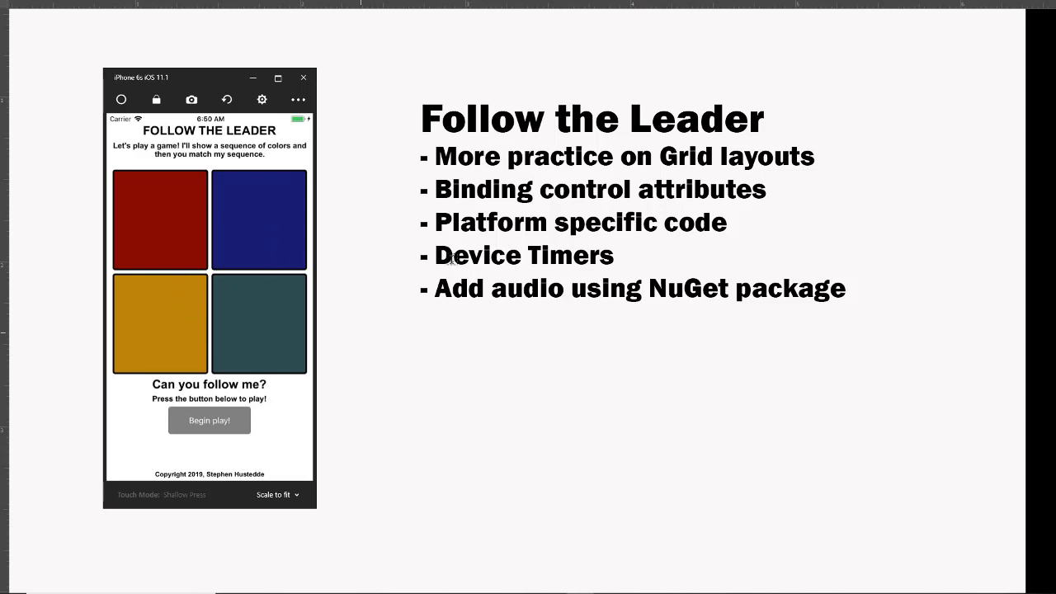
{"action": "mouse_move", "coordinate": [414, 240]}
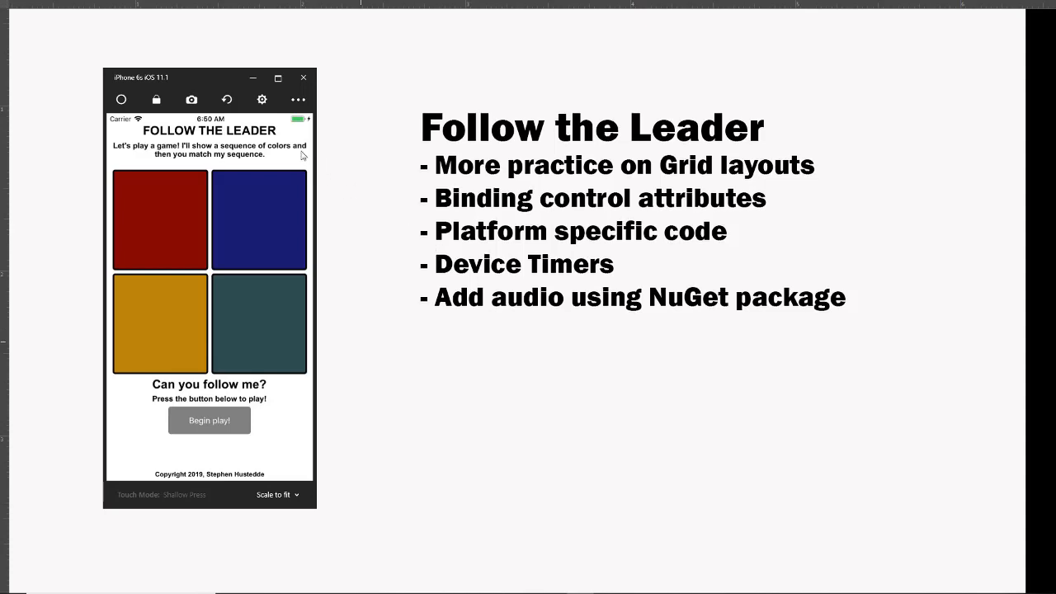
{"action": "mouse_move", "coordinate": [255, 395]}
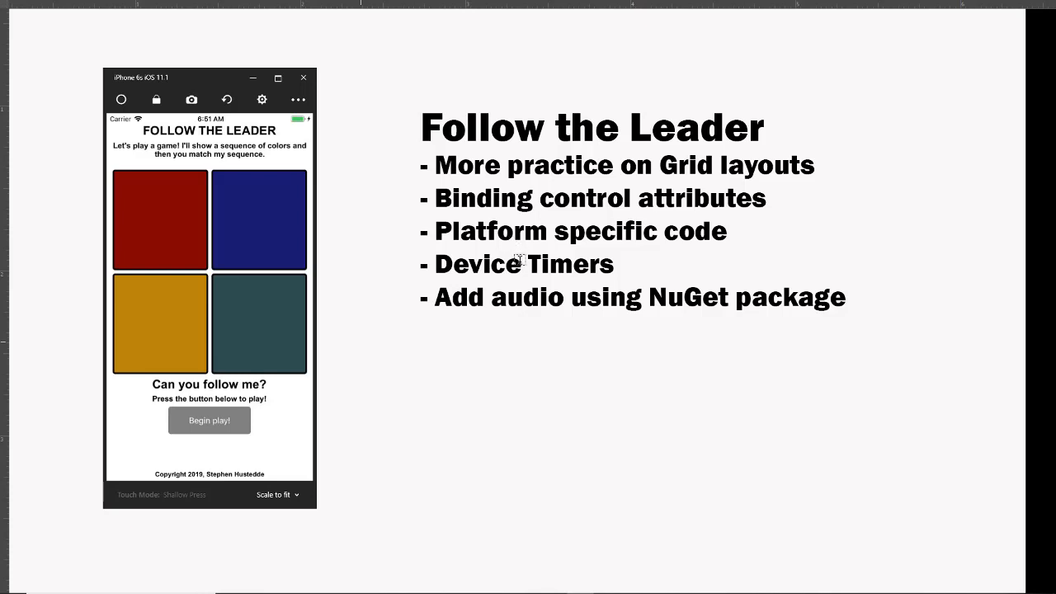
{"action": "mouse_move", "coordinate": [564, 268]}
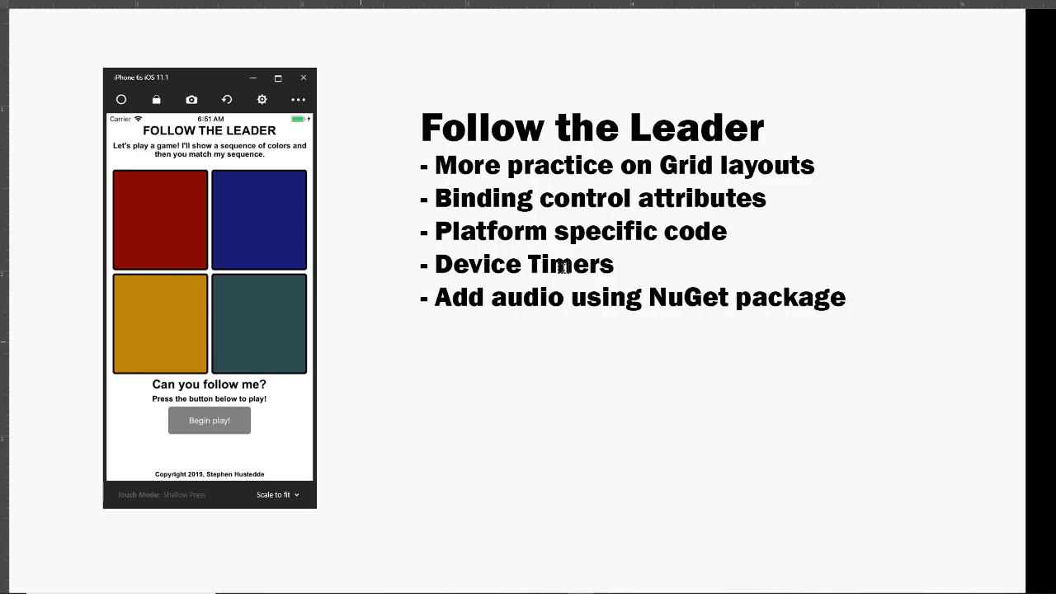
{"action": "mouse_move", "coordinate": [476, 309]}
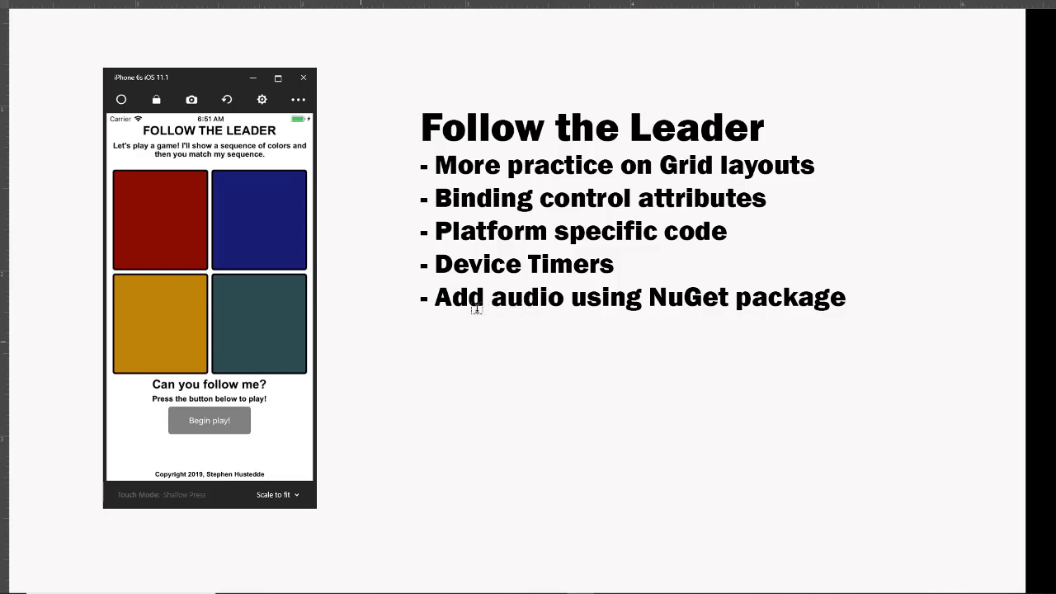
{"action": "mouse_move", "coordinate": [214, 442]}
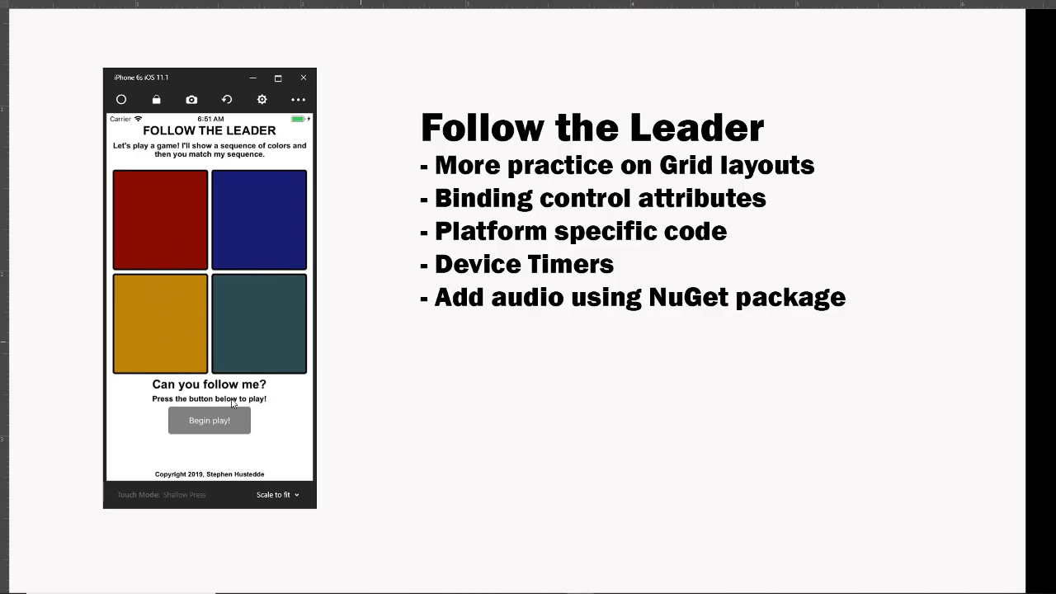
Begin play and repeat each colour sequence until the round grows to eight colours
{"action": "left_click", "coordinate": [208, 420]}
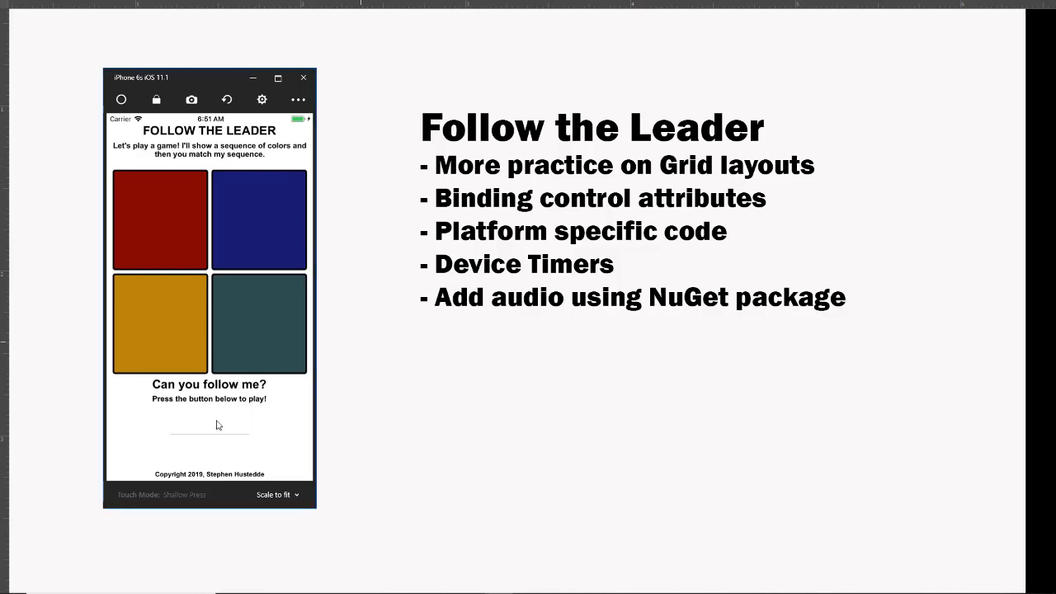
{"action": "left_click", "coordinate": [209, 429]}
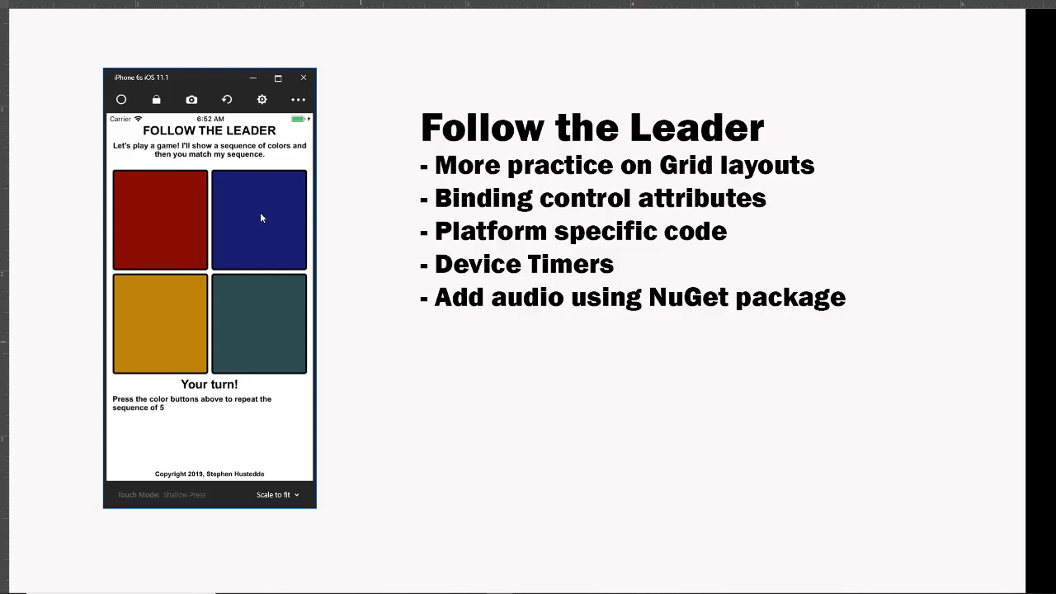
{"action": "left_click", "coordinate": [259, 323]}
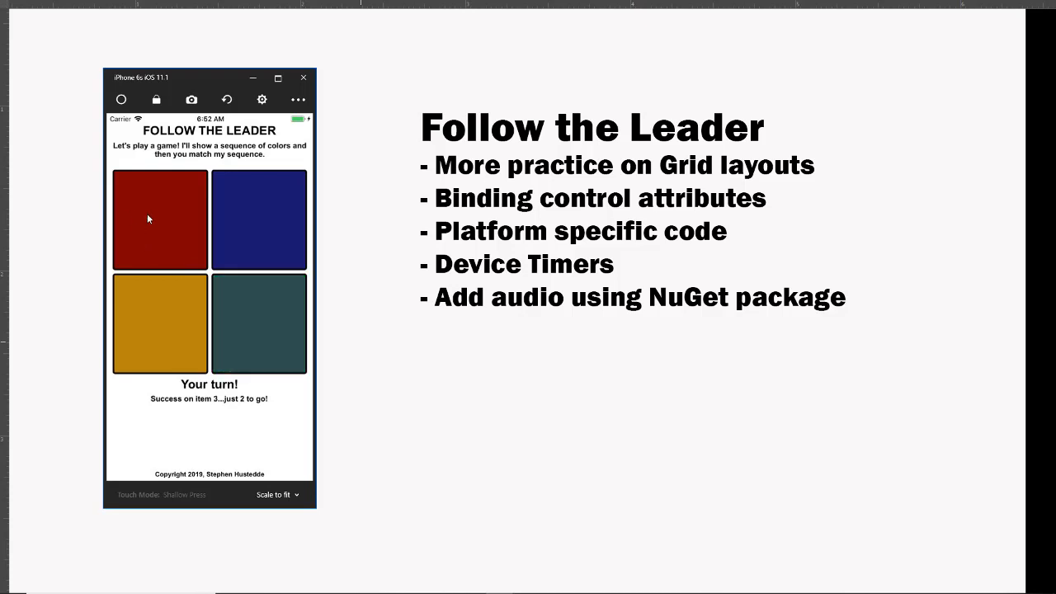
{"action": "left_click", "coordinate": [259, 219]}
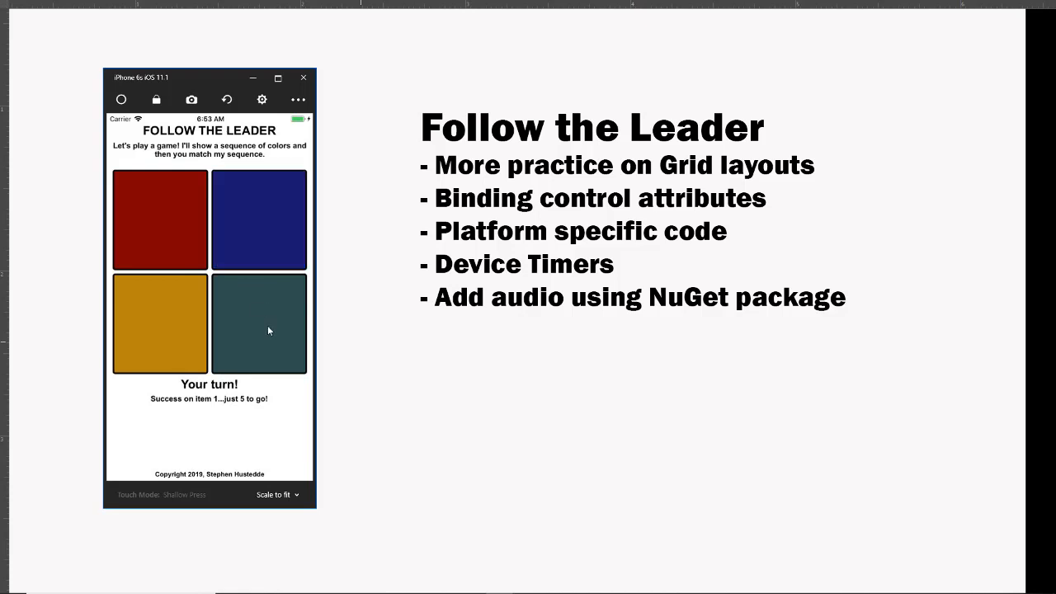
{"action": "left_click", "coordinate": [160, 219]}
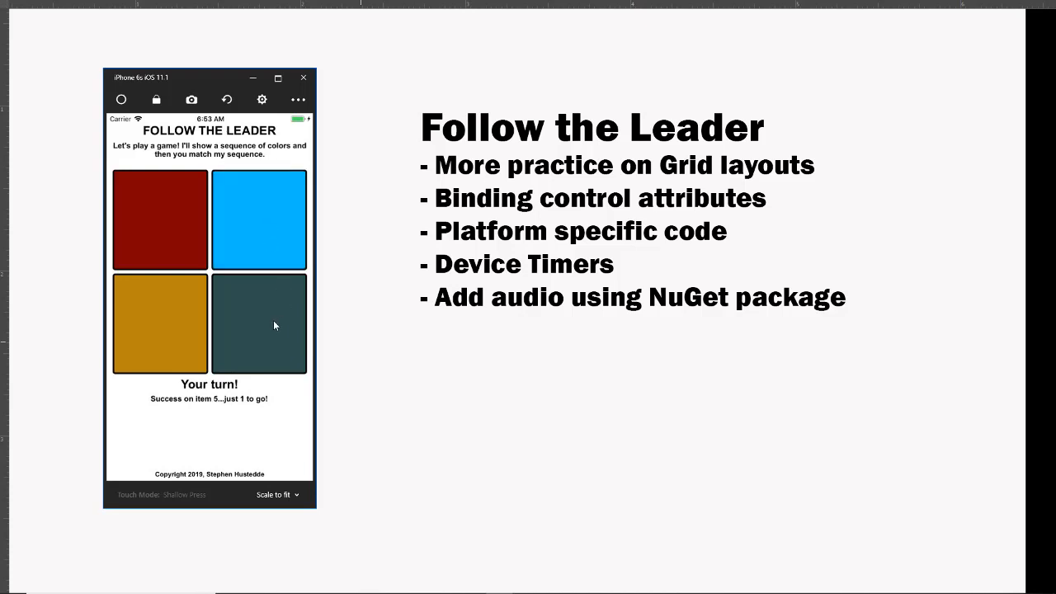
{"action": "left_click", "coordinate": [259, 218]}
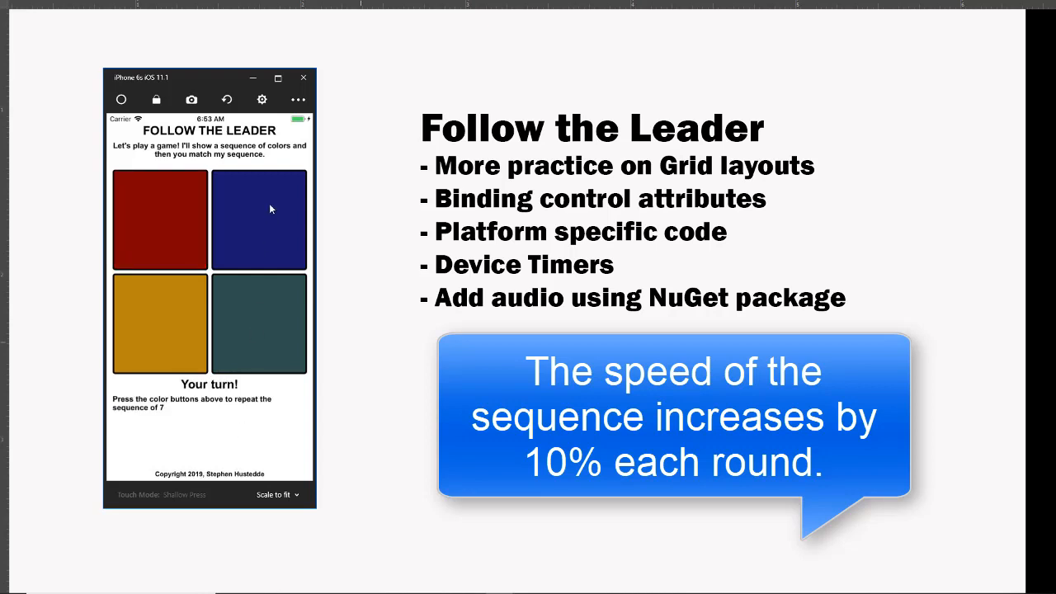
{"action": "left_click", "coordinate": [258, 218]}
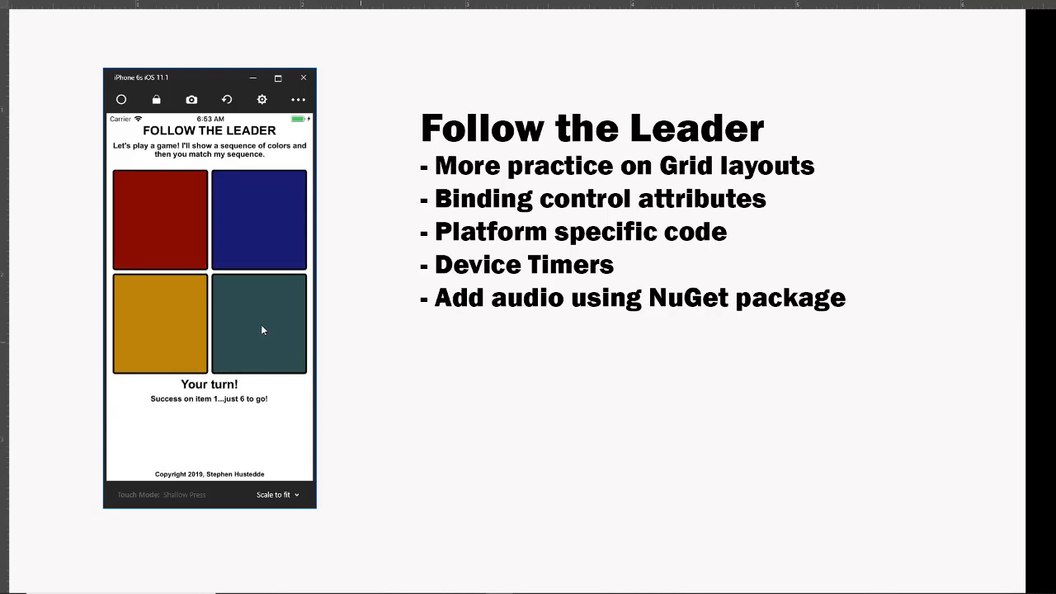
{"action": "left_click", "coordinate": [258, 323]}
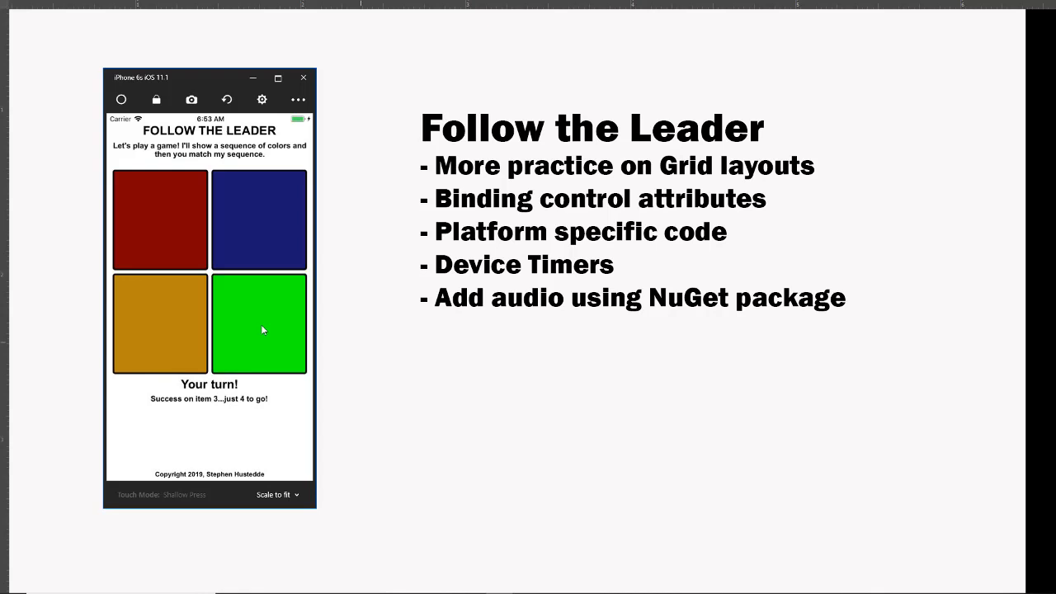
{"action": "left_click", "coordinate": [259, 323]}
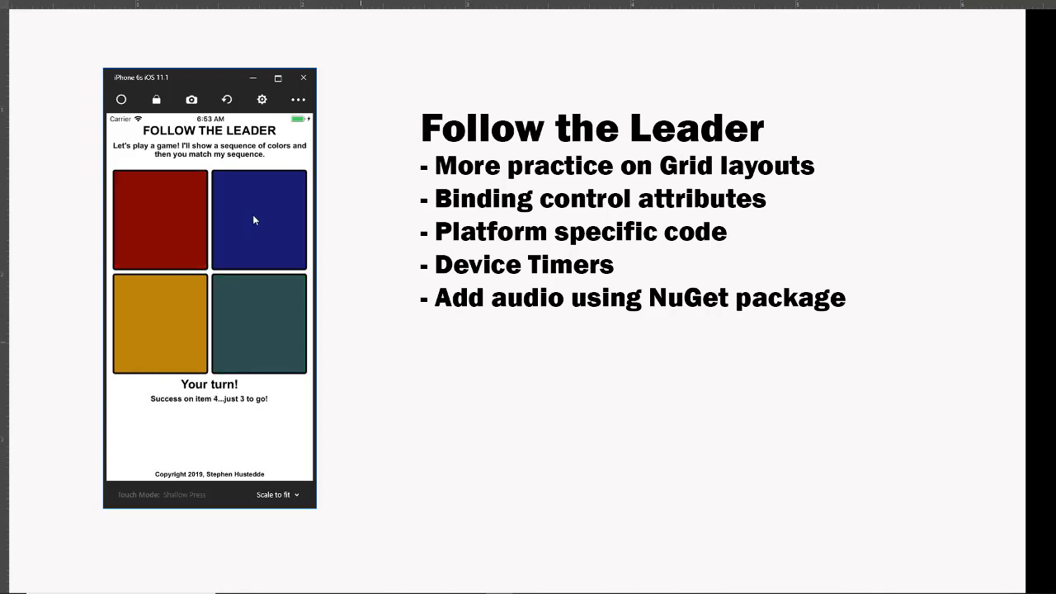
{"action": "left_click", "coordinate": [259, 324]}
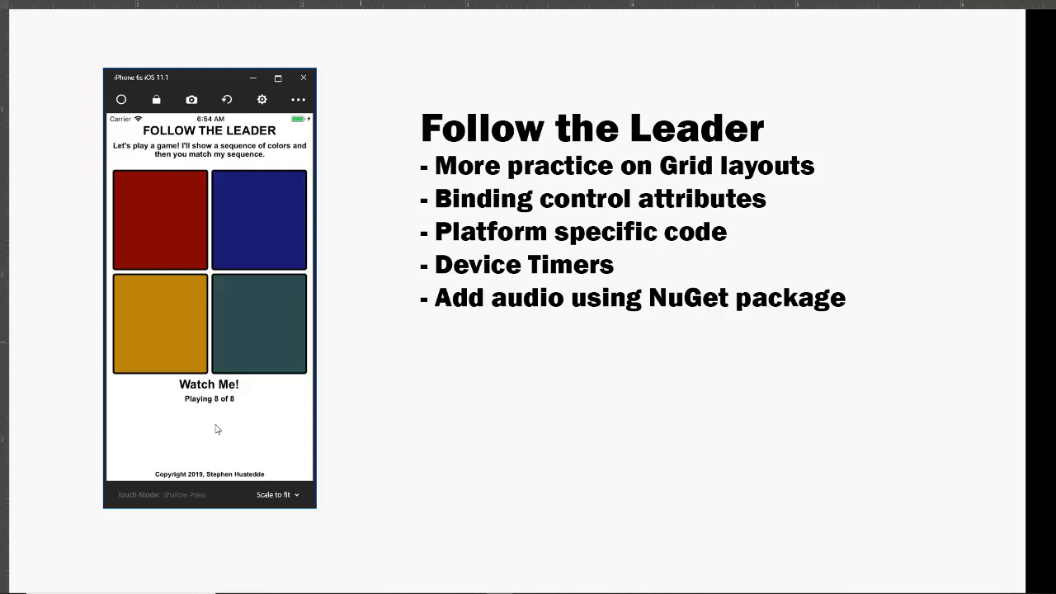
Enter a wrong square in the eight-colour round, reaching 'Sorry! That is incorrect'
{"action": "left_click", "coordinate": [259, 219]}
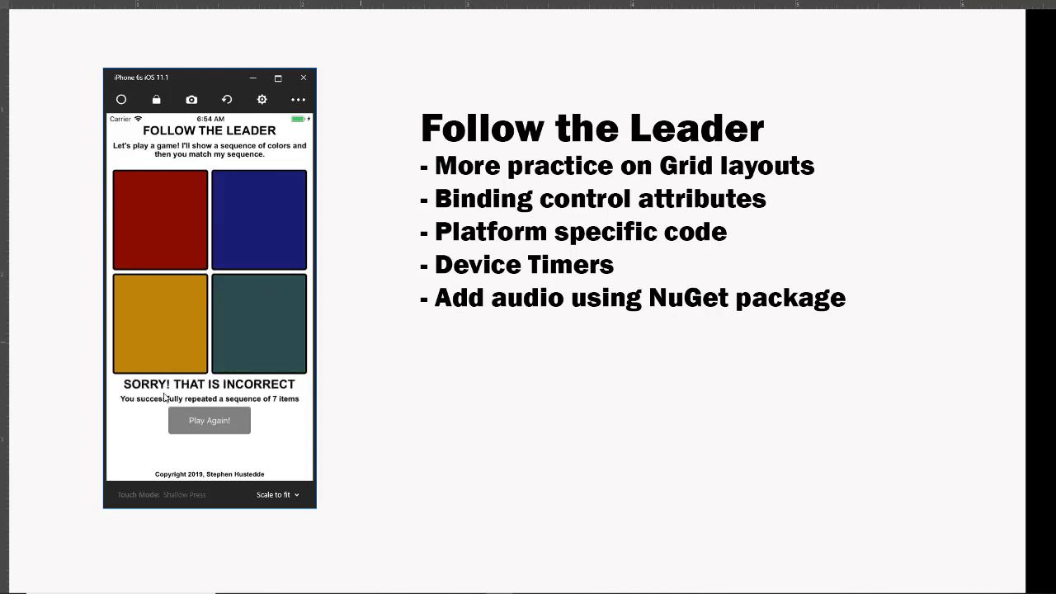
{"action": "mouse_move", "coordinate": [243, 404]}
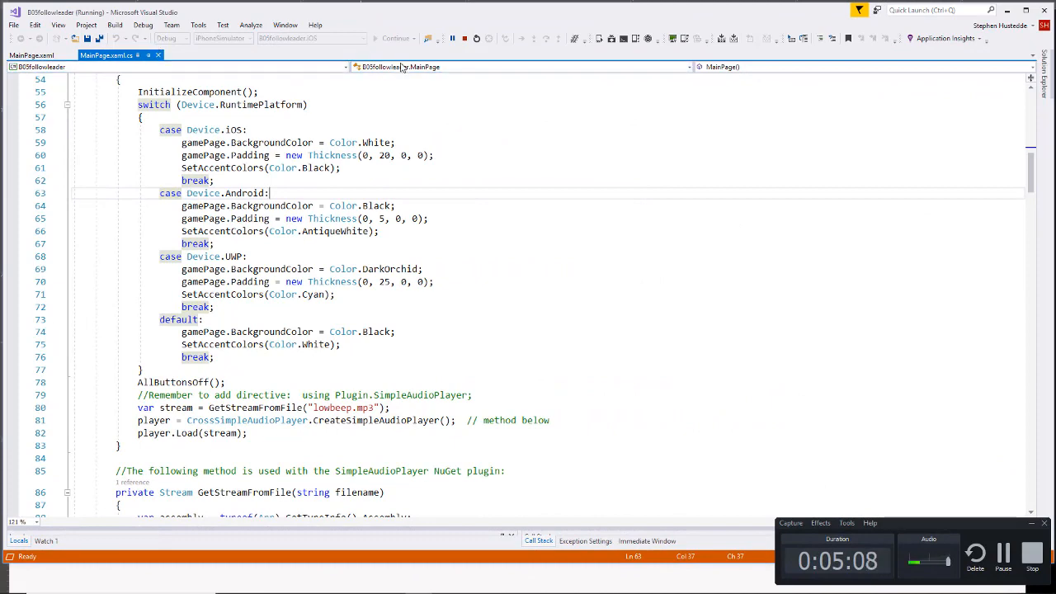
{"action": "mouse_move", "coordinate": [464, 38]}
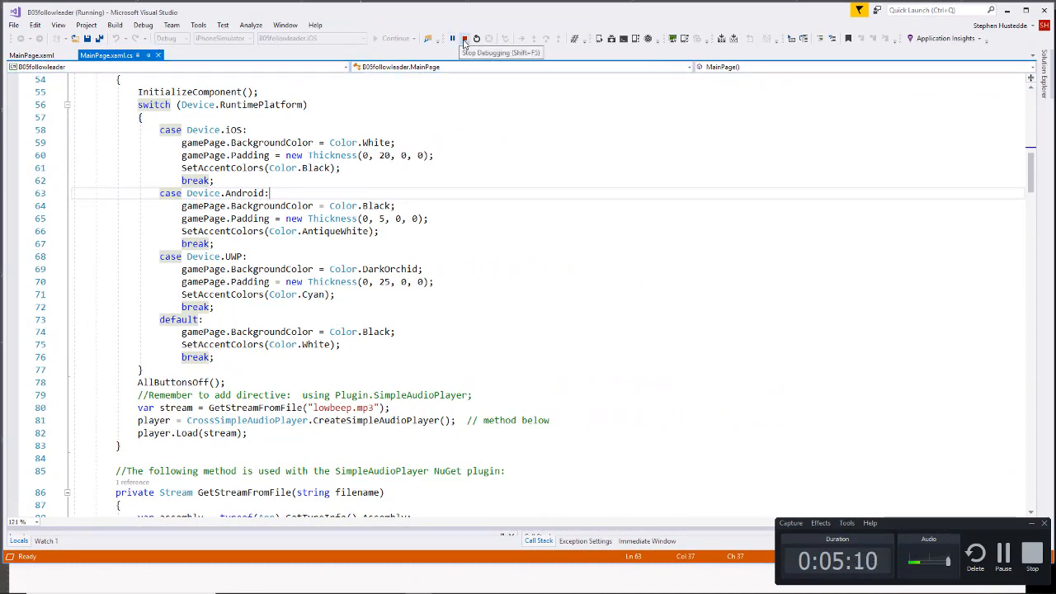
Stop the iOS run, launch B05followleader.Android, and begin a game in the emulator
{"action": "left_click", "coordinate": [464, 39]}
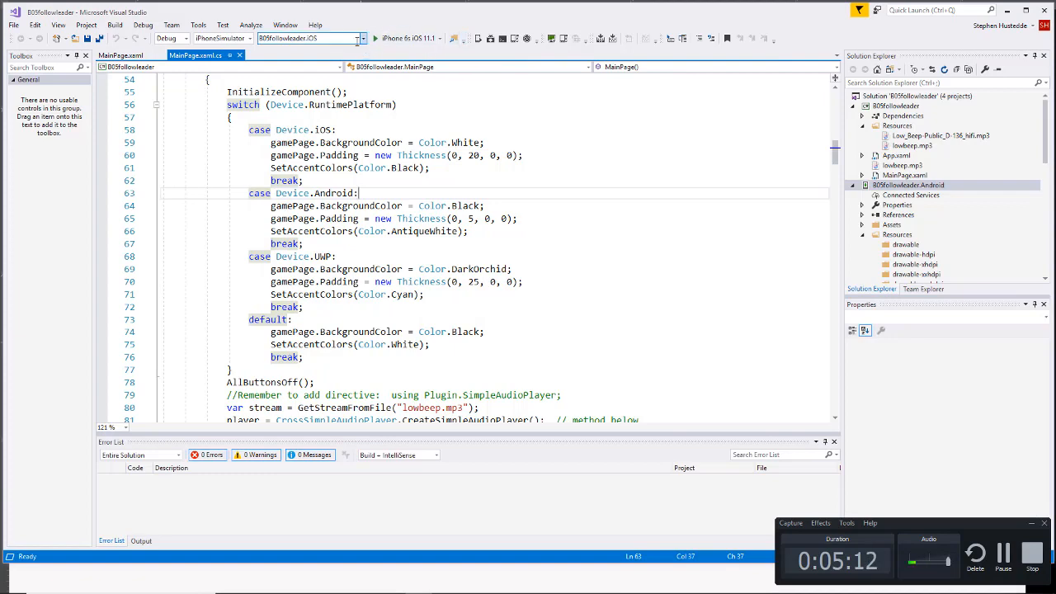
{"action": "left_click", "coordinate": [309, 38]}
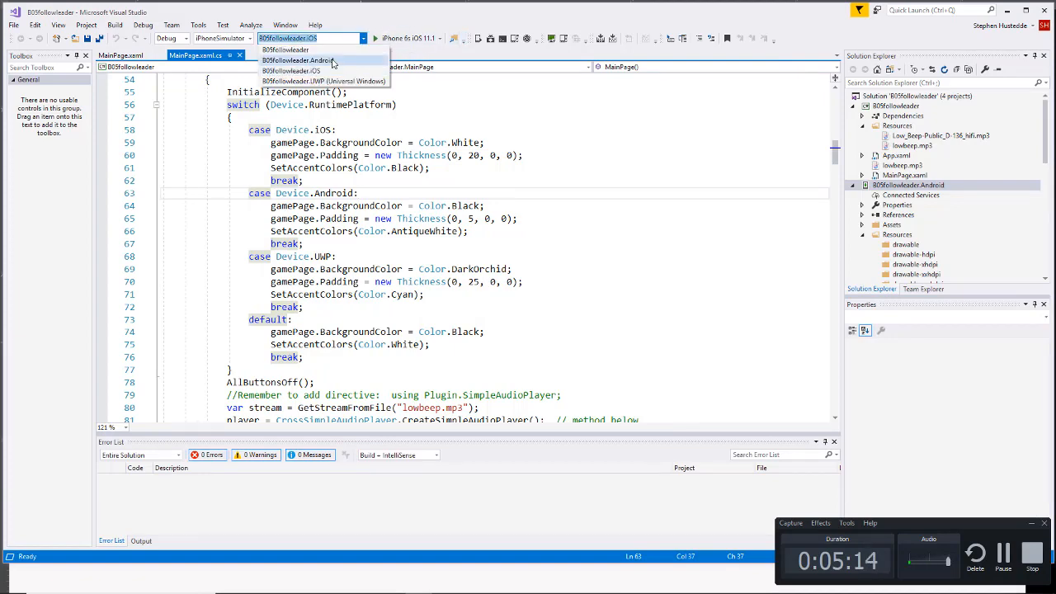
{"action": "left_click", "coordinate": [299, 60]}
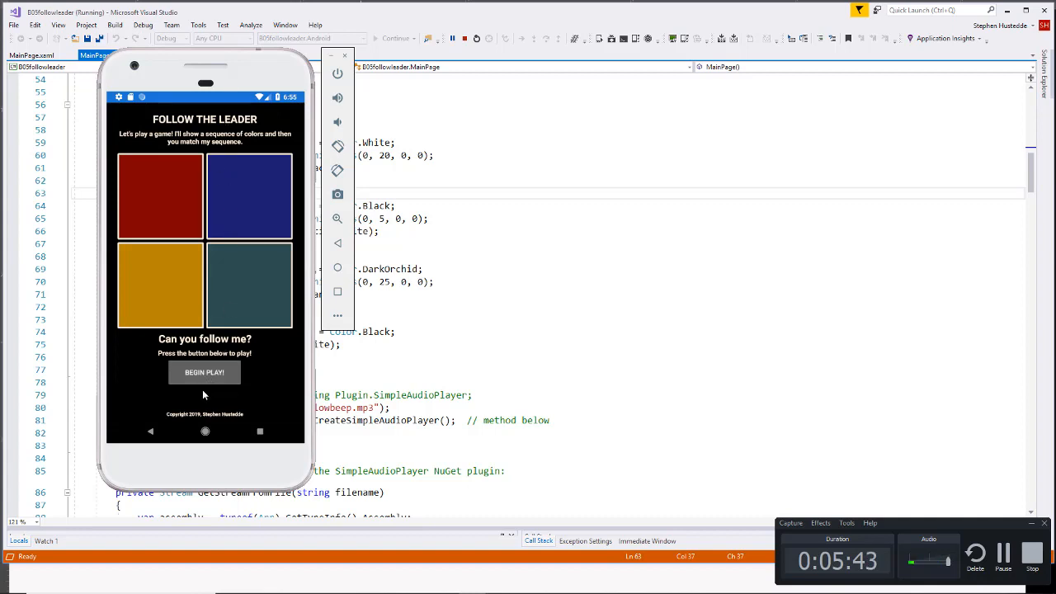
{"action": "left_click", "coordinate": [204, 372]}
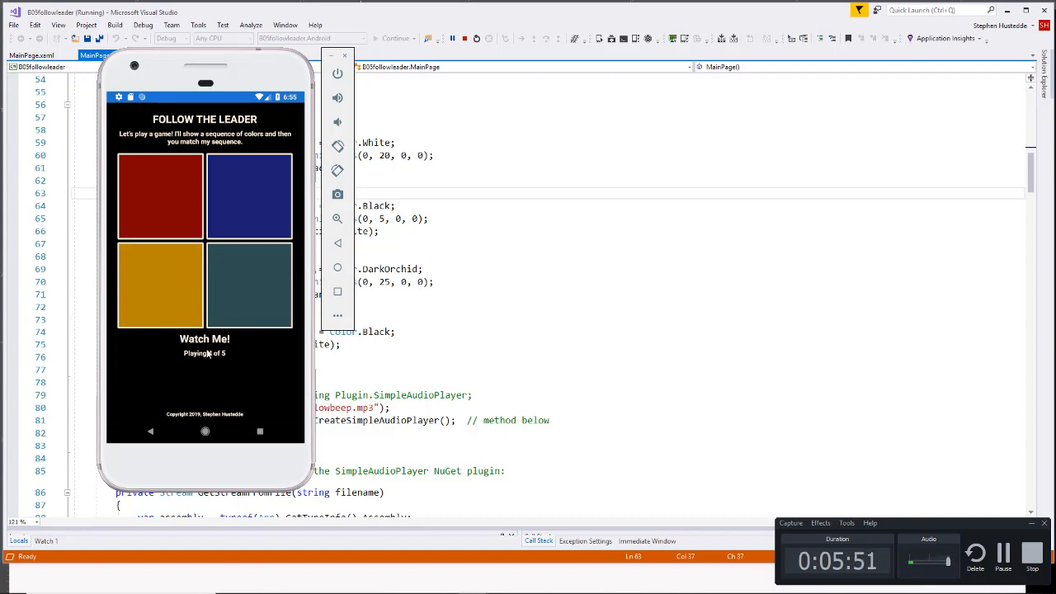
{"action": "mouse_move", "coordinate": [270, 242]}
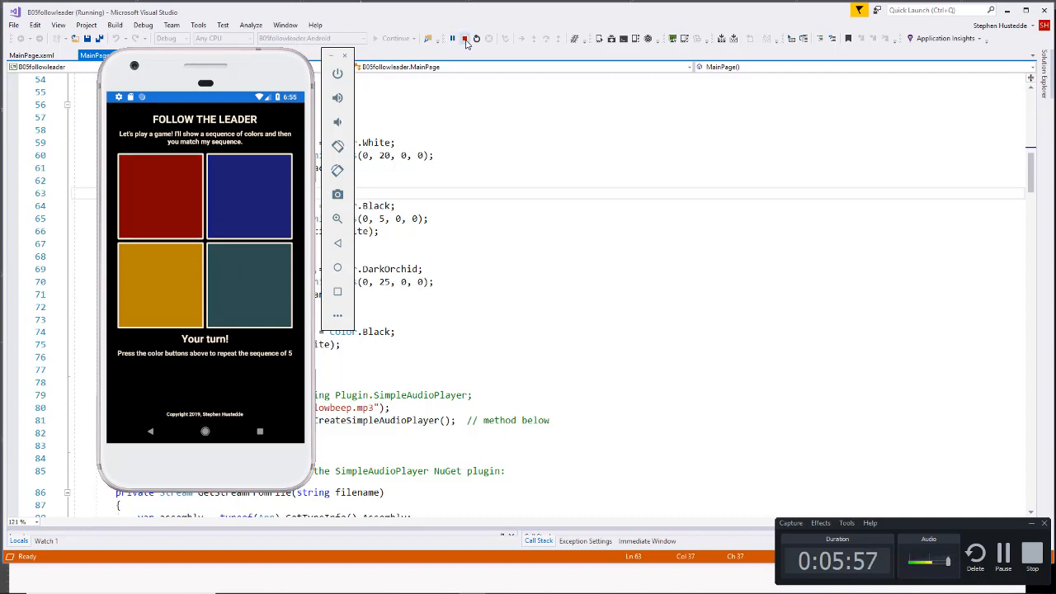
Stop debugging Android and select B05followleader.UWP (Universal Windows) as startup project
{"action": "left_click", "coordinate": [362, 38]}
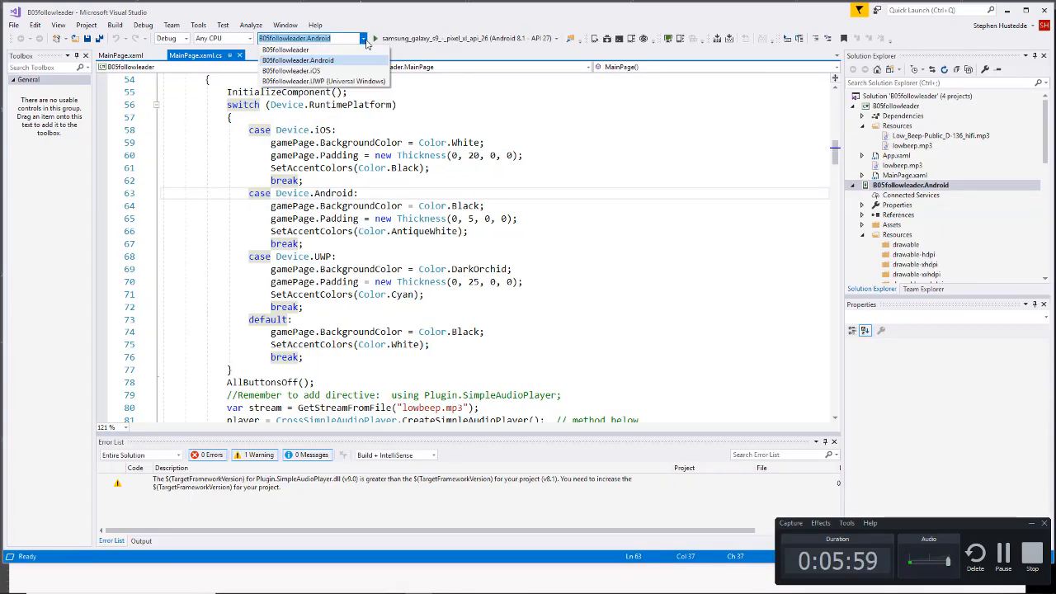
{"action": "left_click", "coordinate": [310, 60]}
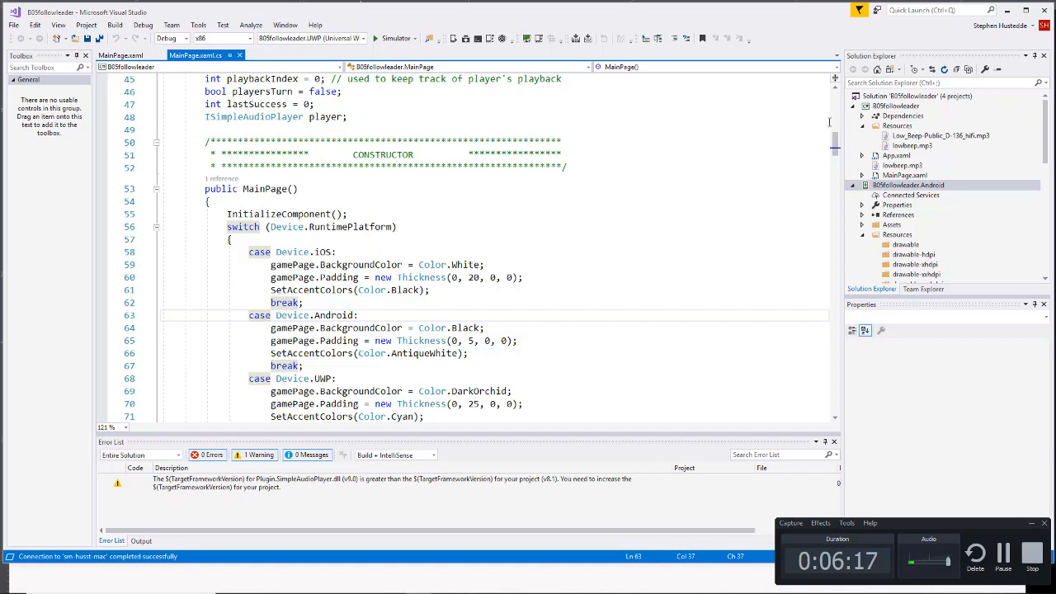
{"action": "scroll", "scroll_direction": "down", "scroll_amount": 3}
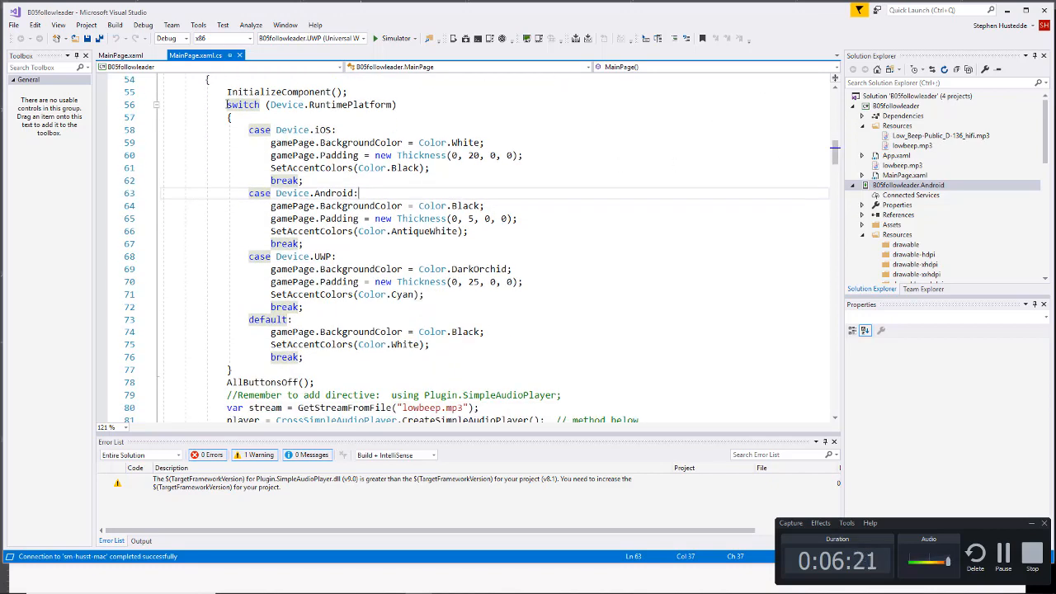
{"action": "mouse_move", "coordinate": [287, 105]}
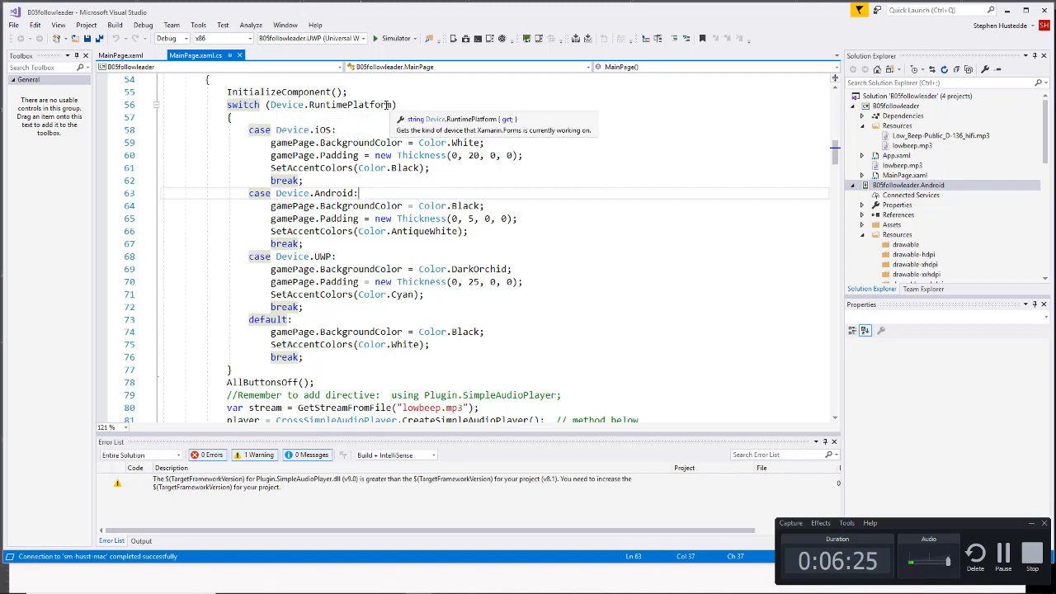
{"action": "mouse_move", "coordinate": [338, 147]}
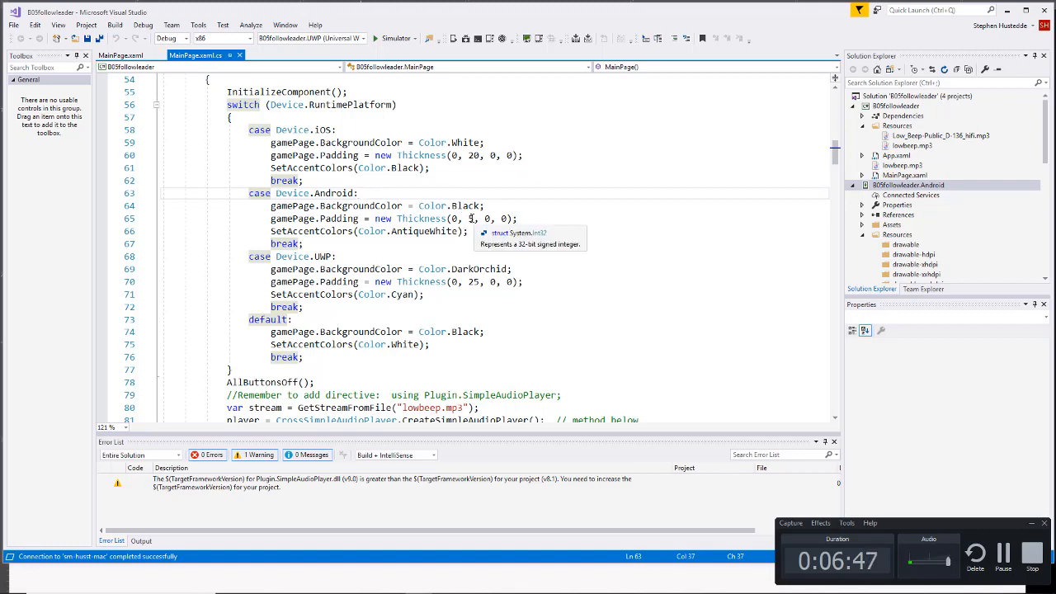
{"action": "mouse_move", "coordinate": [466, 206]}
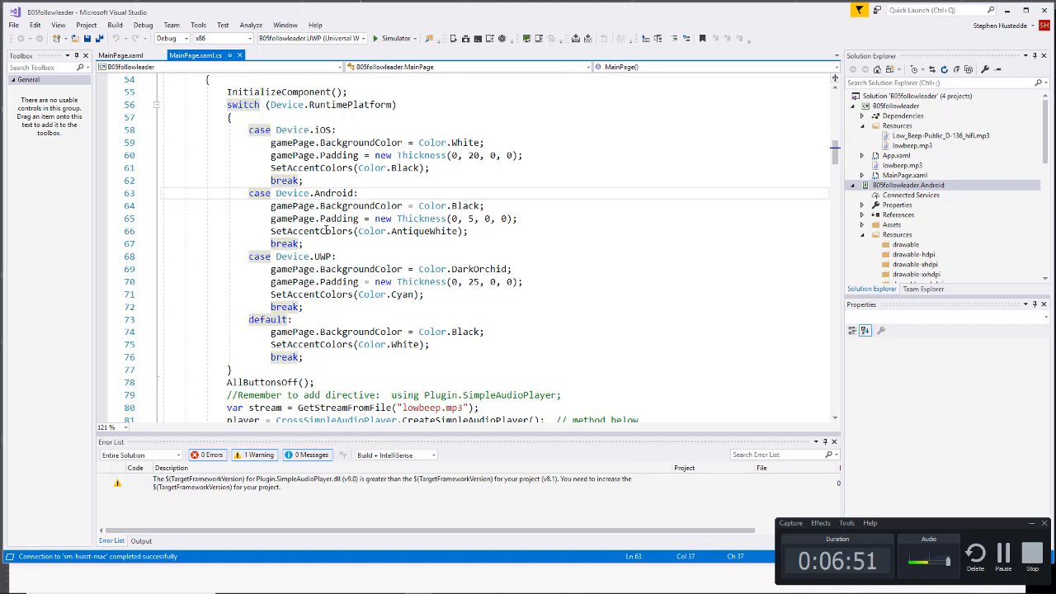
{"action": "mouse_move", "coordinate": [311, 231]}
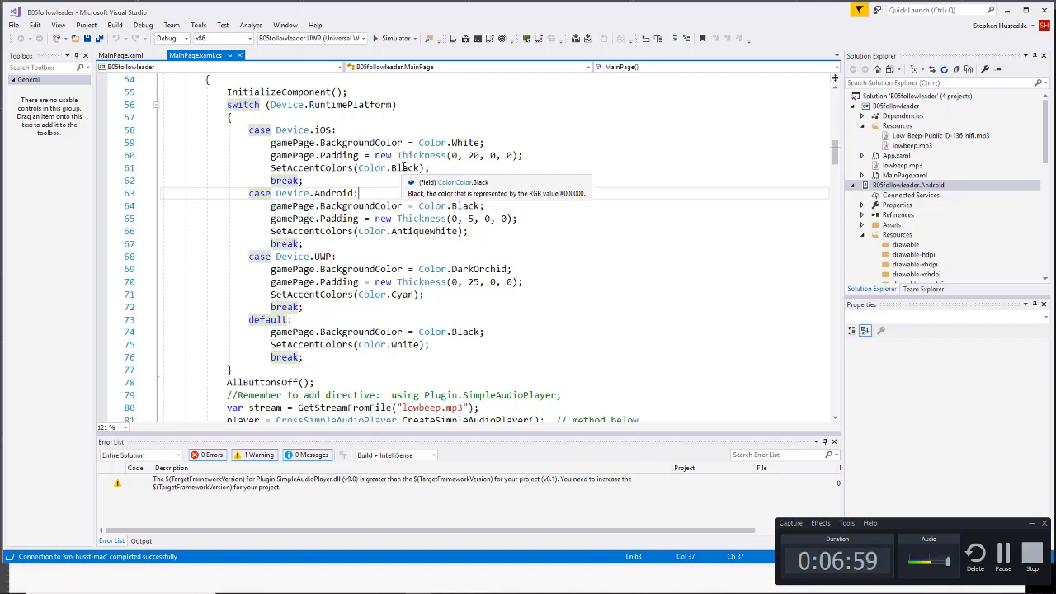
{"action": "mouse_move", "coordinate": [416, 270]}
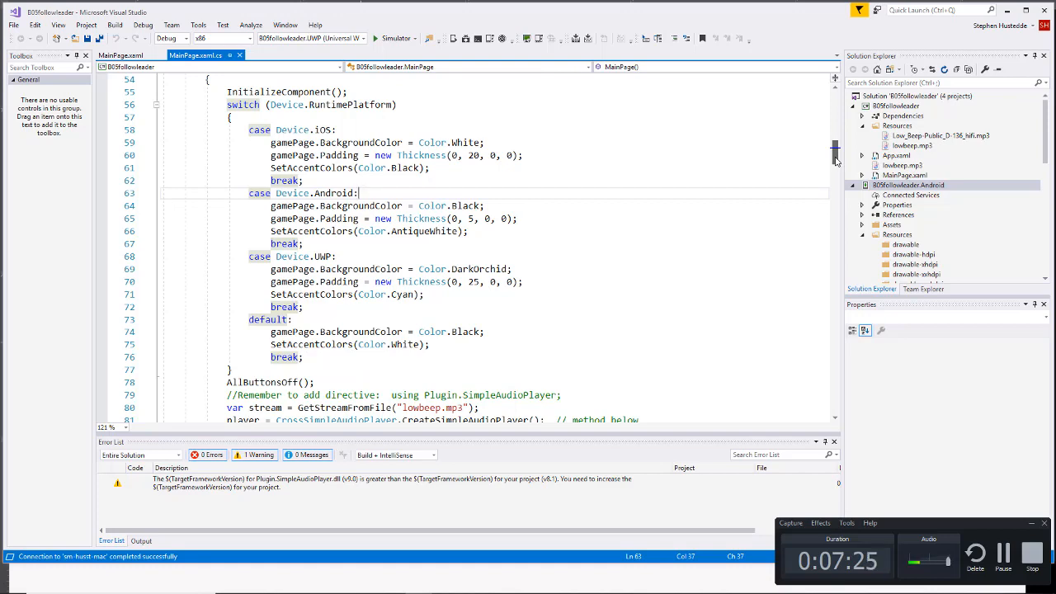
{"action": "scroll", "scroll_direction": "down", "scroll_amount": 3}
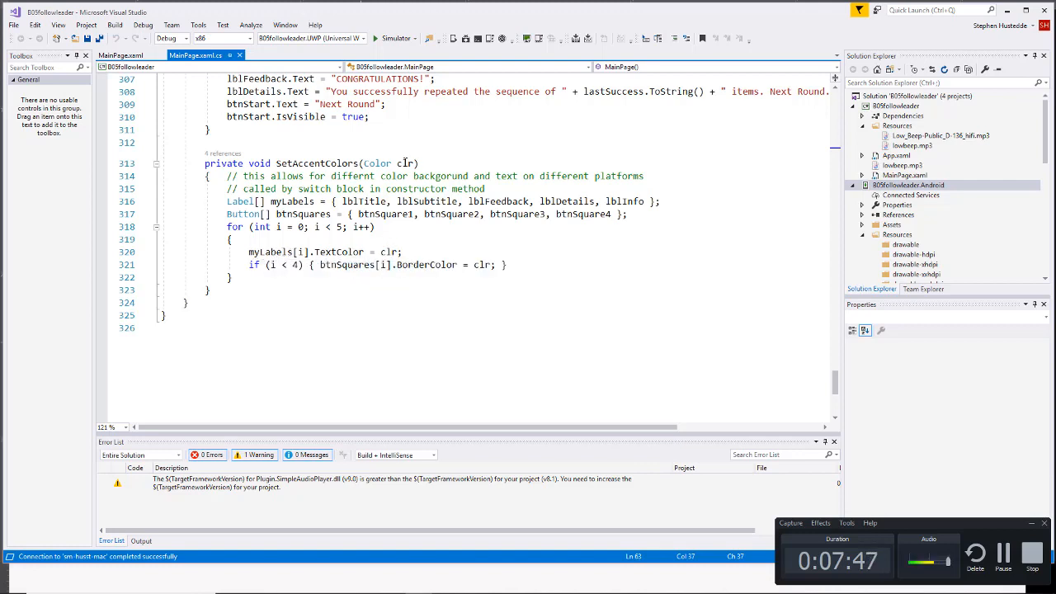
{"action": "mouse_move", "coordinate": [406, 163]}
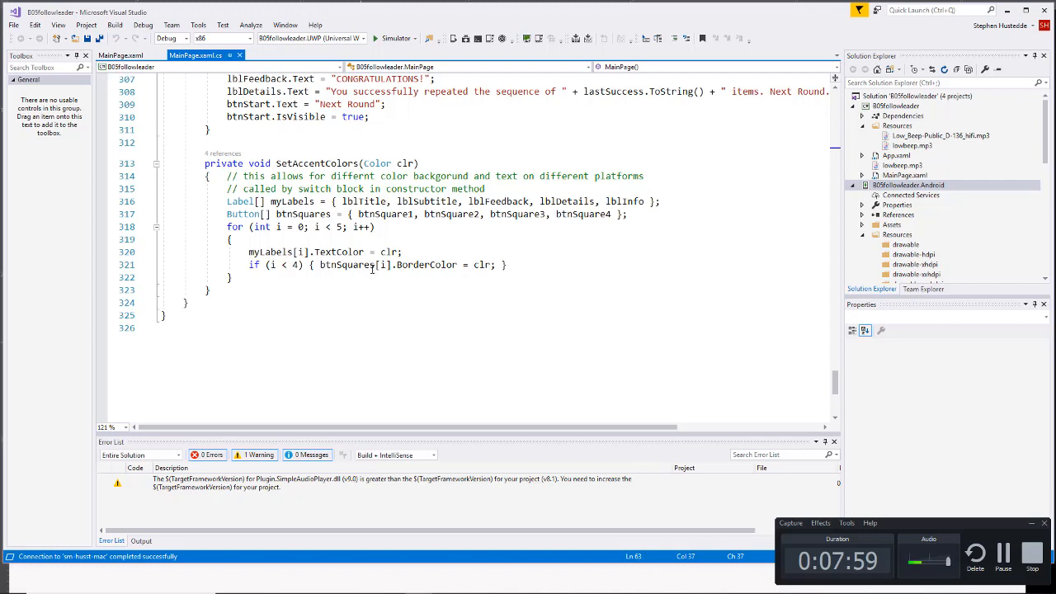
{"action": "mouse_move", "coordinate": [381, 264]}
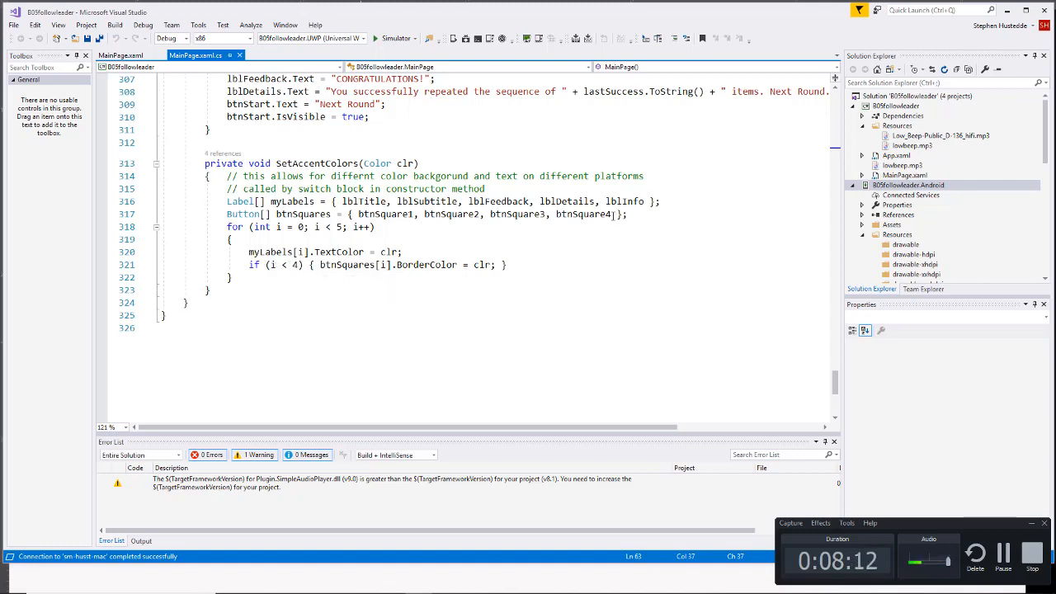
{"action": "mouse_move", "coordinate": [611, 214]}
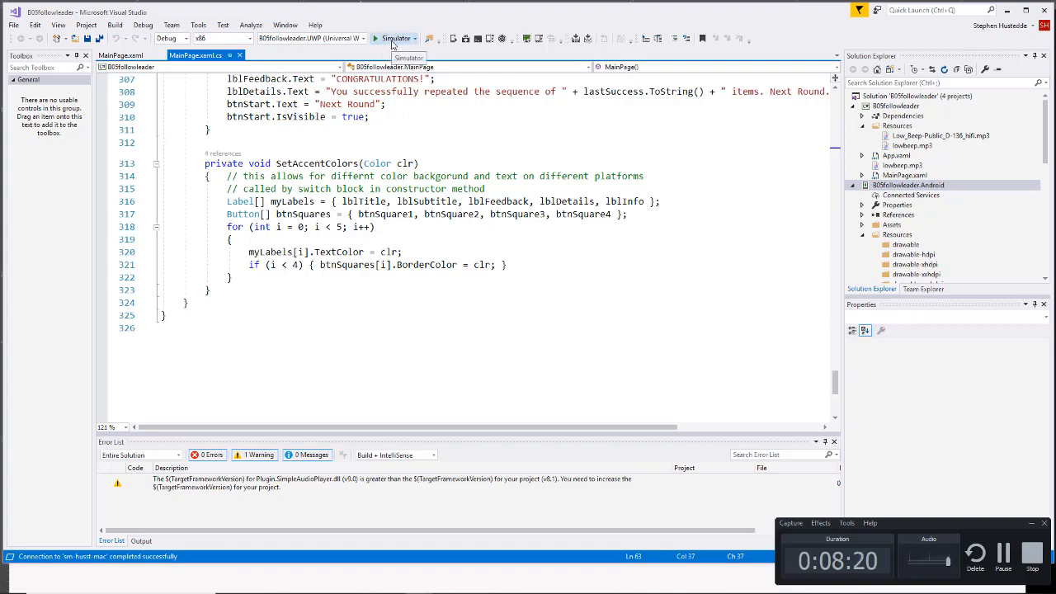
Run the UWP build in the Simulator and maximize the game window
{"action": "left_click", "coordinate": [397, 38]}
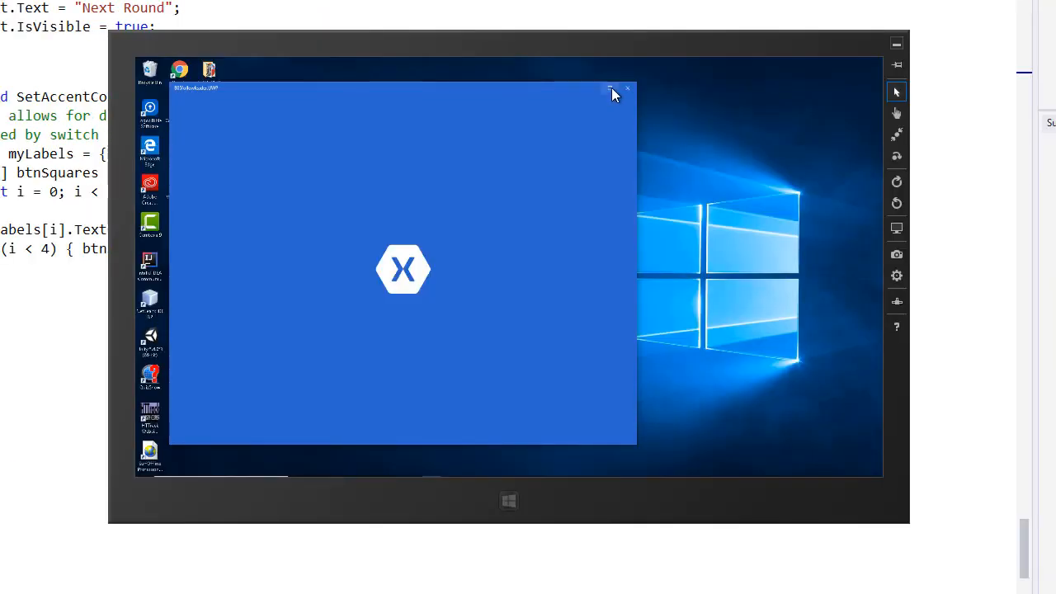
{"action": "left_click", "coordinate": [612, 89]}
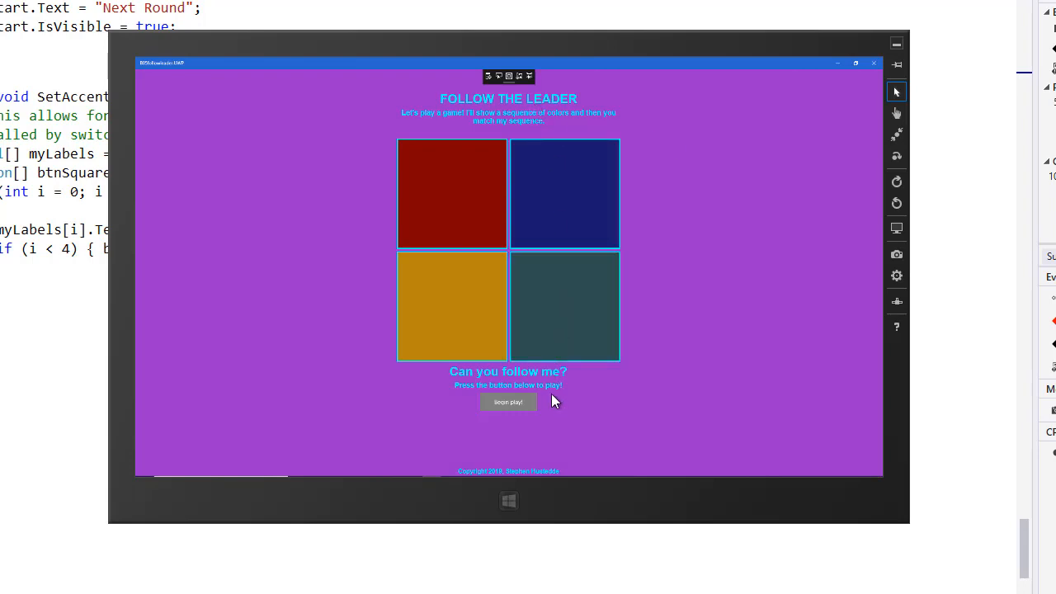
{"action": "mouse_move", "coordinate": [582, 168]}
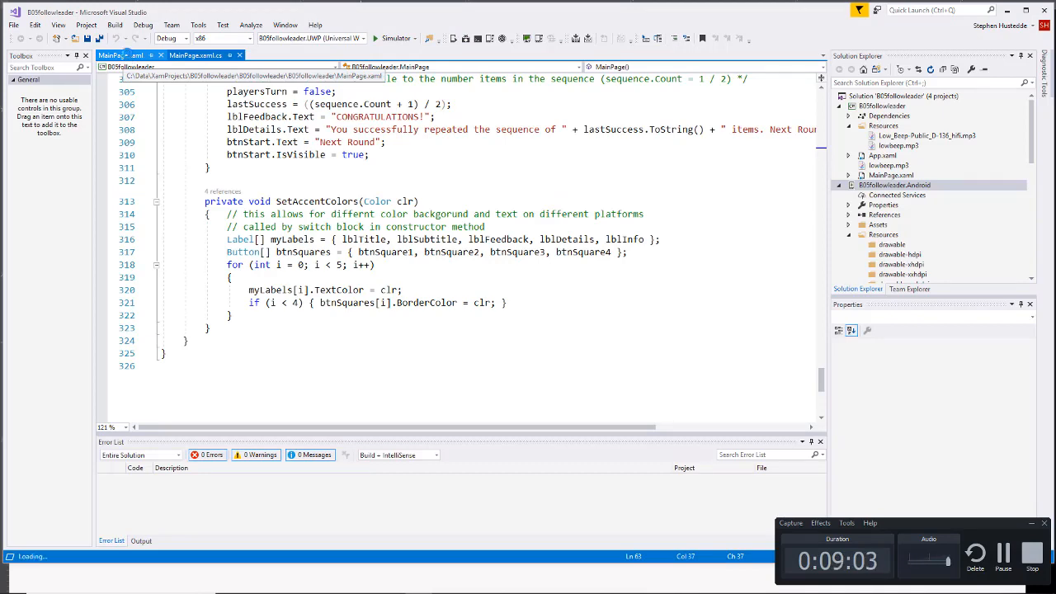
Open MainPage.xaml and scroll through its Grid, Label and square Button definitions
{"action": "left_click", "coordinate": [120, 56]}
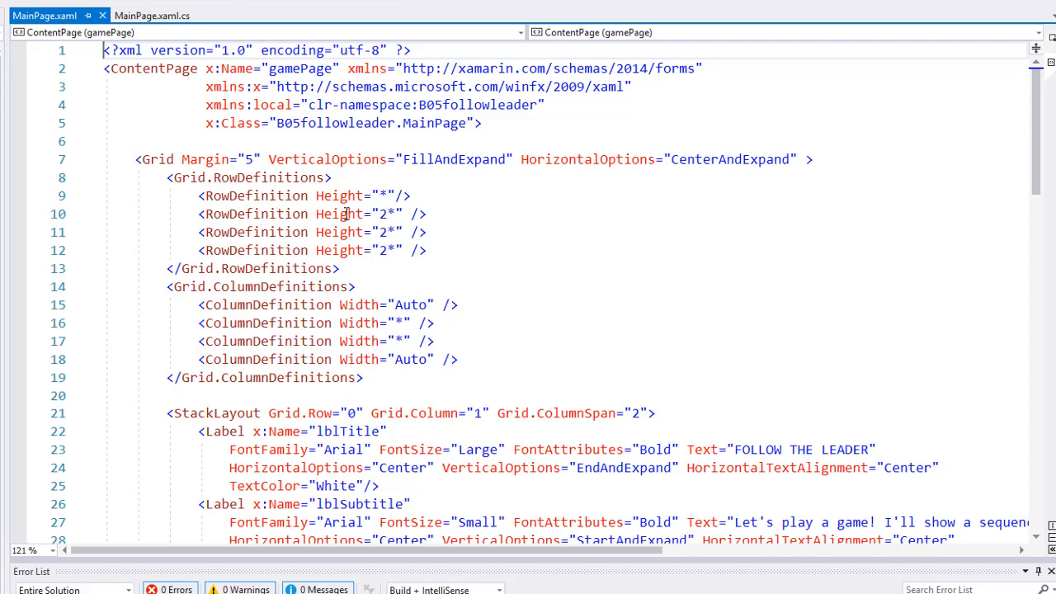
{"action": "mouse_move", "coordinate": [392, 232]}
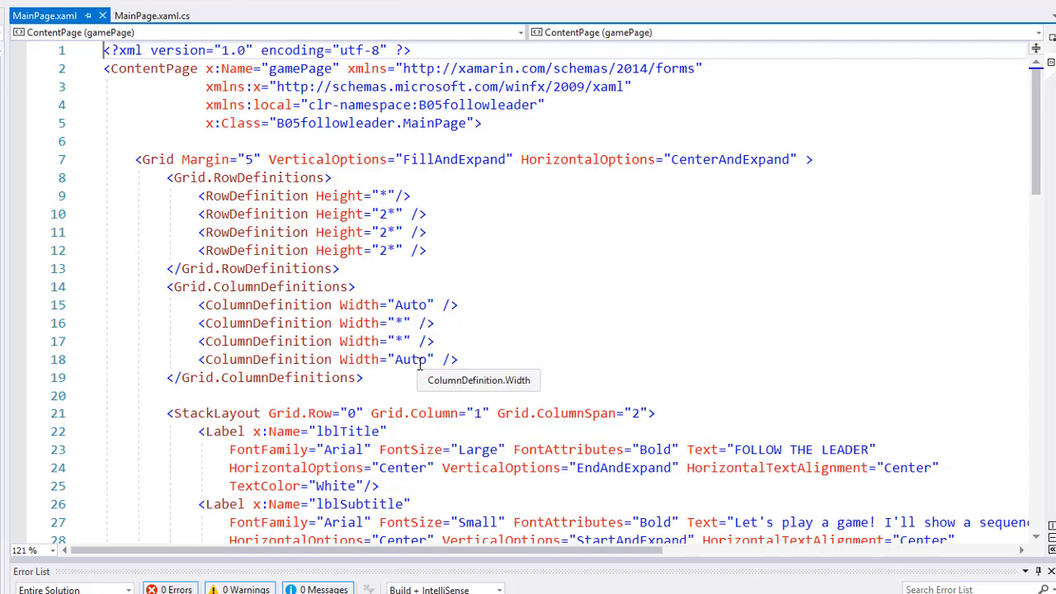
{"action": "scroll", "scroll_direction": "down", "scroll_amount": 3}
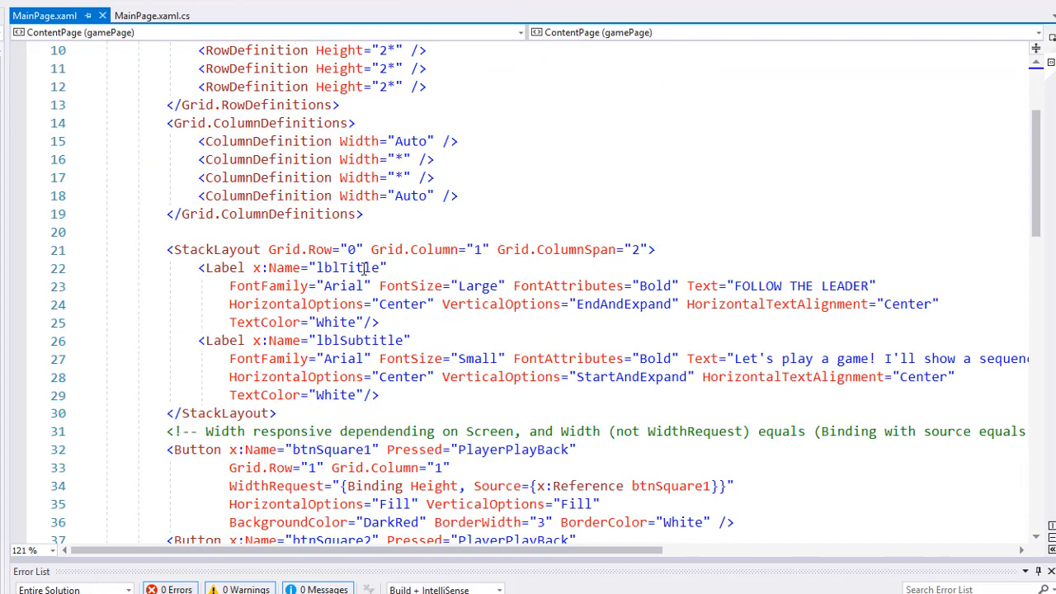
{"action": "mouse_move", "coordinate": [410, 358]}
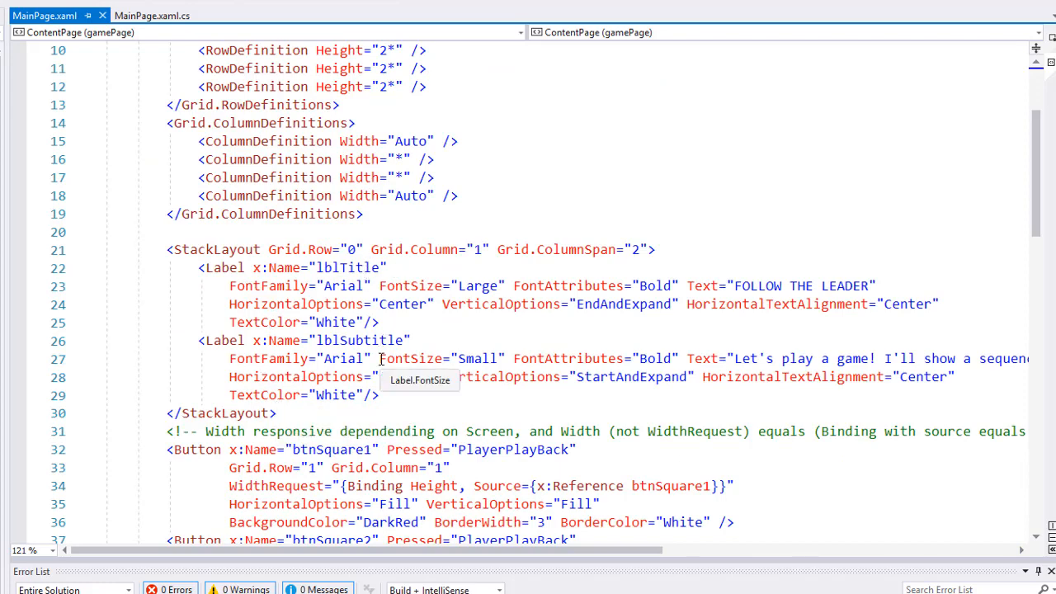
{"action": "scroll", "scroll_direction": "down", "scroll_amount": 3}
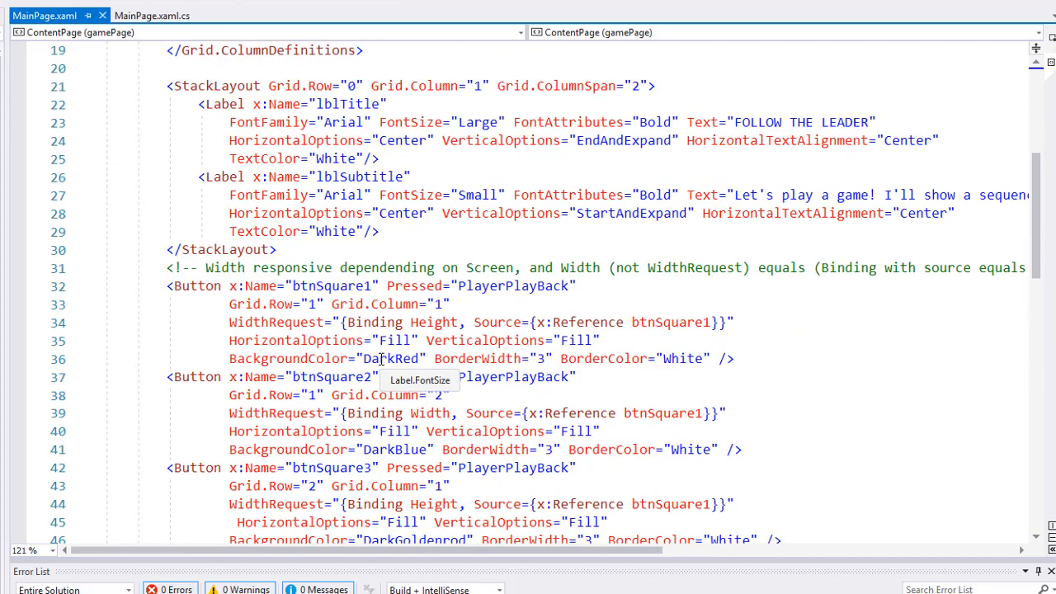
{"action": "scroll", "scroll_direction": "down", "scroll_amount": 3}
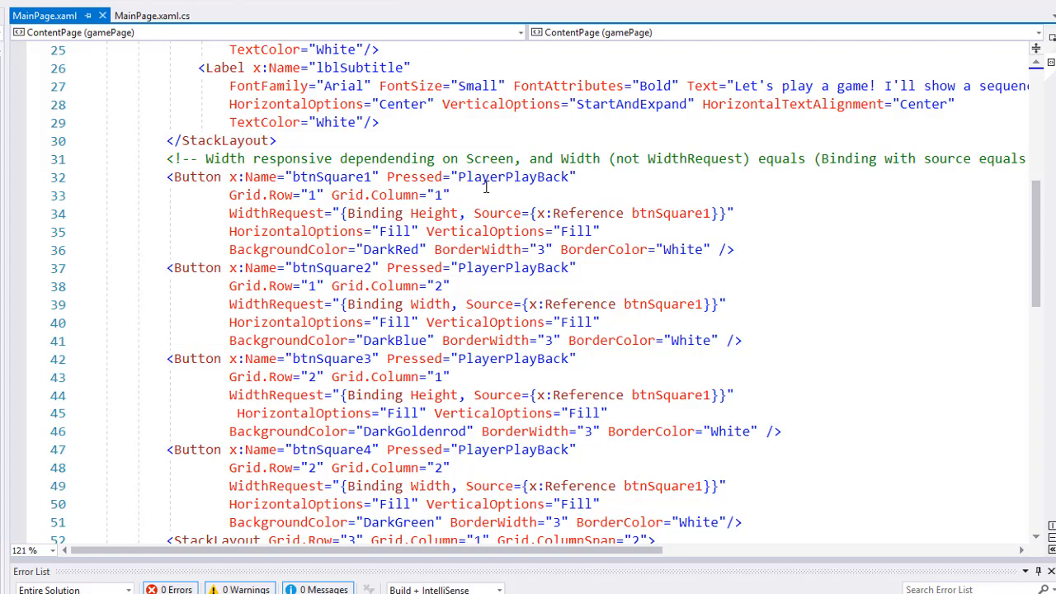
{"action": "mouse_move", "coordinate": [511, 199]}
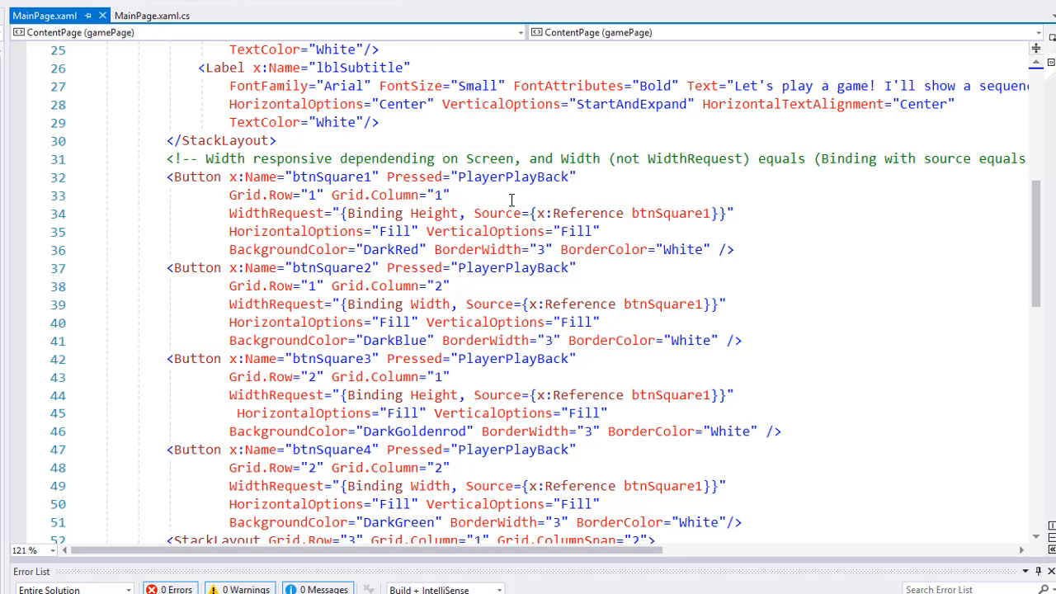
{"action": "mouse_move", "coordinate": [355, 182]}
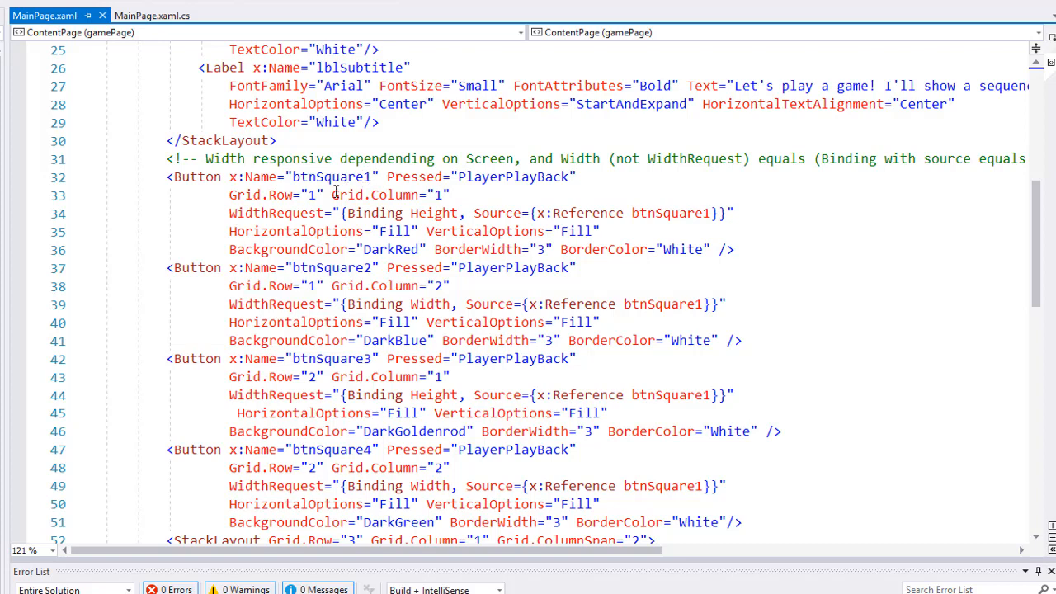
{"action": "mouse_move", "coordinate": [392, 195]}
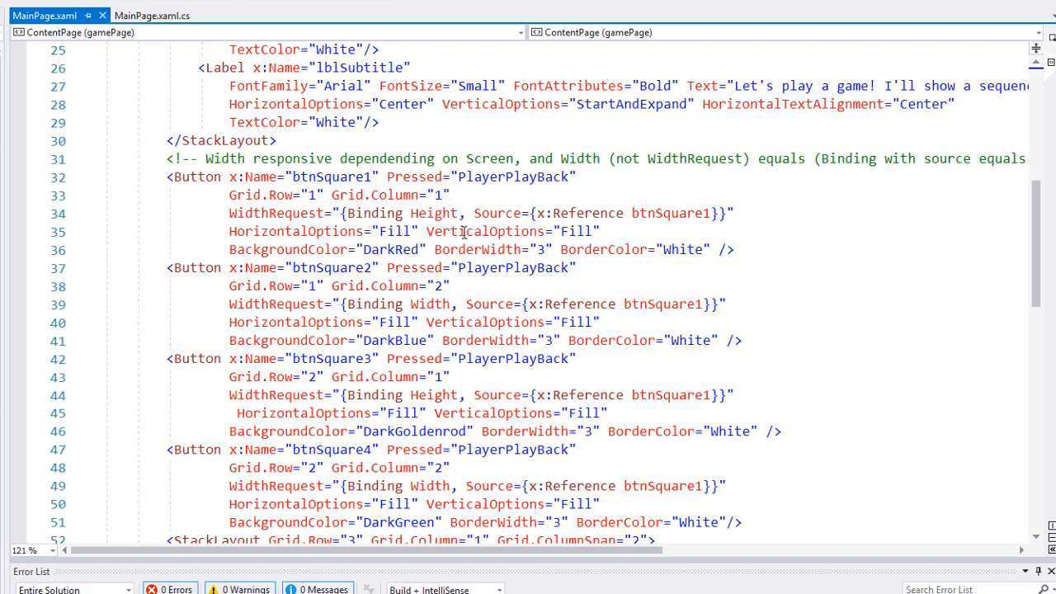
{"action": "mouse_move", "coordinate": [517, 231]}
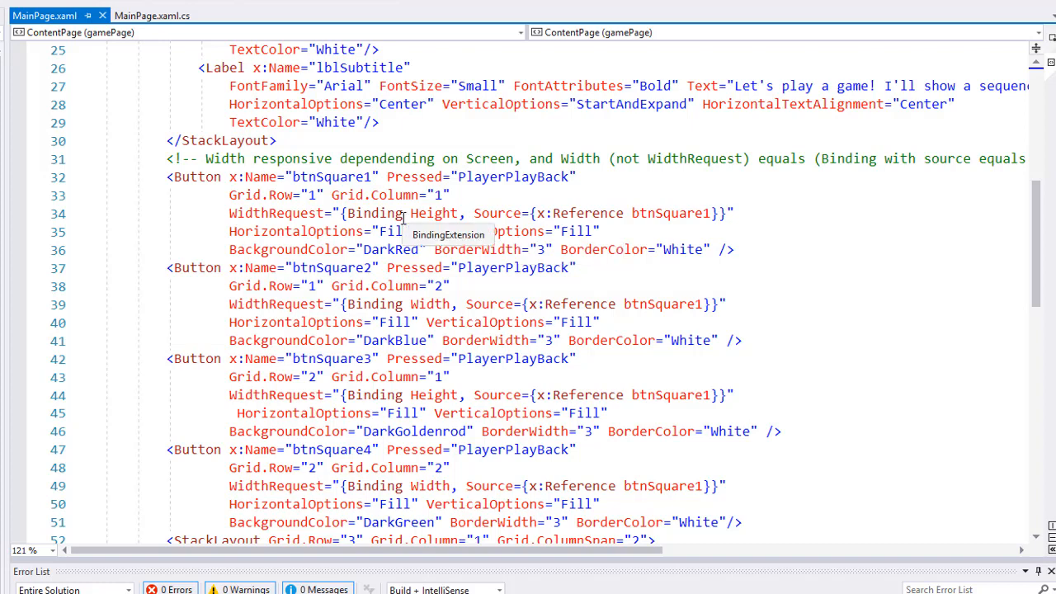
{"action": "mouse_move", "coordinate": [280, 213]}
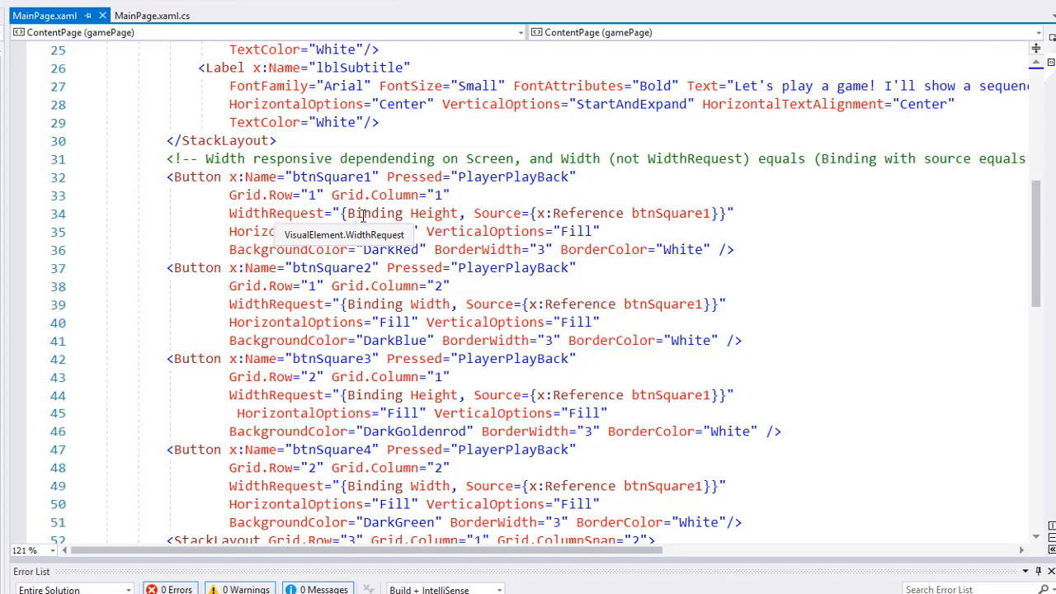
{"action": "mouse_move", "coordinate": [350, 213]}
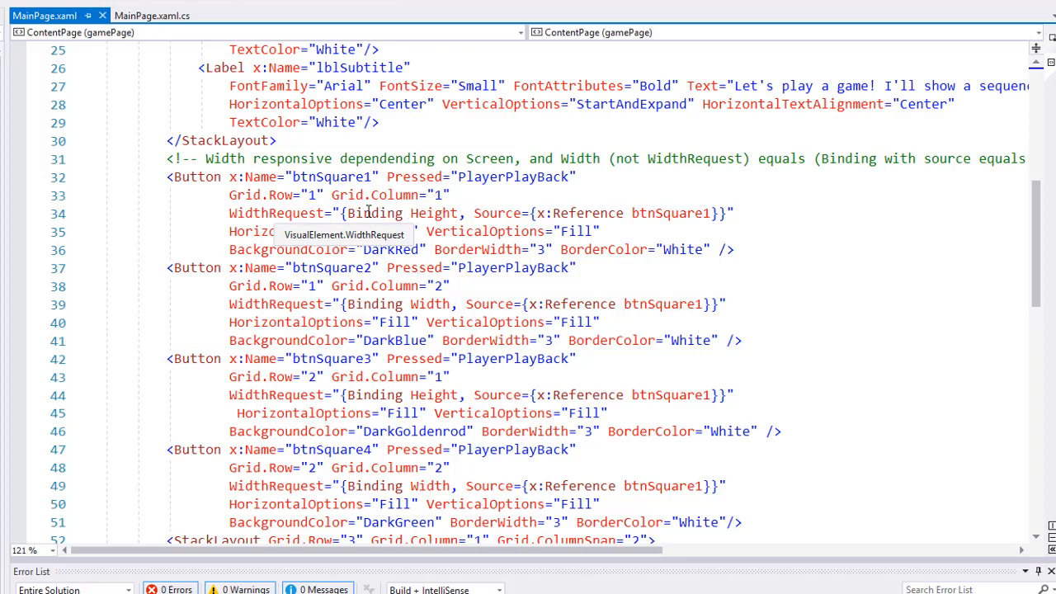
{"action": "mouse_move", "coordinate": [436, 213]}
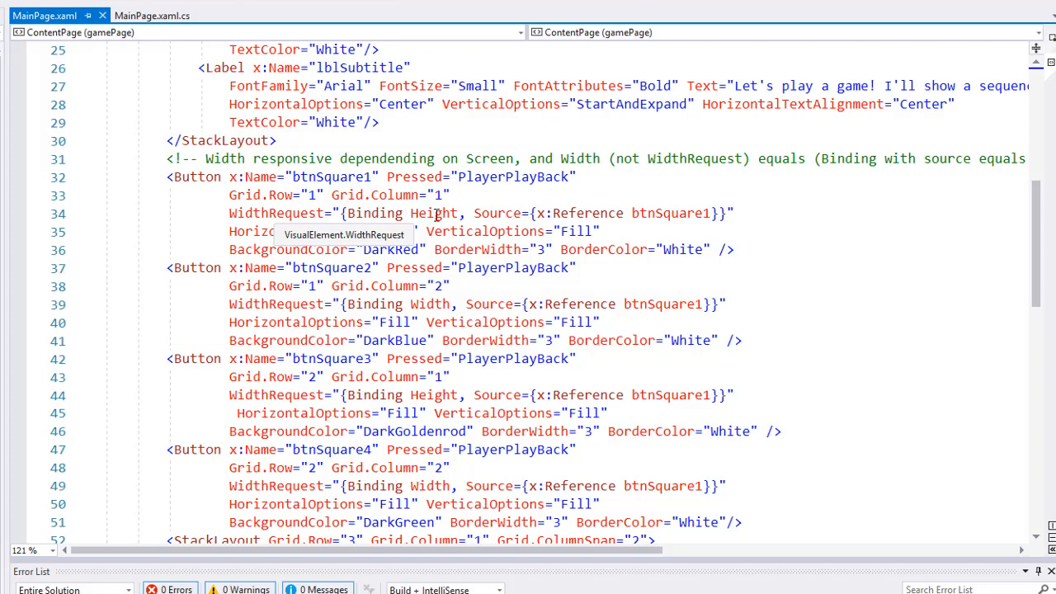
{"action": "mouse_move", "coordinate": [491, 221]}
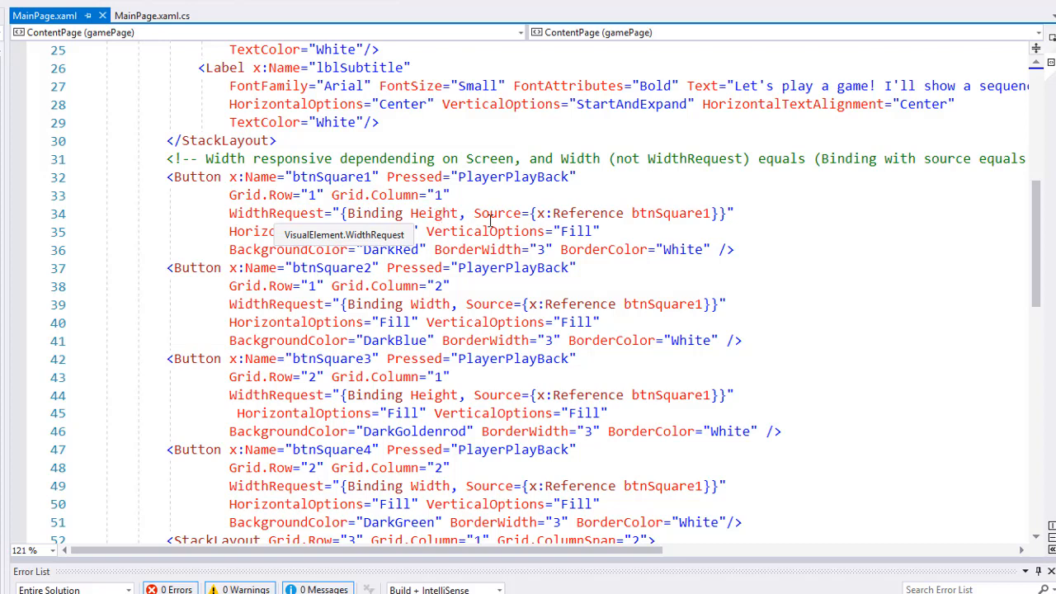
{"action": "mouse_move", "coordinate": [540, 213]}
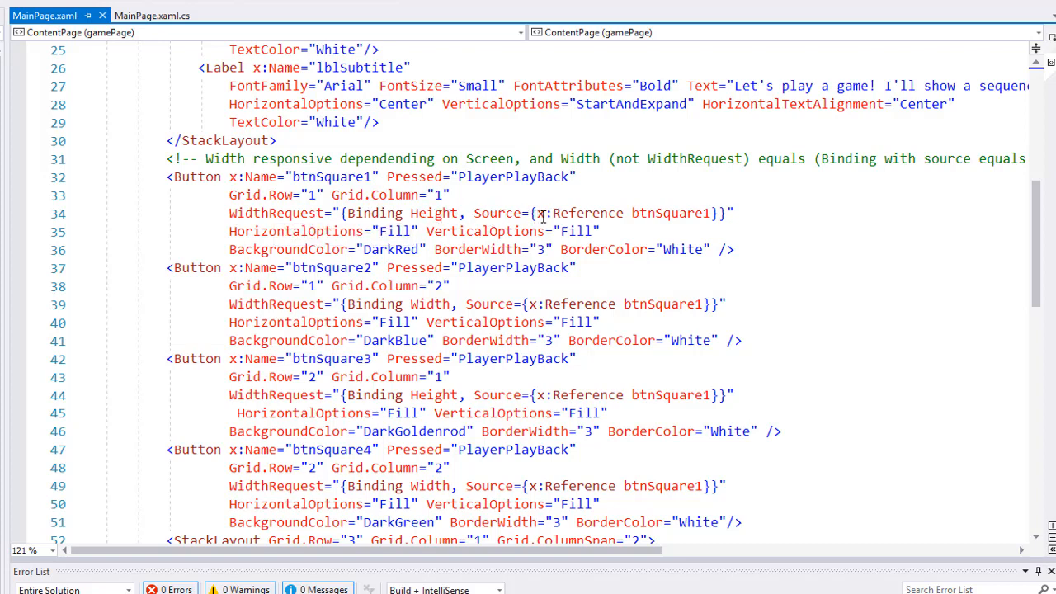
{"action": "mouse_move", "coordinate": [673, 213]}
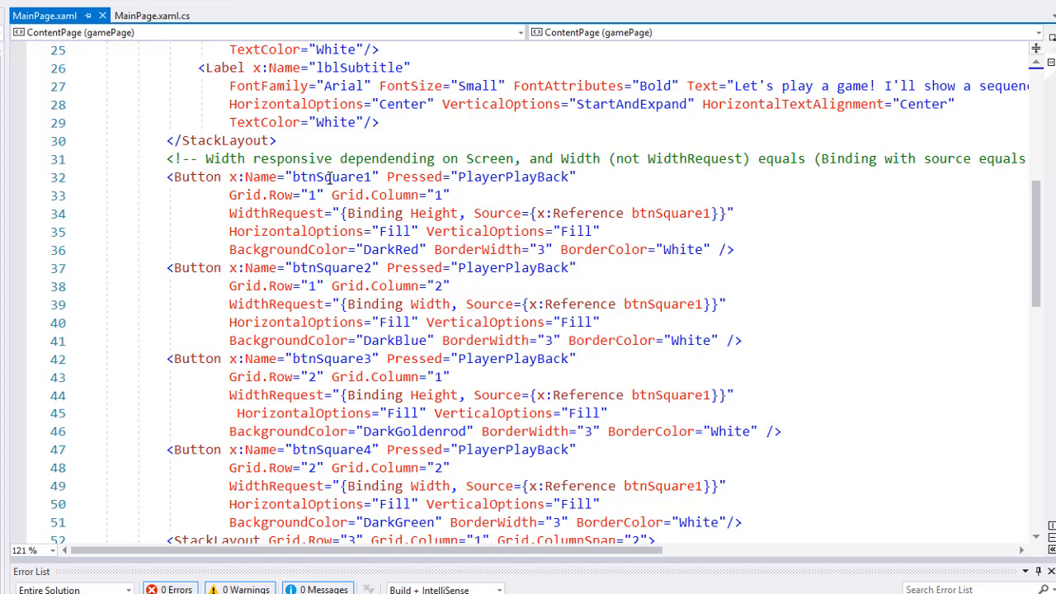
{"action": "mouse_move", "coordinate": [273, 213]}
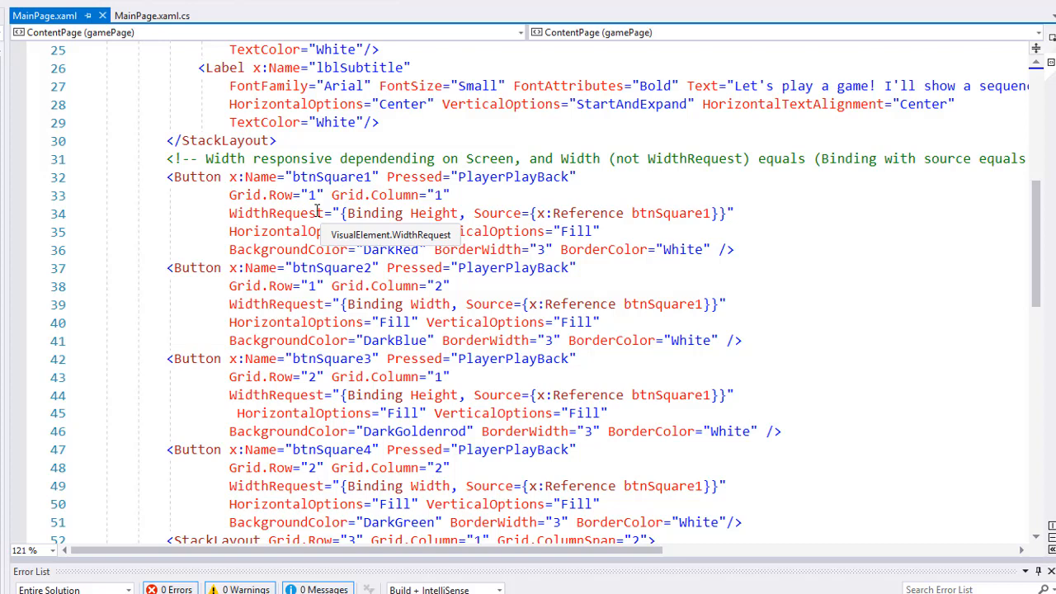
{"action": "mouse_move", "coordinate": [345, 218]}
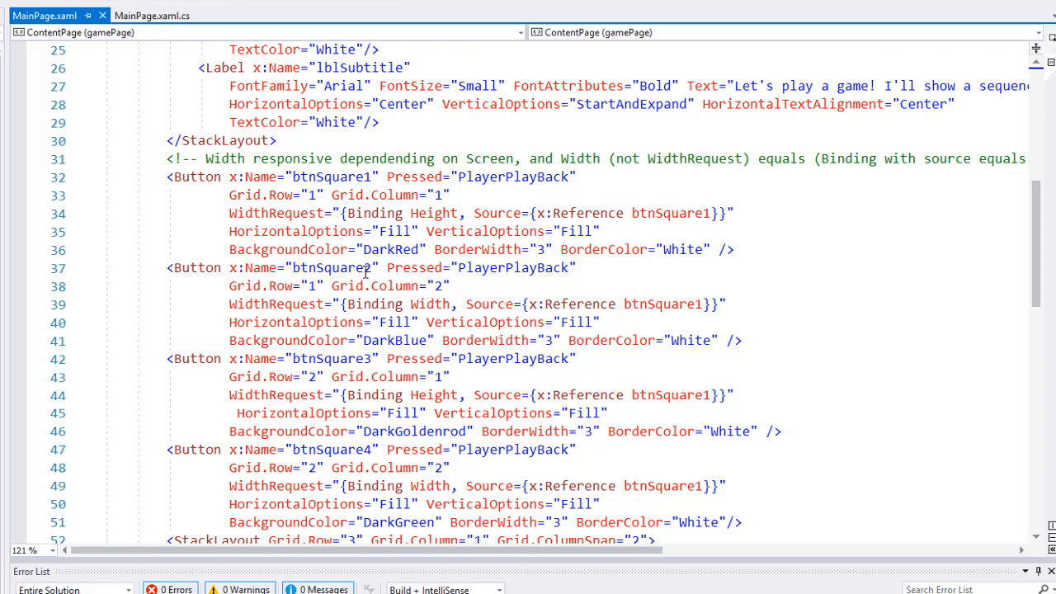
{"action": "mouse_move", "coordinate": [276, 309]}
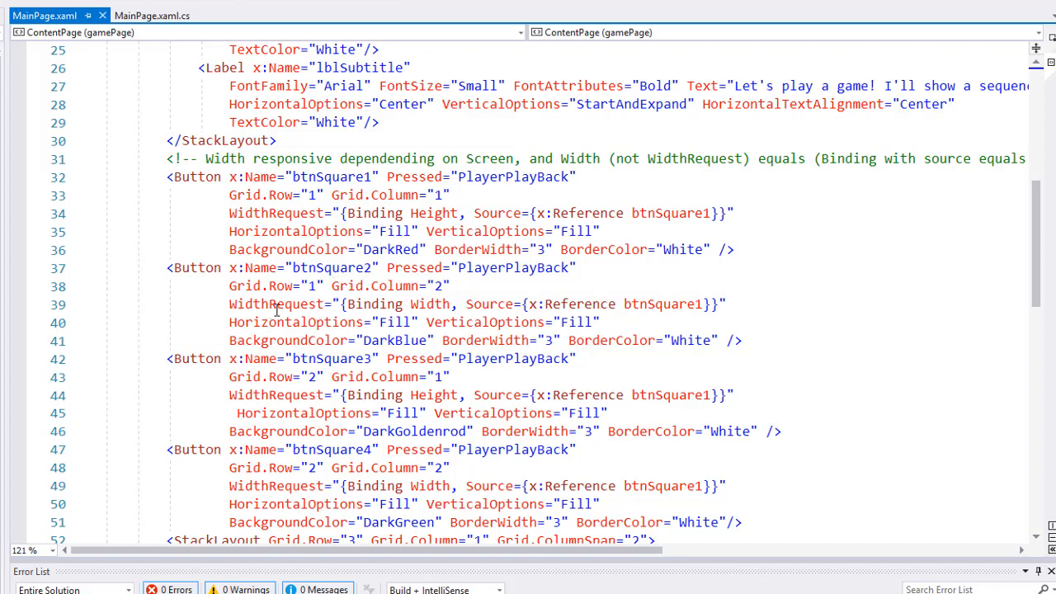
{"action": "mouse_move", "coordinate": [647, 308]}
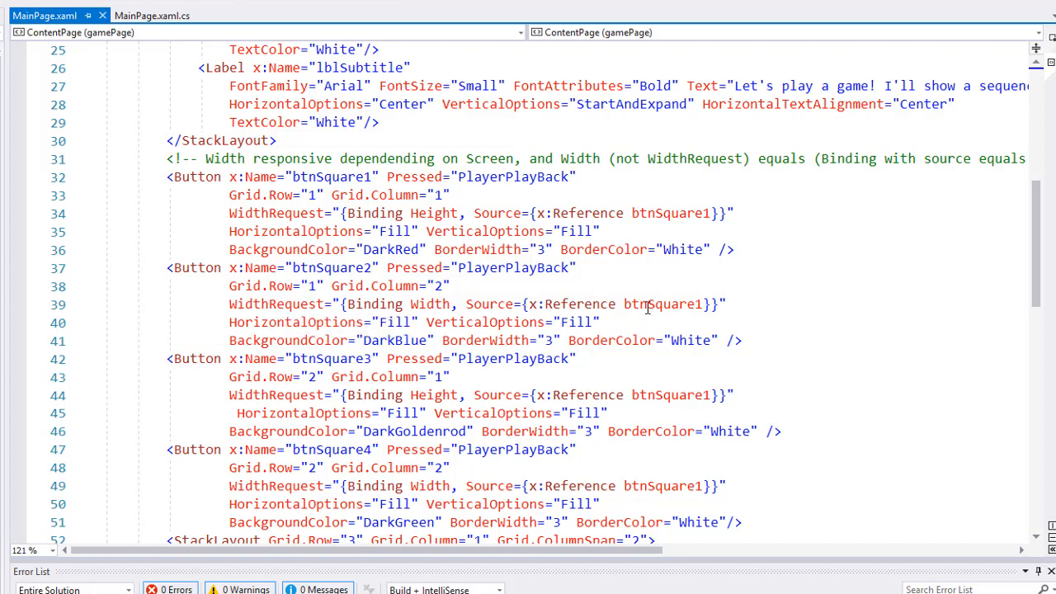
{"action": "mouse_move", "coordinate": [660, 307]}
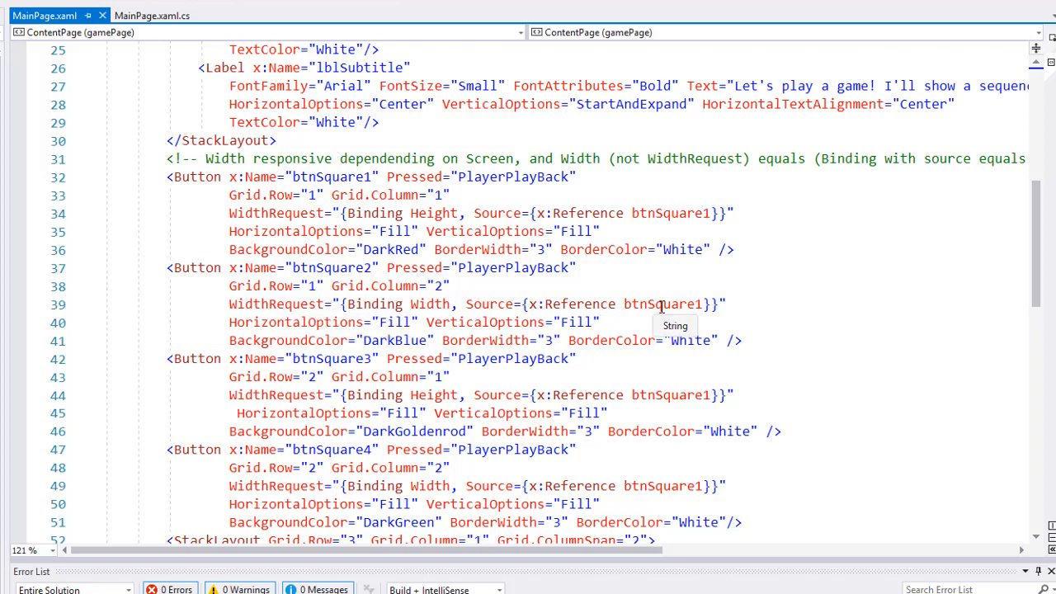
{"action": "mouse_move", "coordinate": [568, 307]}
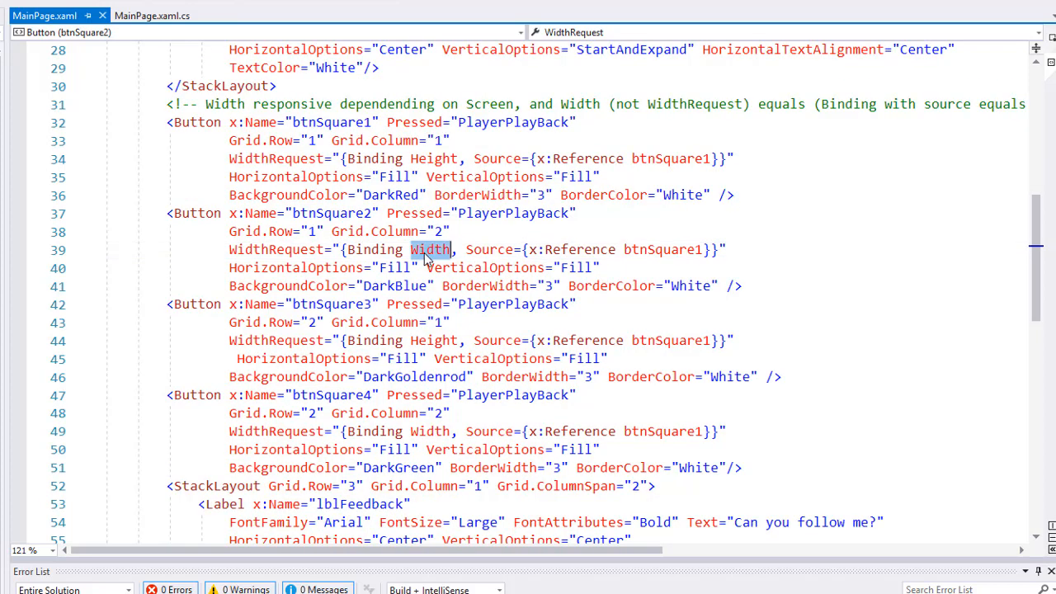
Replace Width with Height in btnSquare2's and btnSquare4's WidthRequest bindings
{"action": "type", "text": "Height"}
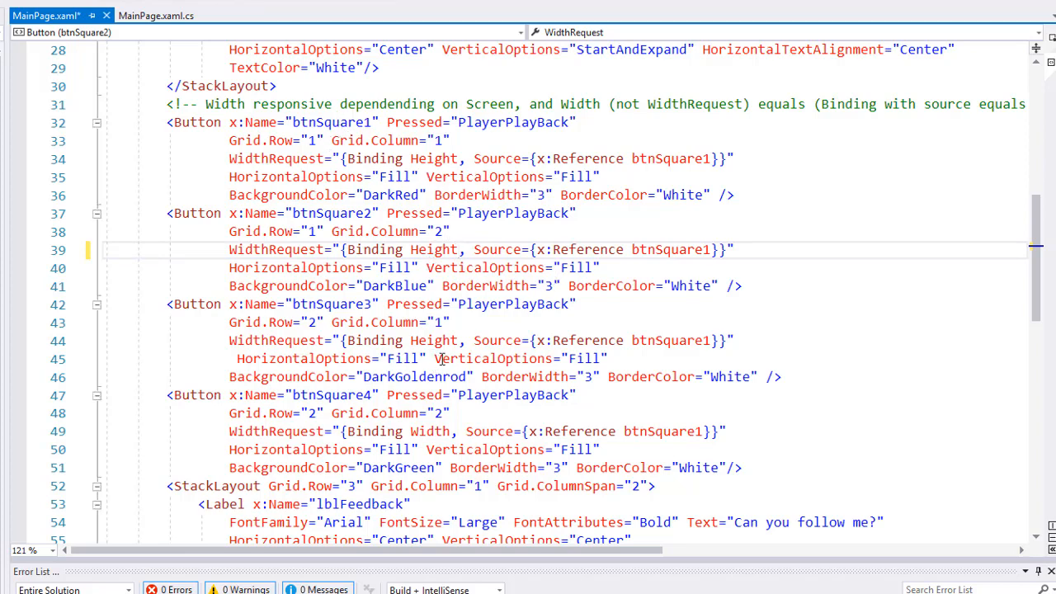
{"action": "left_click", "coordinate": [432, 430]}
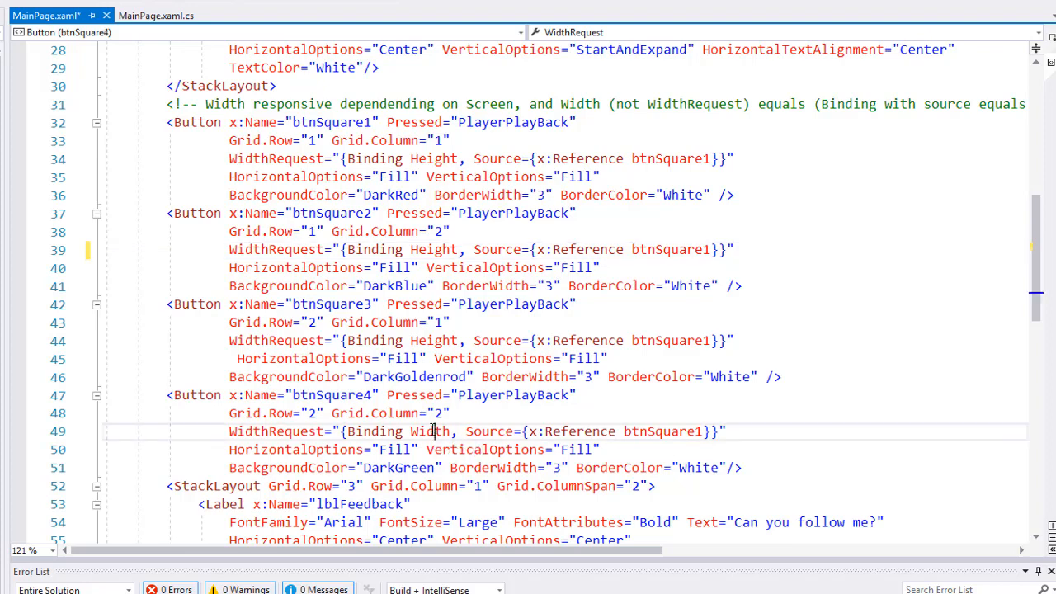
{"action": "double_click", "coordinate": [432, 430]}
{"action": "type", "text": "Heigh"}
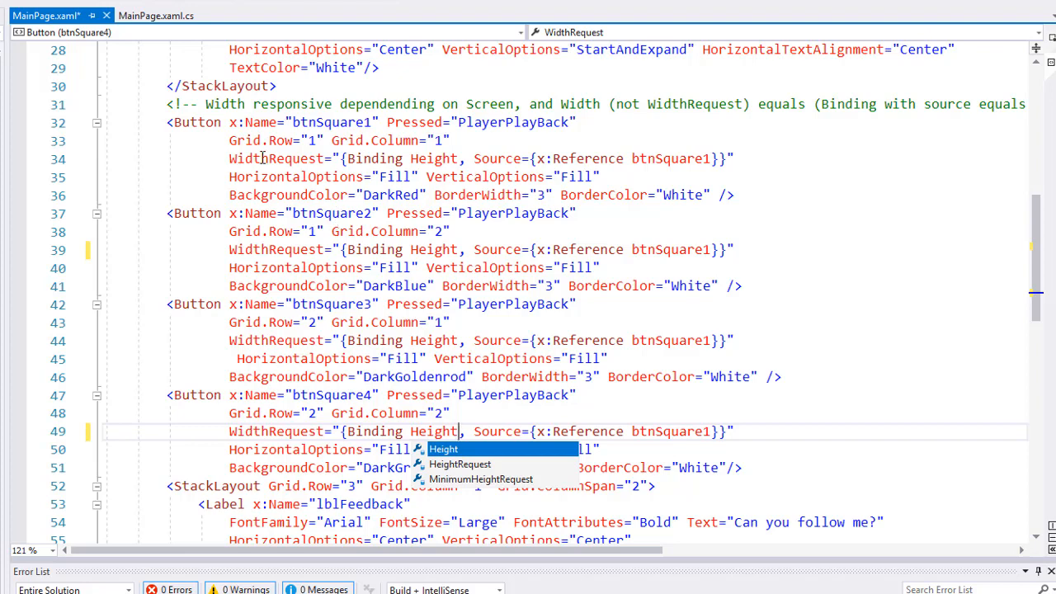
{"action": "mouse_move", "coordinate": [319, 280]}
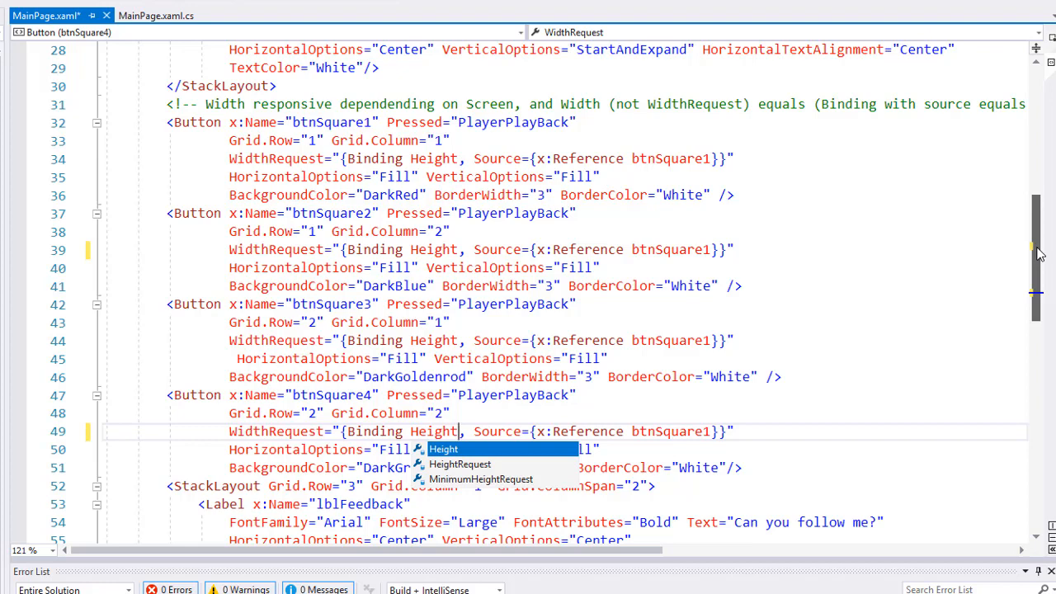
{"action": "scroll", "scroll_direction": "down", "scroll_amount": 3}
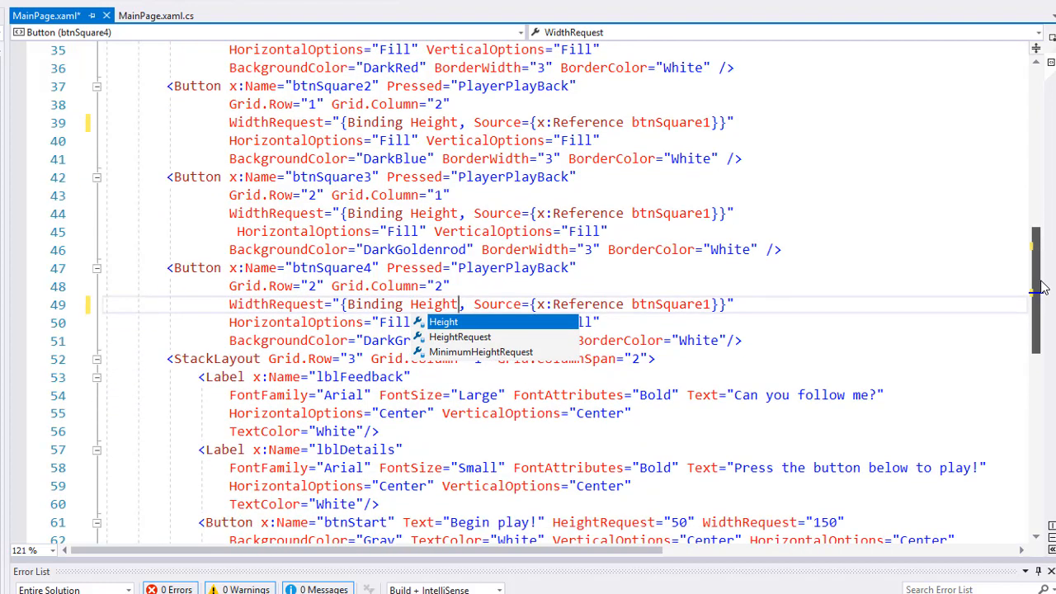
{"action": "scroll", "scroll_direction": "down", "scroll_amount": 3}
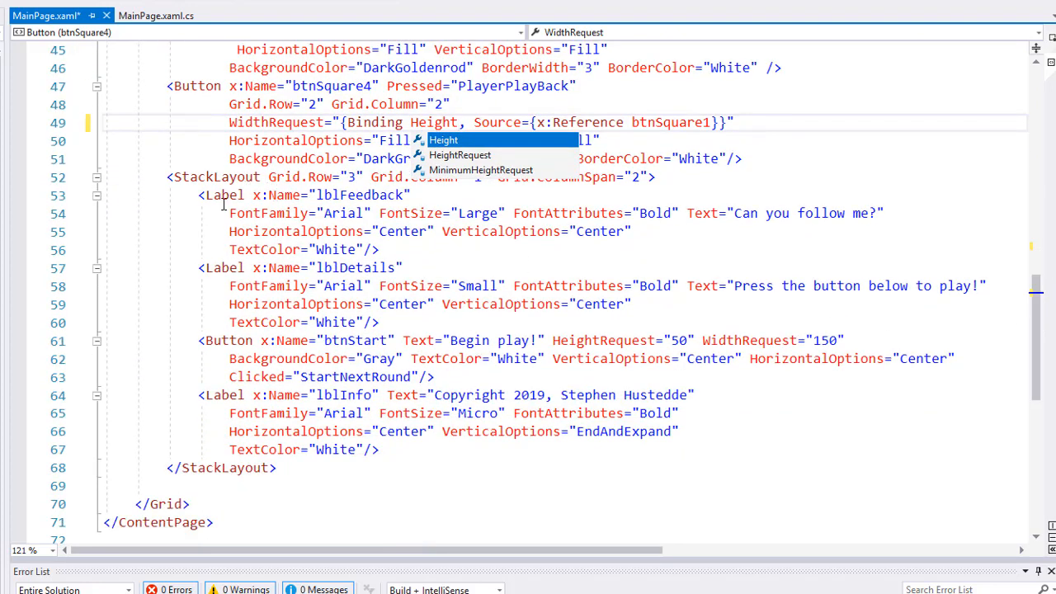
{"action": "mouse_move", "coordinate": [294, 366]}
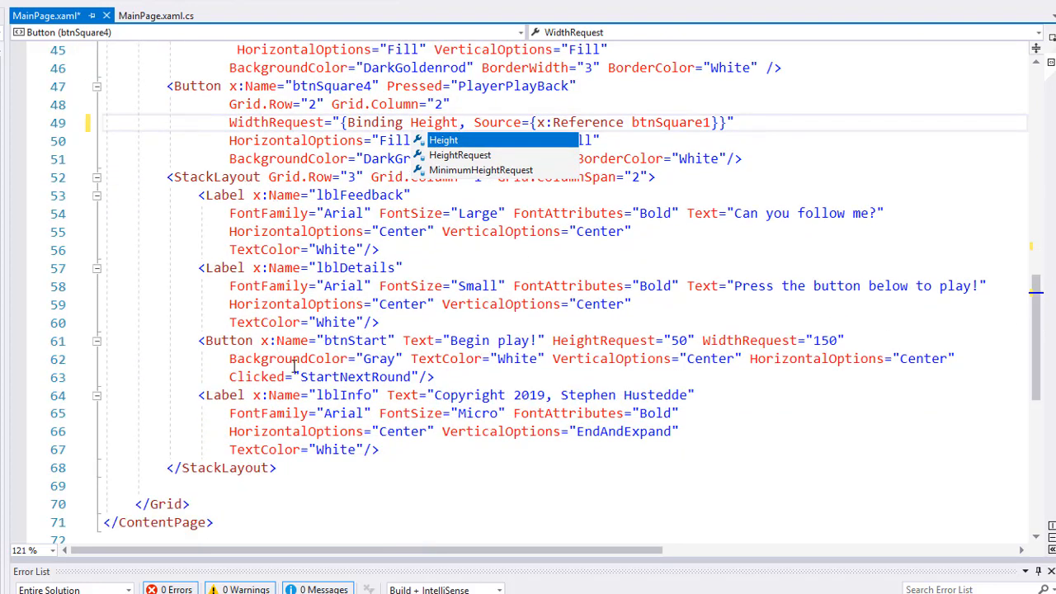
{"action": "mouse_move", "coordinate": [288, 359]}
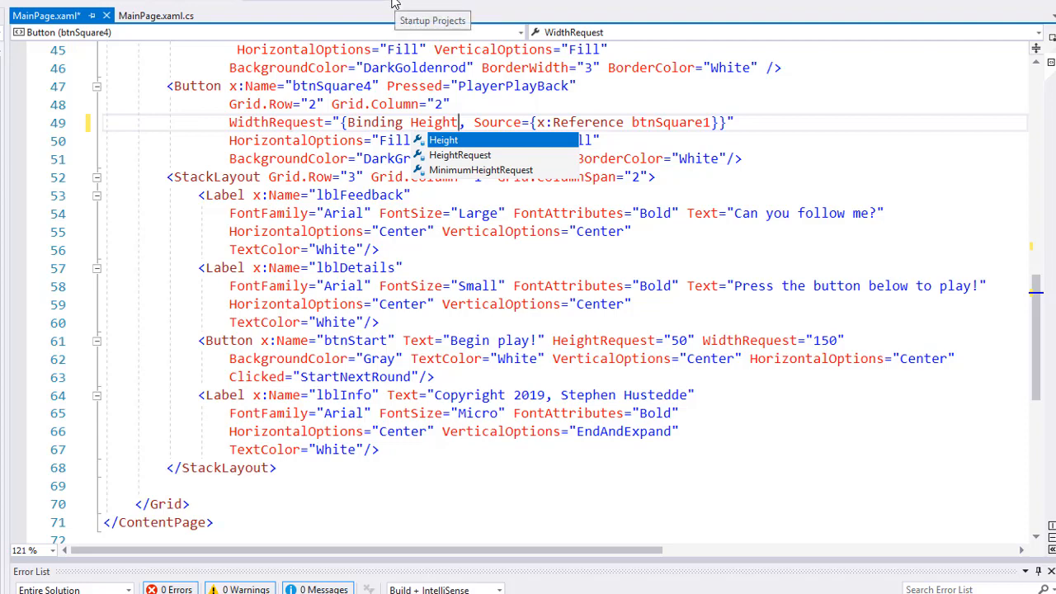
Run B05followleader.Android in the emulator, begin play and repeat the green and blue sequence
{"action": "left_click", "coordinate": [431, 20]}
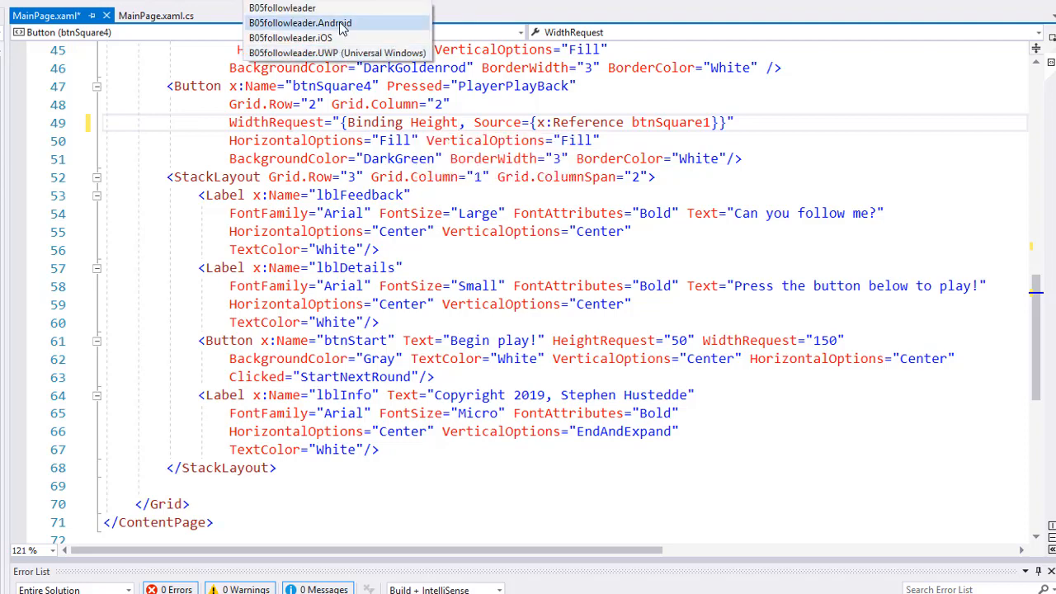
{"action": "left_click", "coordinate": [433, 122]}
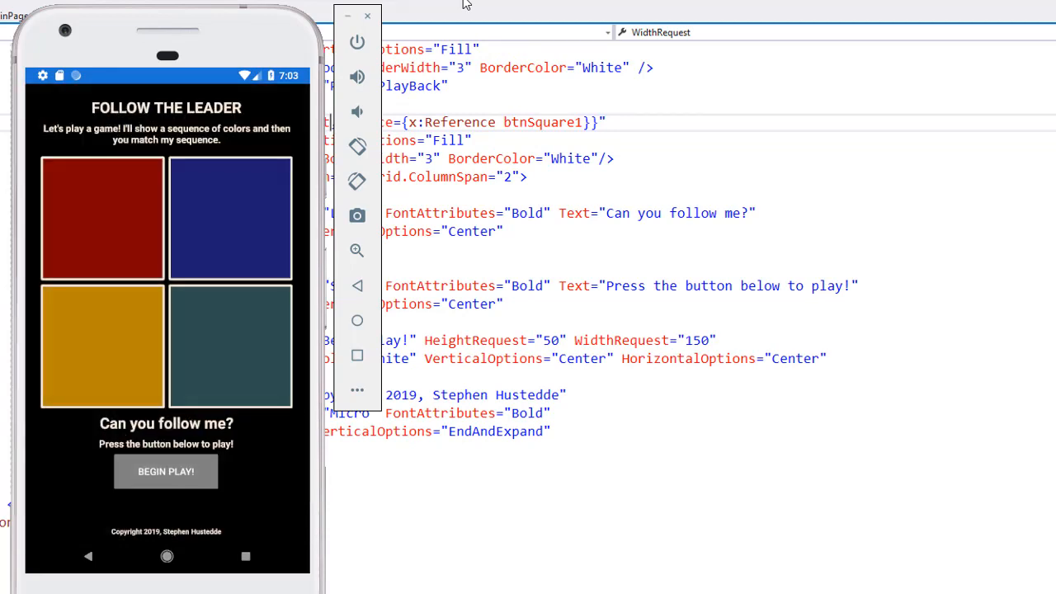
{"action": "mouse_move", "coordinate": [174, 483]}
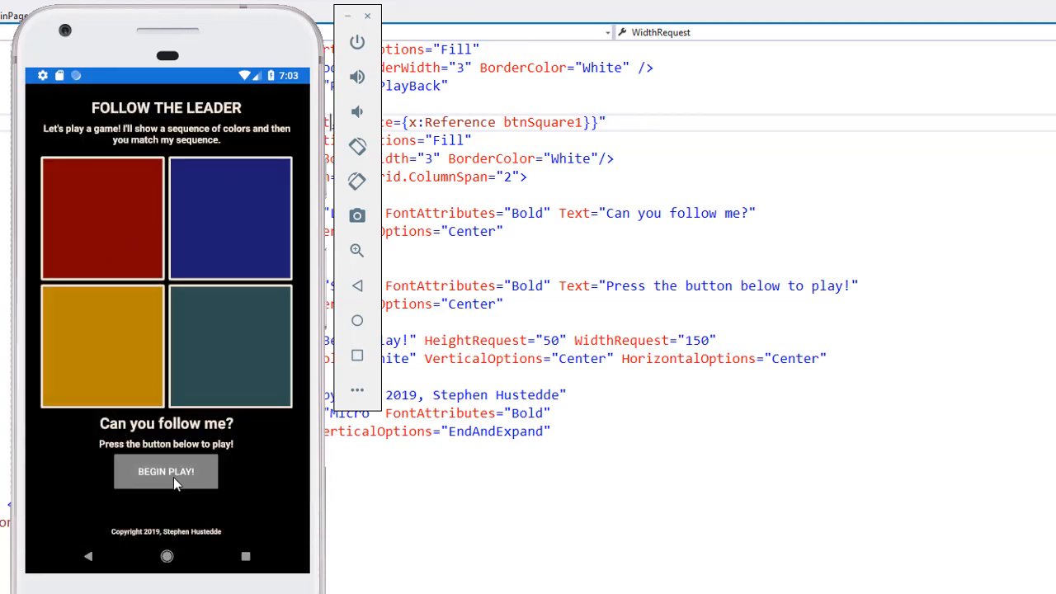
{"action": "left_click", "coordinate": [165, 471]}
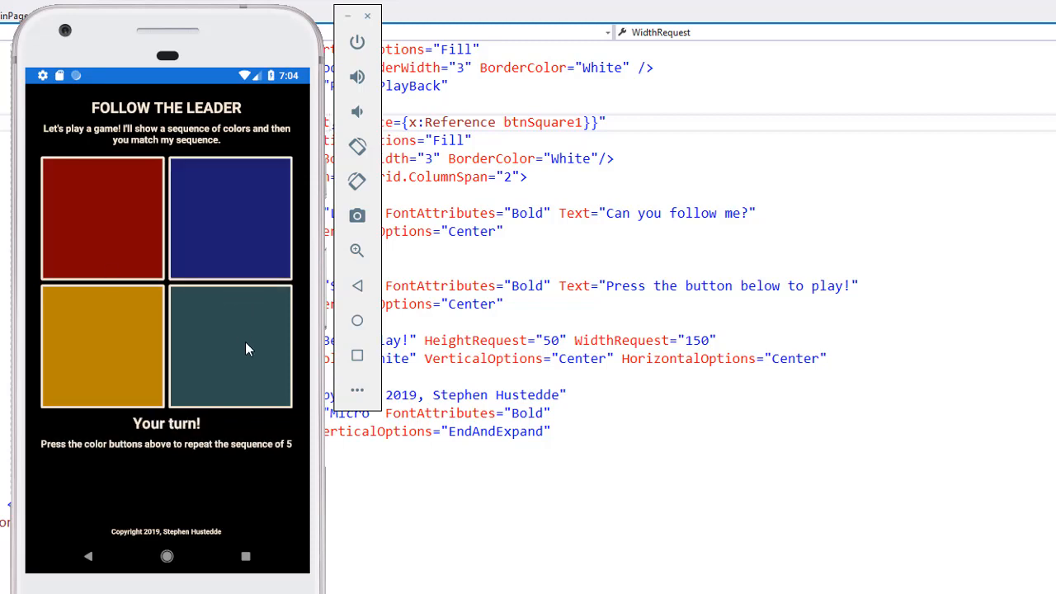
{"action": "left_click", "coordinate": [229, 217]}
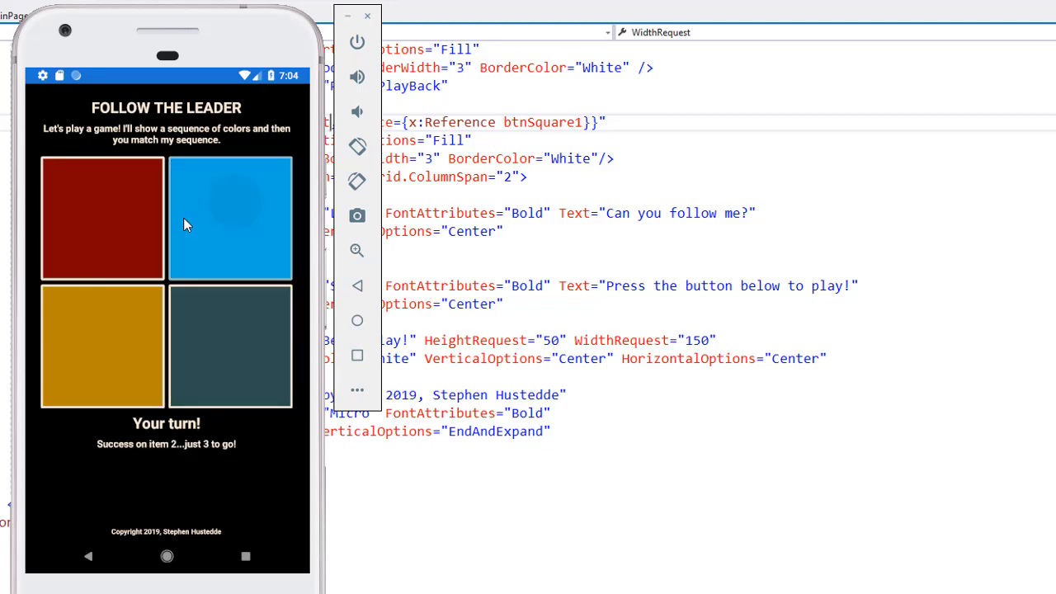
{"action": "left_click", "coordinate": [229, 217]}
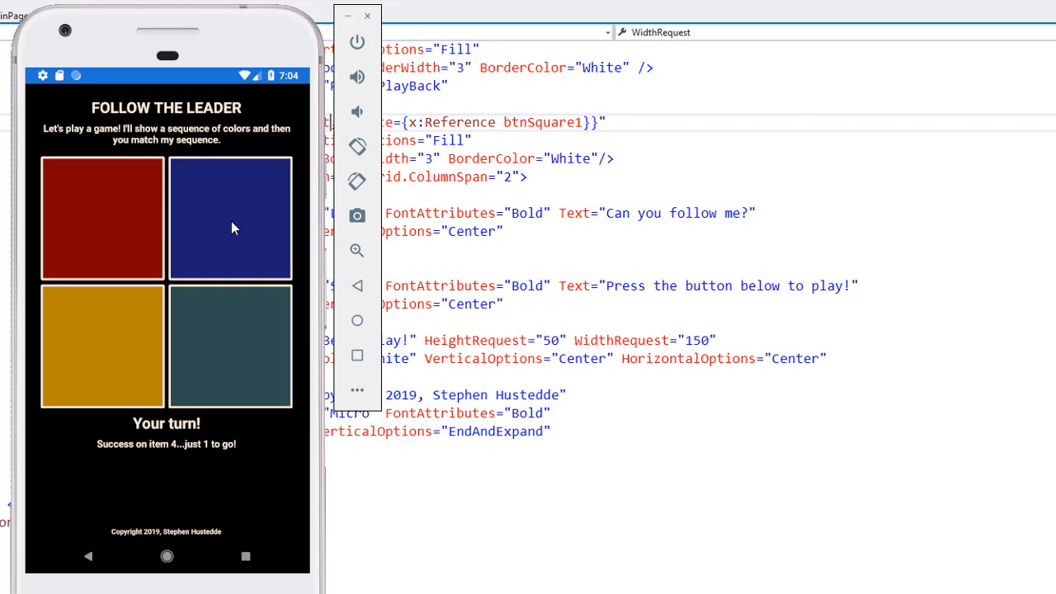
{"action": "left_click", "coordinate": [230, 217]}
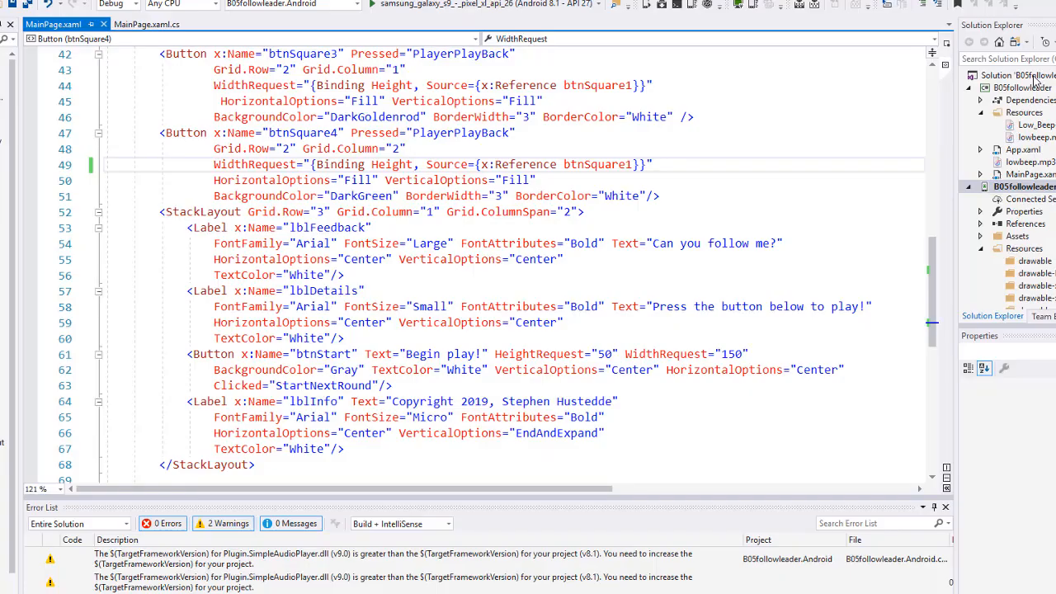
Install Xam.Plugin.SimpleAudioPlayer 1.3.0 via the solution's NuGet manager into all four projects
{"action": "right_click", "coordinate": [1023, 86]}
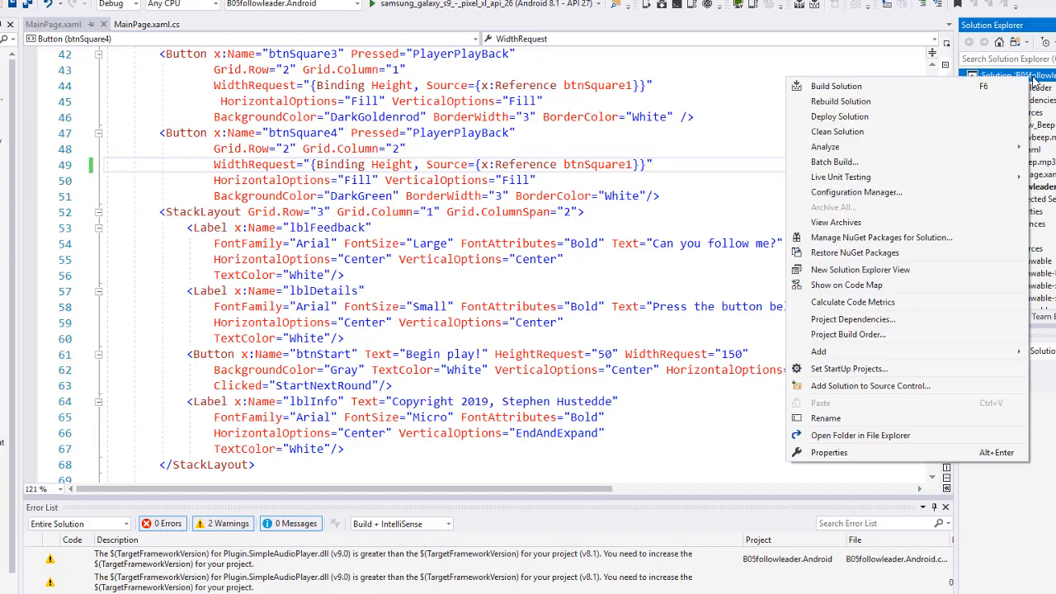
{"action": "mouse_move", "coordinate": [880, 237]}
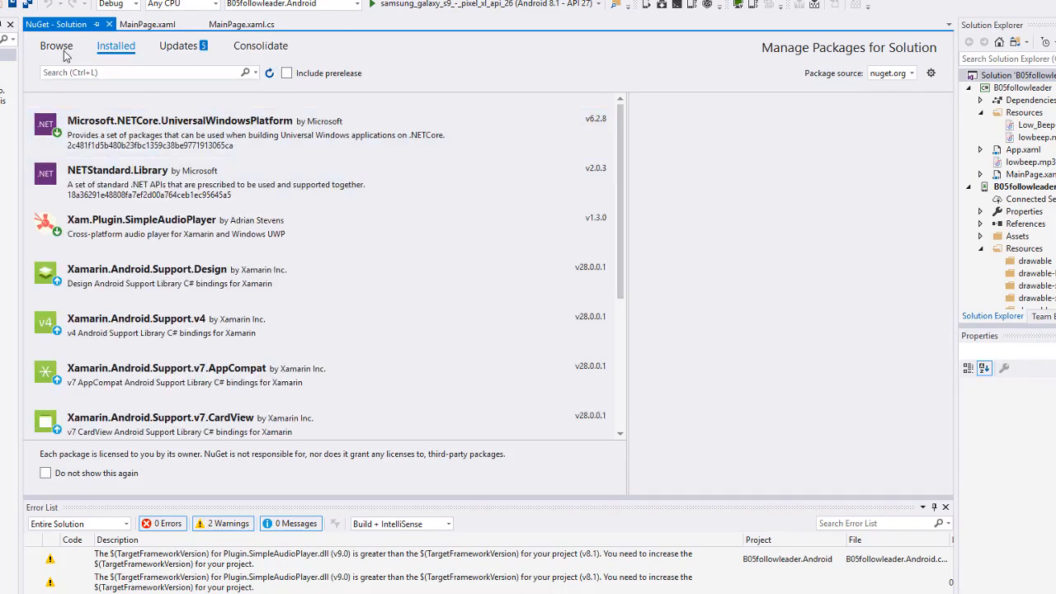
{"action": "left_click", "coordinate": [56, 46]}
{"action": "type", "text": "s"}
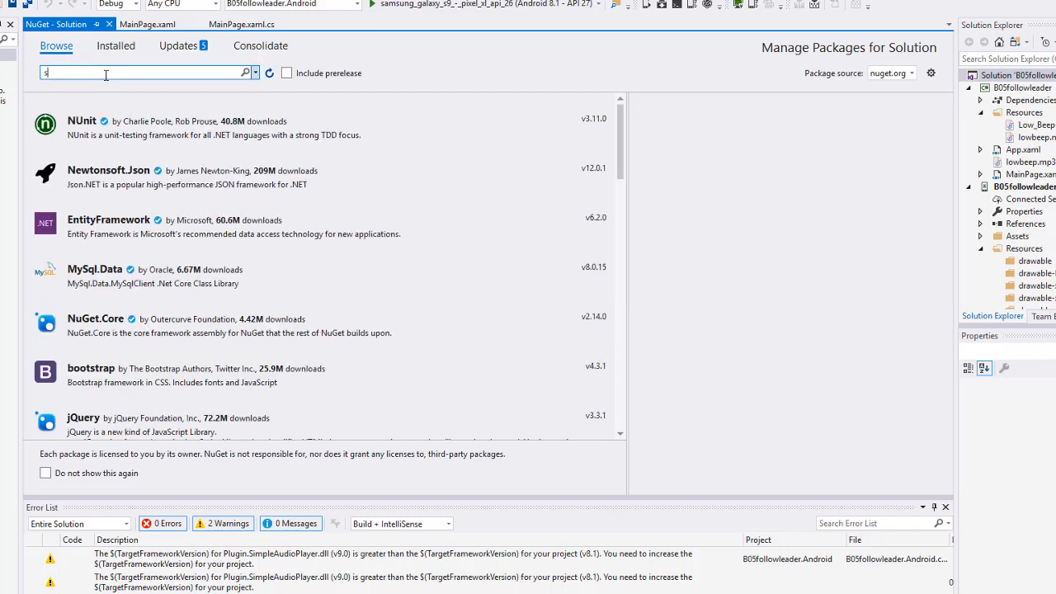
{"action": "type", "text": "impleaudio"}
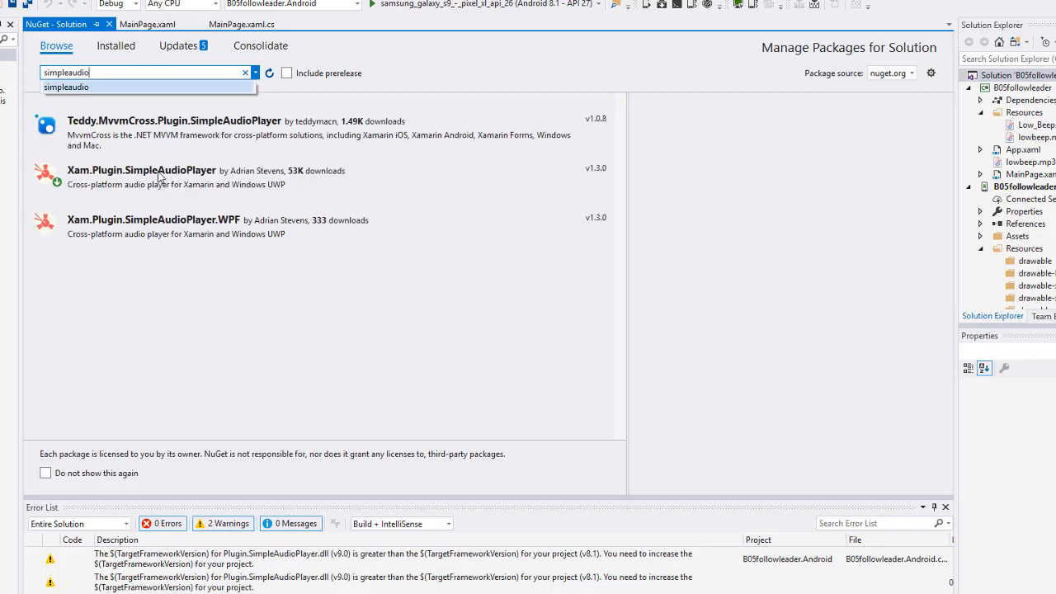
{"action": "left_click", "coordinate": [141, 175]}
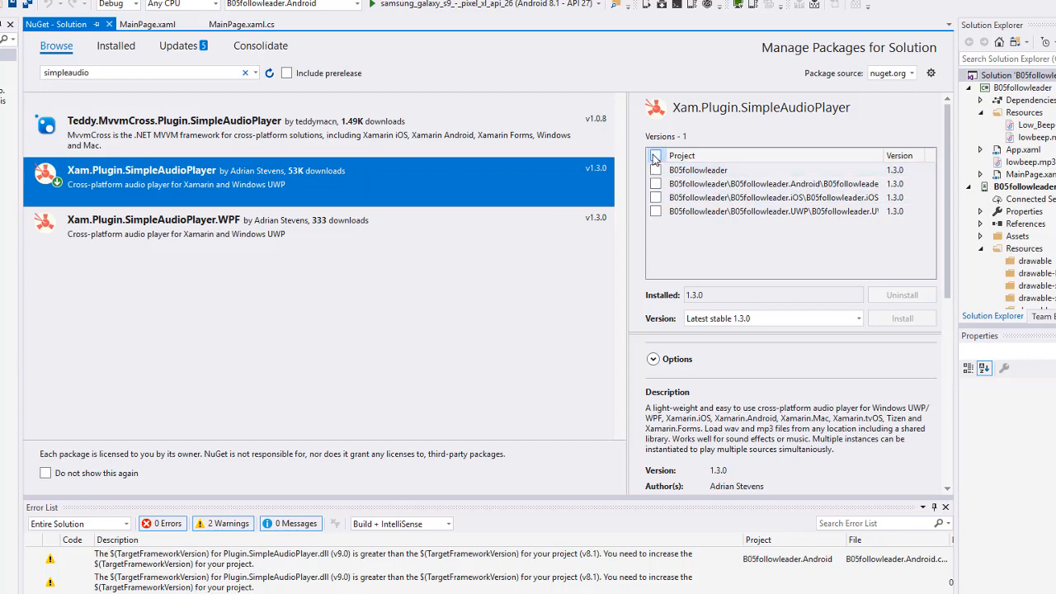
{"action": "left_click", "coordinate": [656, 155]}
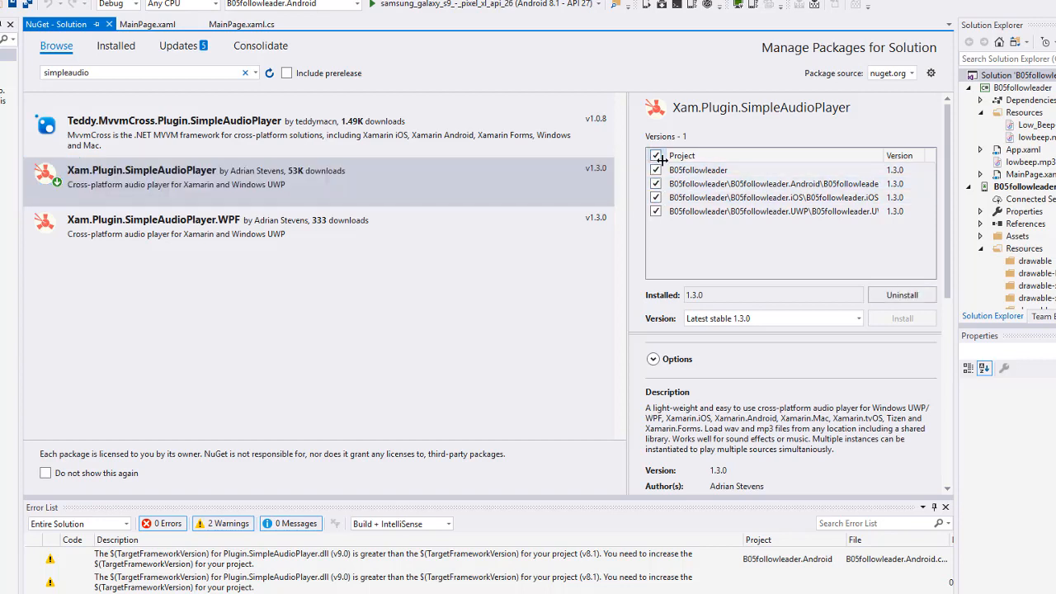
{"action": "left_click", "coordinate": [774, 211]}
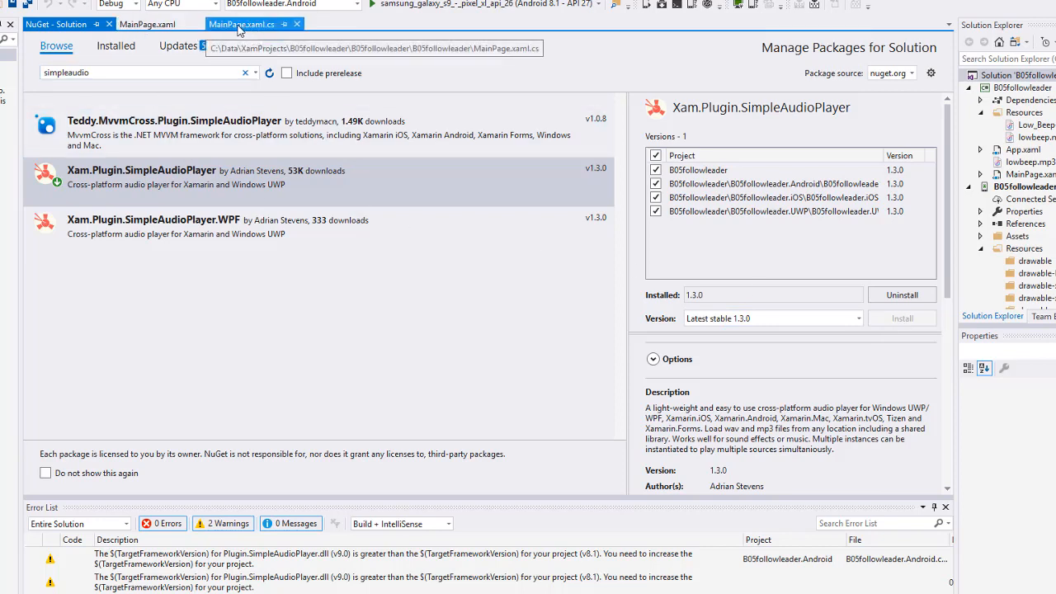
Open MainPage.xaml.cs and scroll to the constructor loading lowbeep.mp3 into SimpleAudioPlayer
{"action": "left_click", "coordinate": [241, 24]}
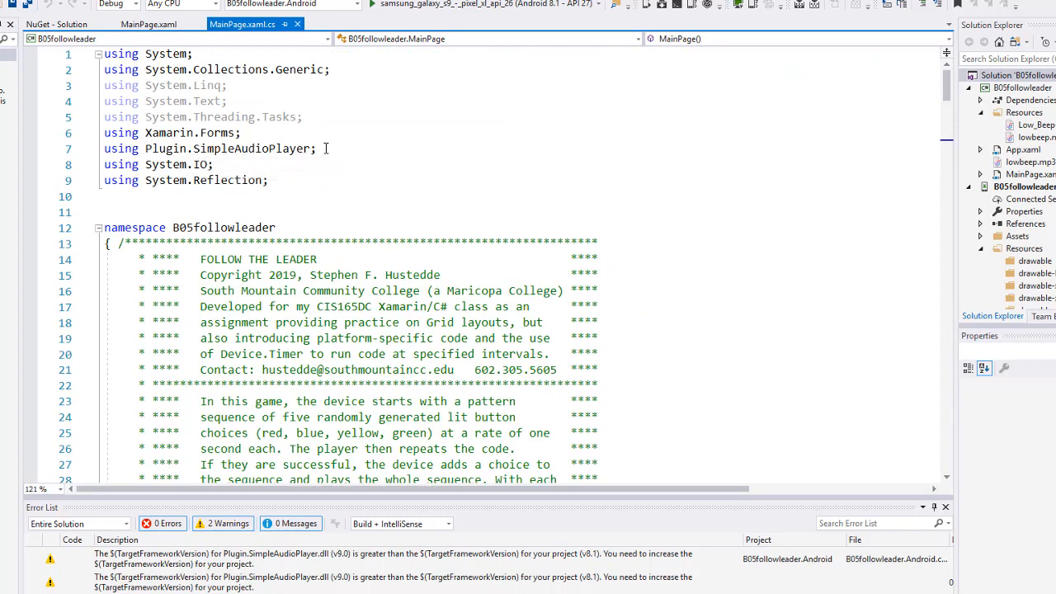
{"action": "scroll", "scroll_direction": "down", "scroll_amount": 3}
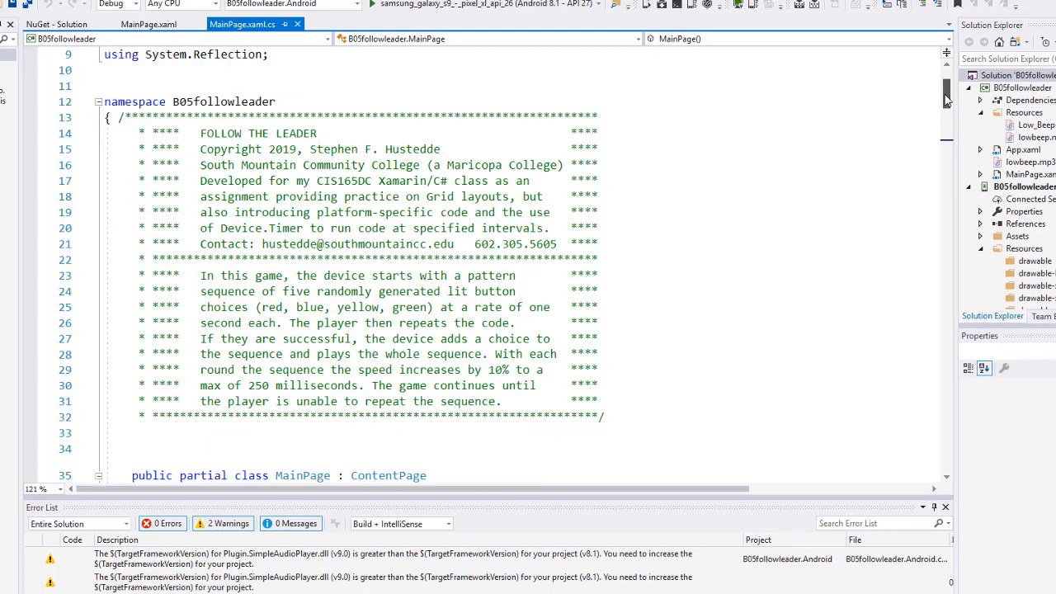
{"action": "scroll", "scroll_direction": "down", "scroll_amount": 3}
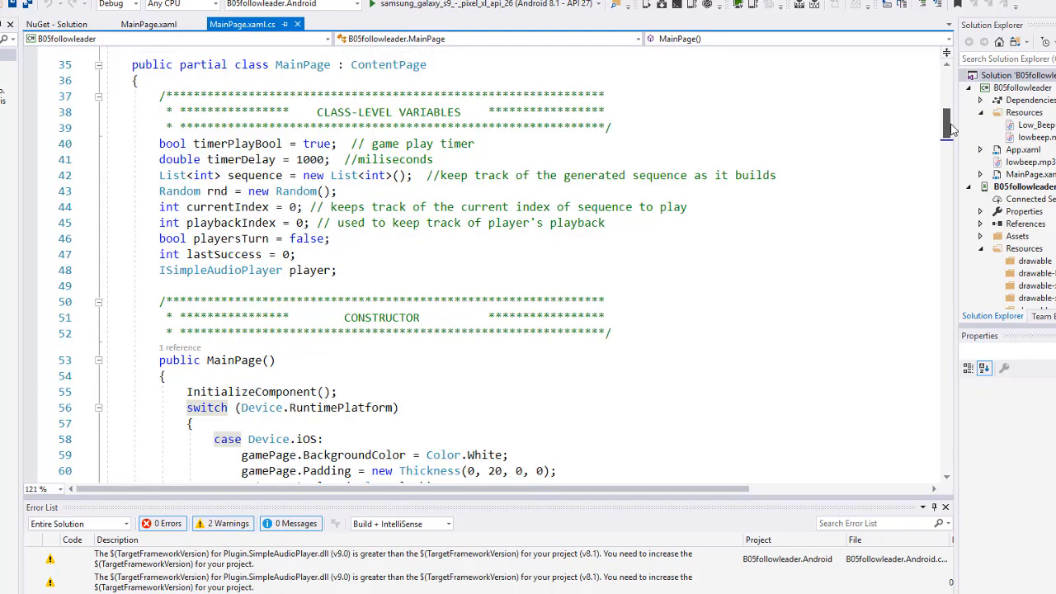
{"action": "scroll", "scroll_direction": "down", "scroll_amount": 3}
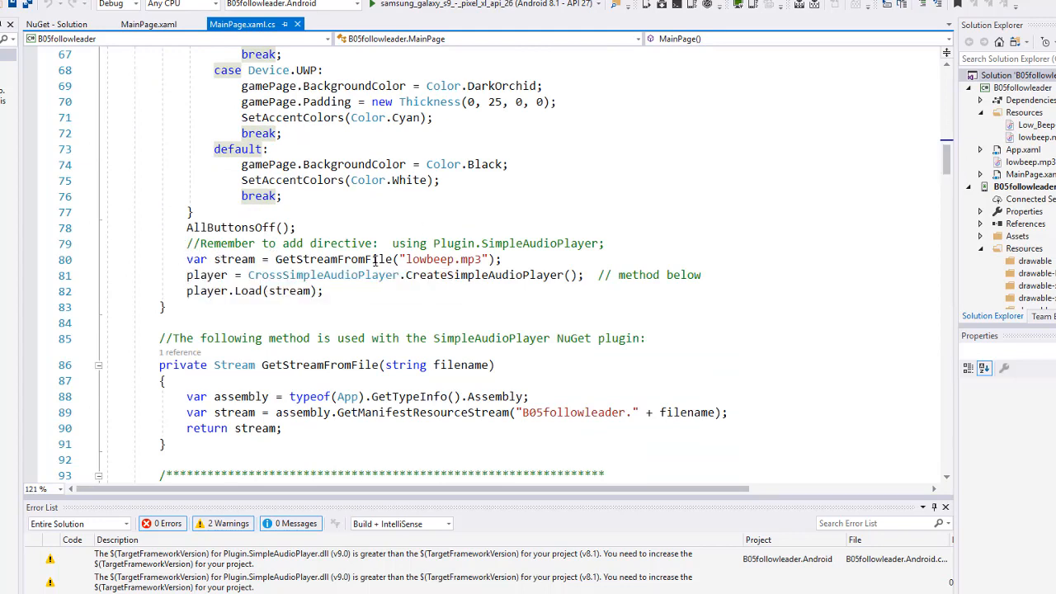
{"action": "mouse_move", "coordinate": [429, 260]}
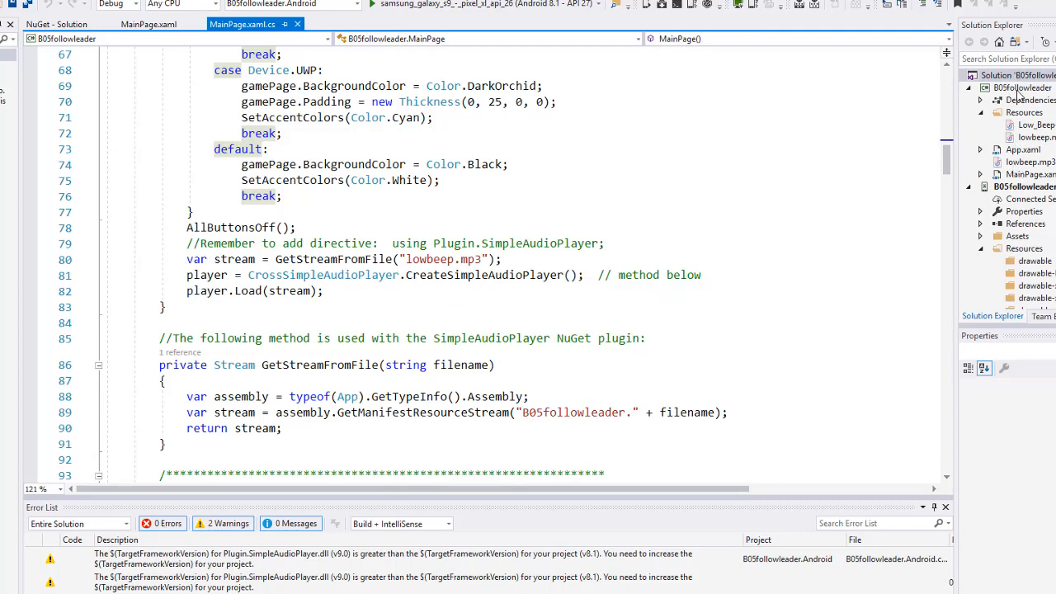
{"action": "right_click", "coordinate": [1023, 87]}
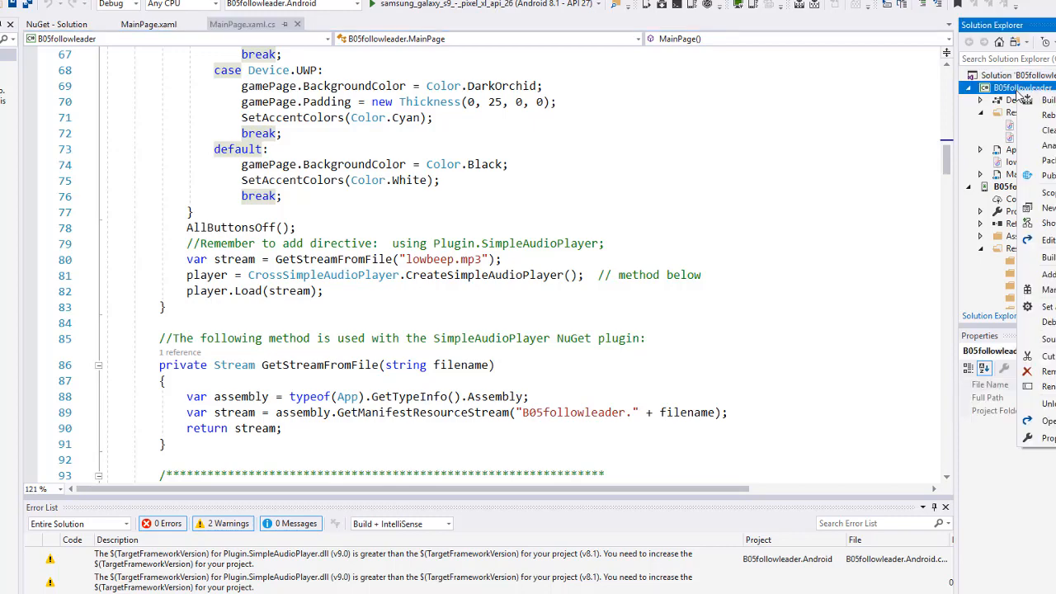
{"action": "left_click", "coordinate": [1049, 275]}
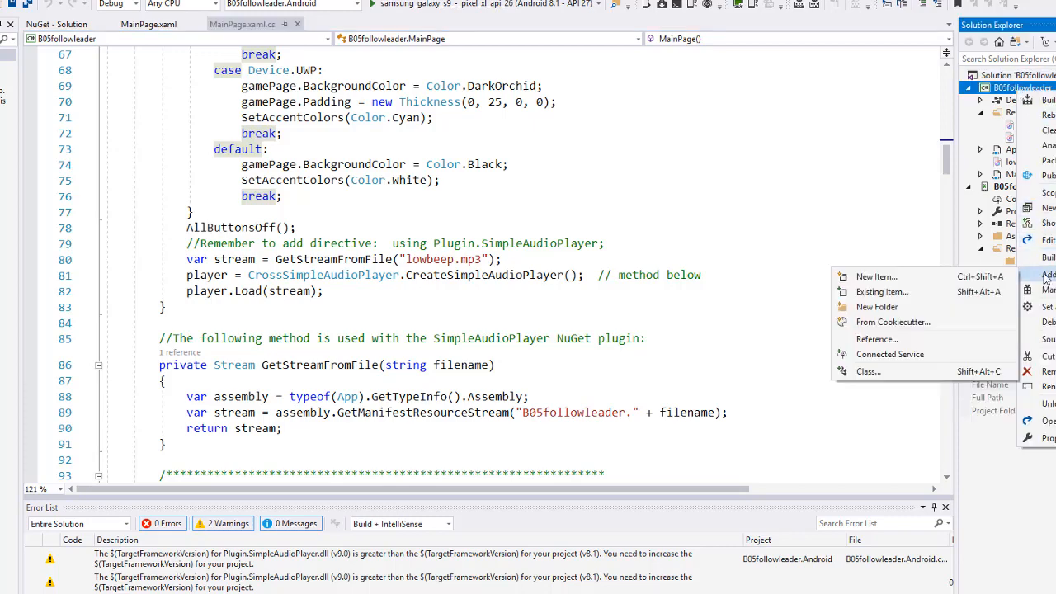
{"action": "mouse_move", "coordinate": [882, 292]}
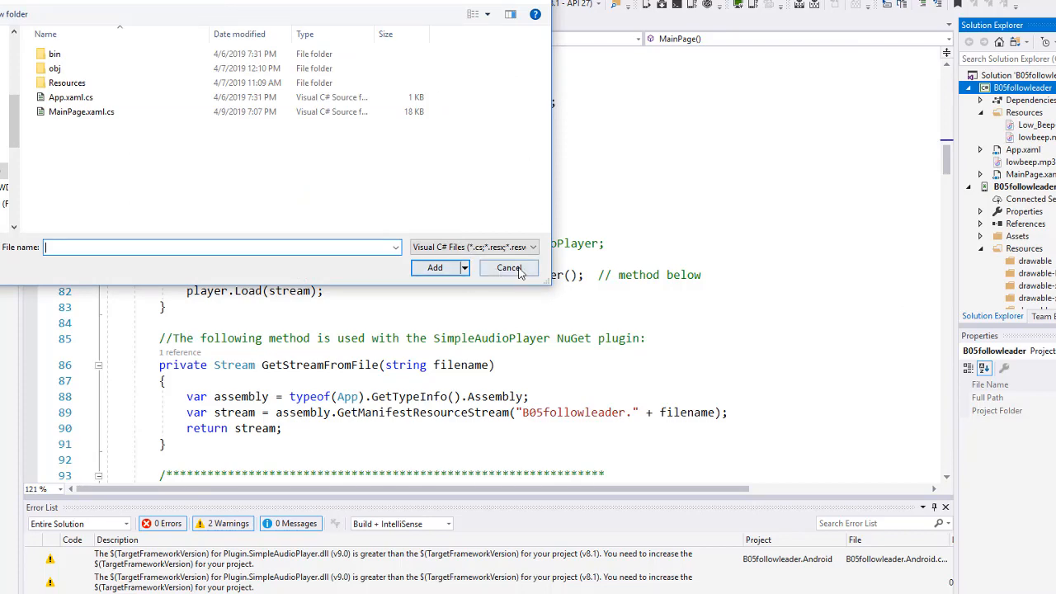
{"action": "left_click", "coordinate": [509, 267]}
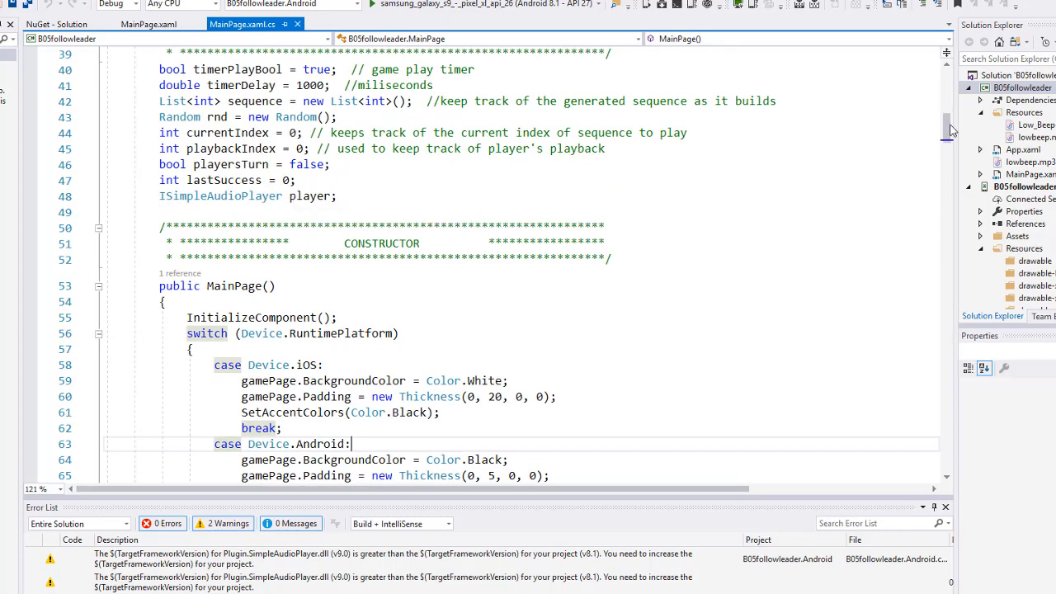
{"action": "scroll", "scroll_direction": "down", "scroll_amount": 3}
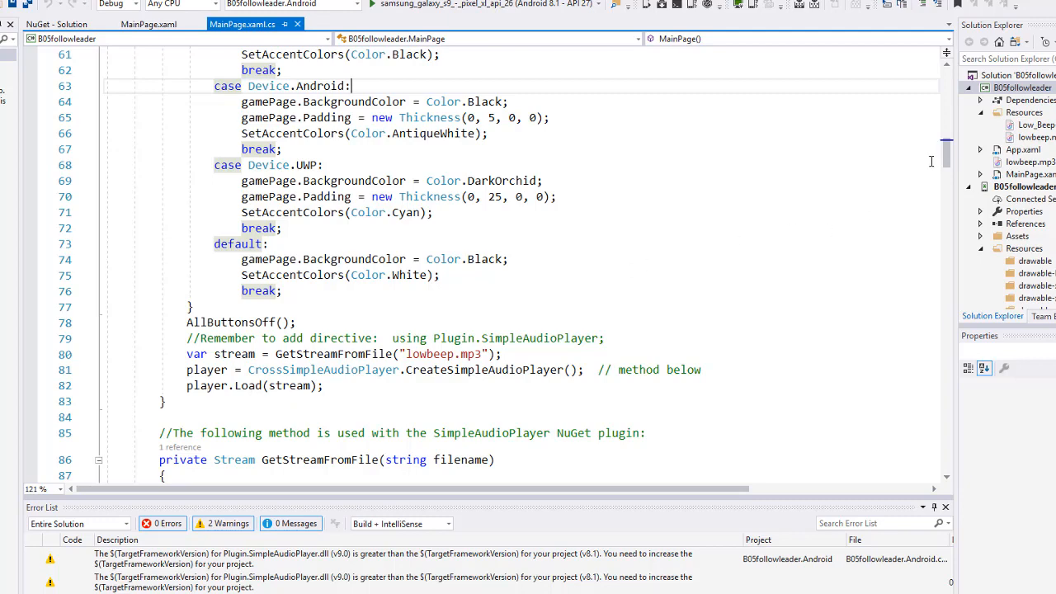
{"action": "scroll", "scroll_direction": "down", "scroll_amount": 3}
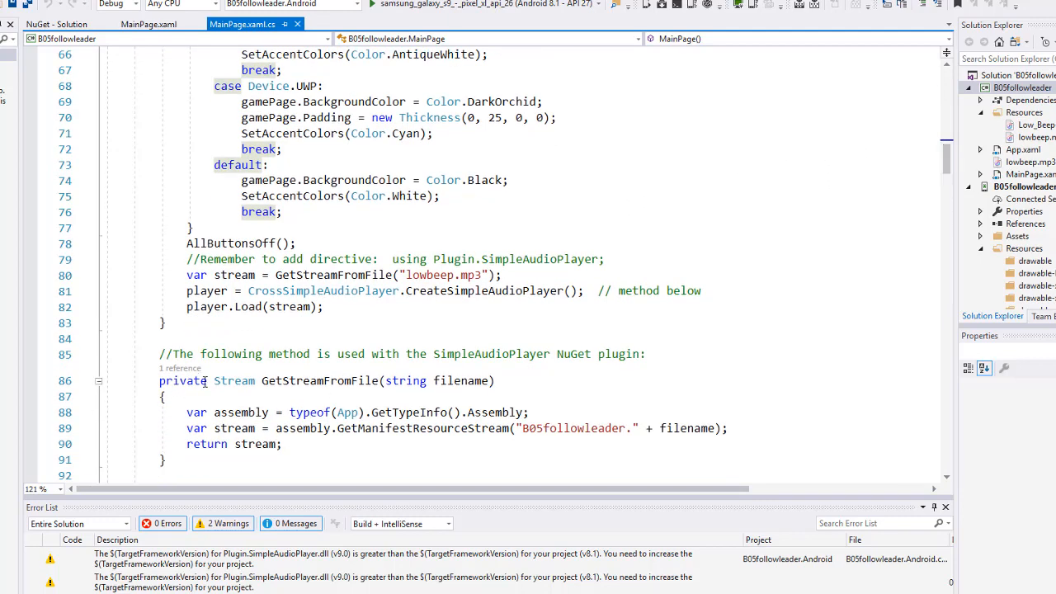
{"action": "mouse_move", "coordinate": [240, 412]}
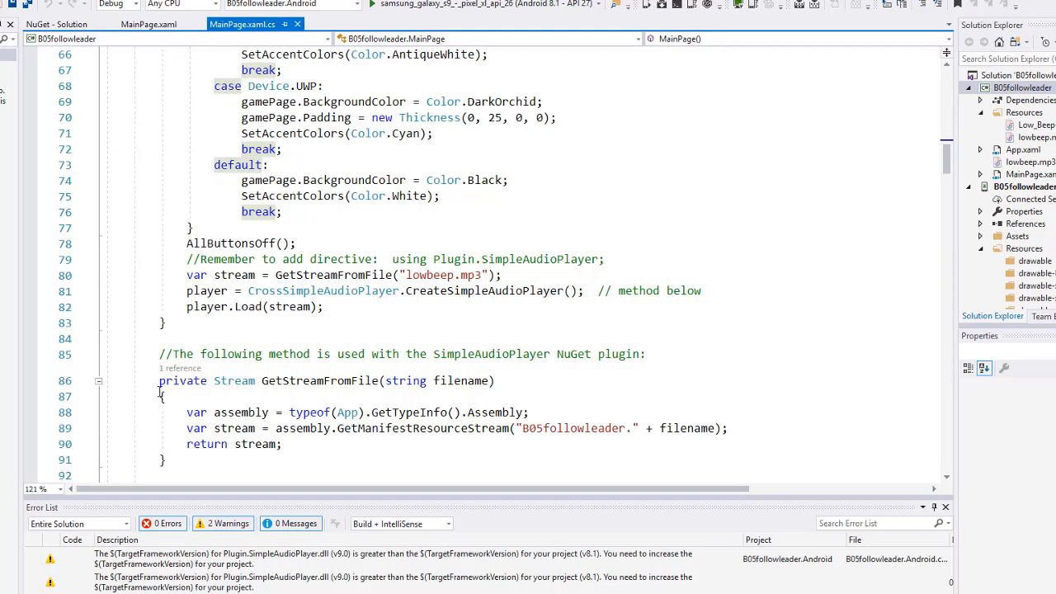
{"action": "mouse_move", "coordinate": [552, 427]}
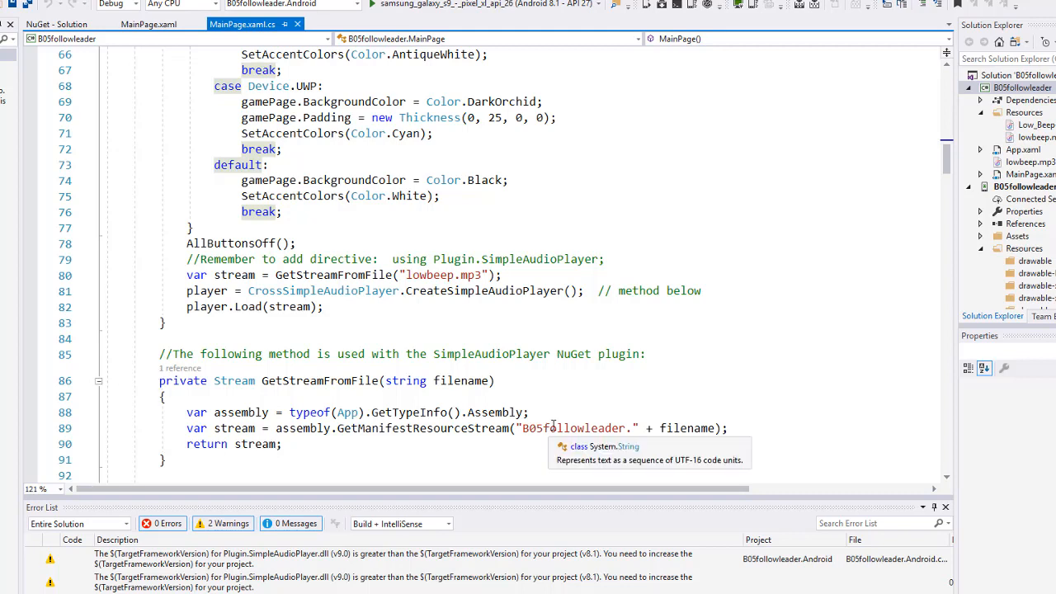
{"action": "scroll", "scroll_direction": "down", "scroll_amount": 3}
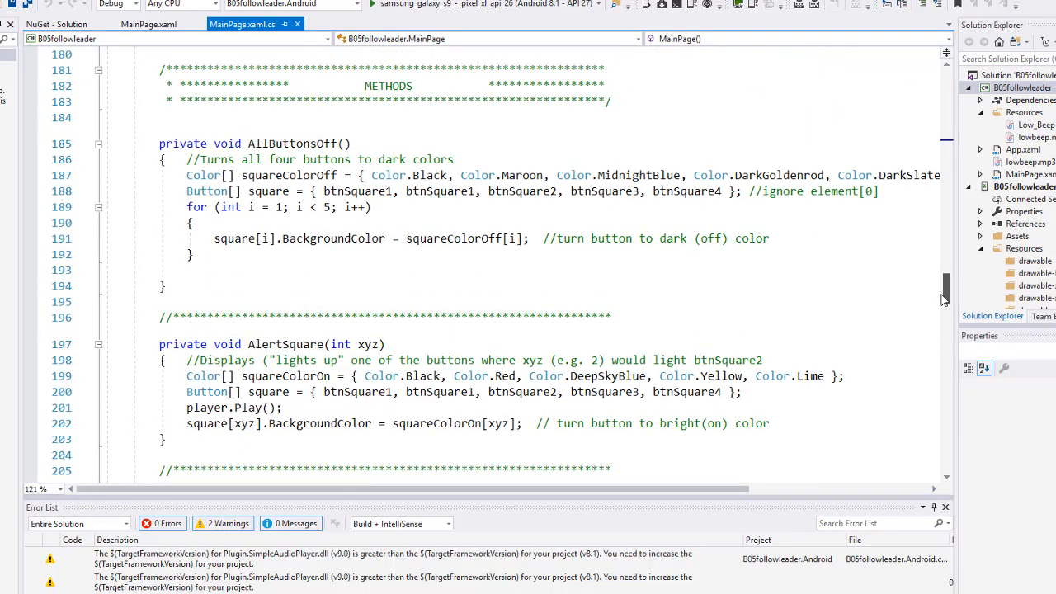
{"action": "scroll", "scroll_direction": "down", "scroll_amount": 3}
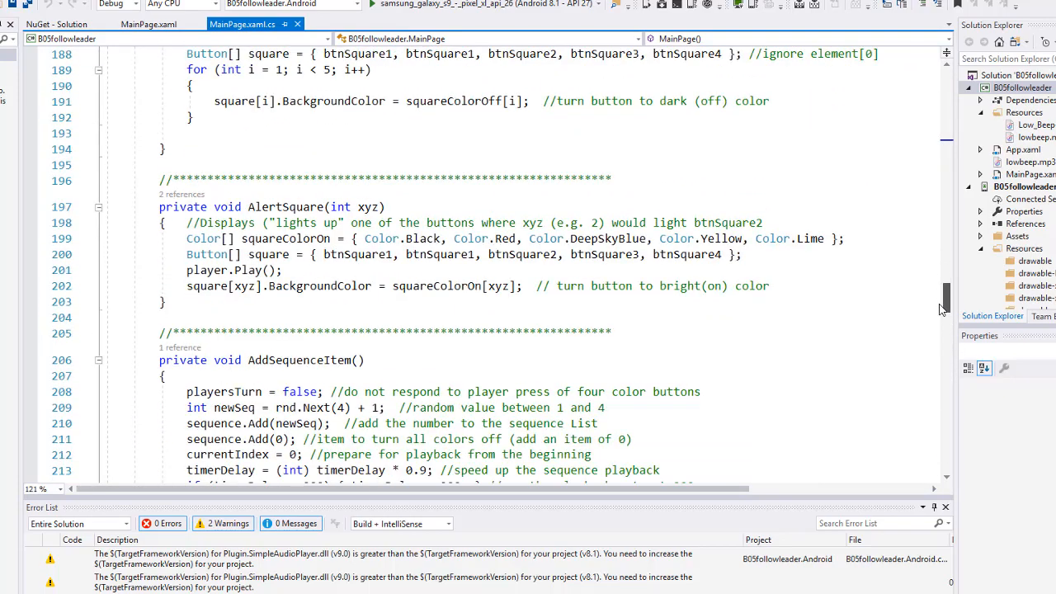
{"action": "scroll", "scroll_direction": "down", "scroll_amount": 3}
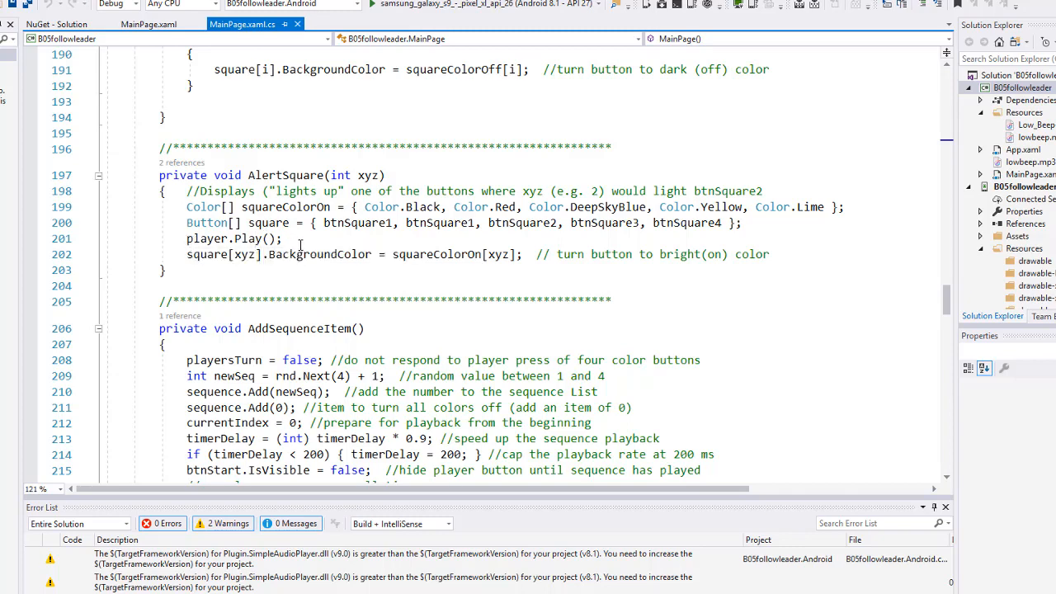
{"action": "mouse_move", "coordinate": [622, 273]}
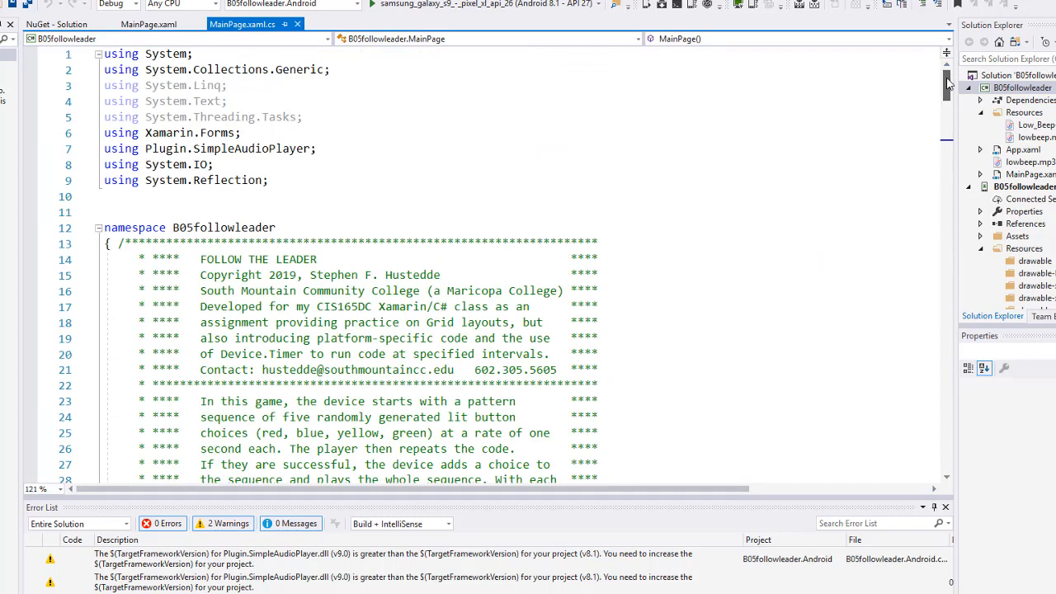
{"action": "scroll", "scroll_direction": "down", "scroll_amount": 3}
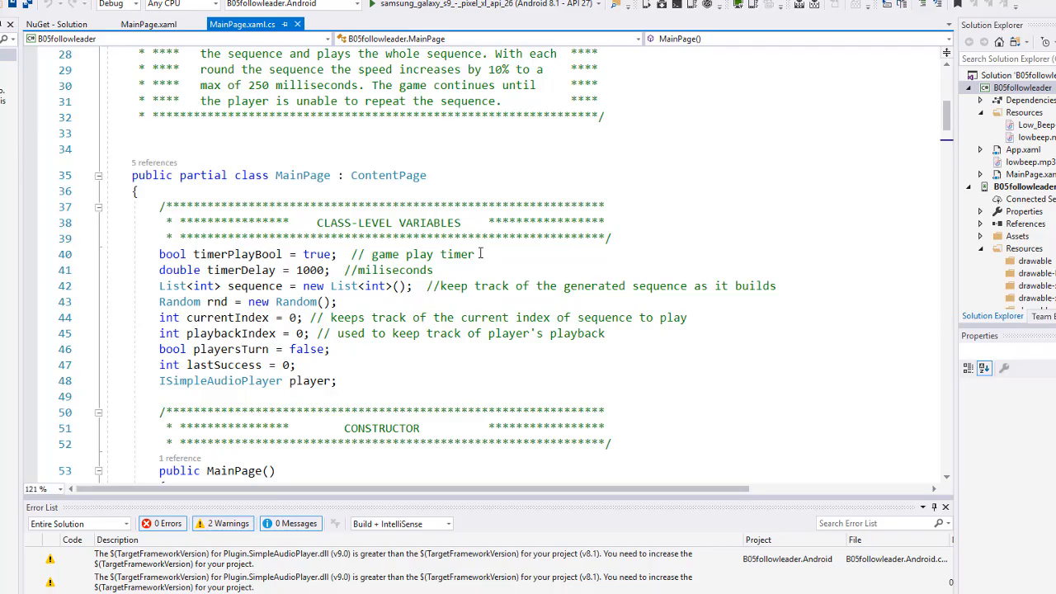
{"action": "scroll", "scroll_direction": "down", "scroll_amount": 3}
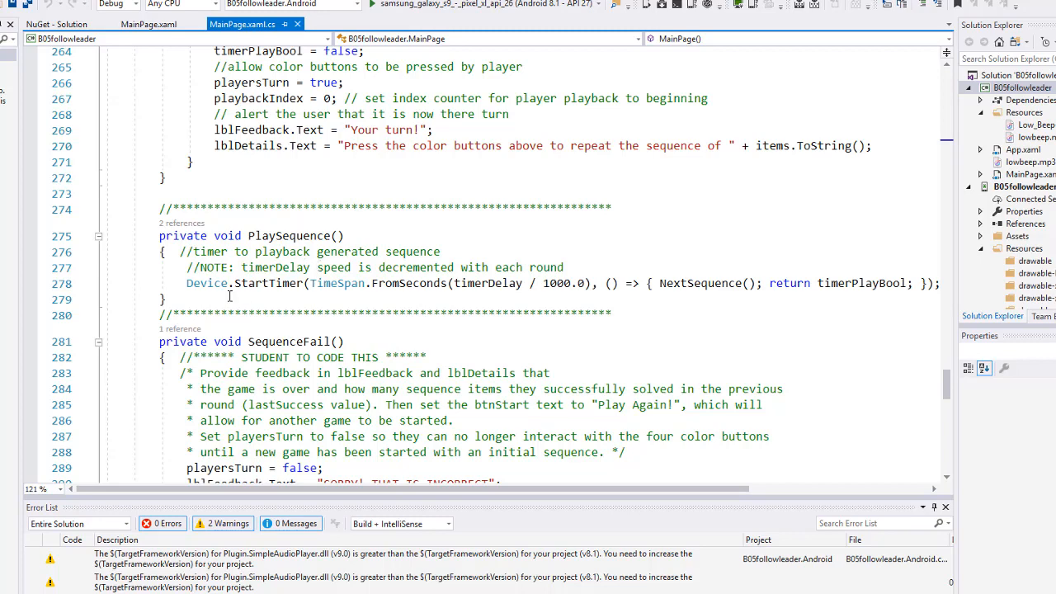
{"action": "mouse_move", "coordinate": [207, 283]}
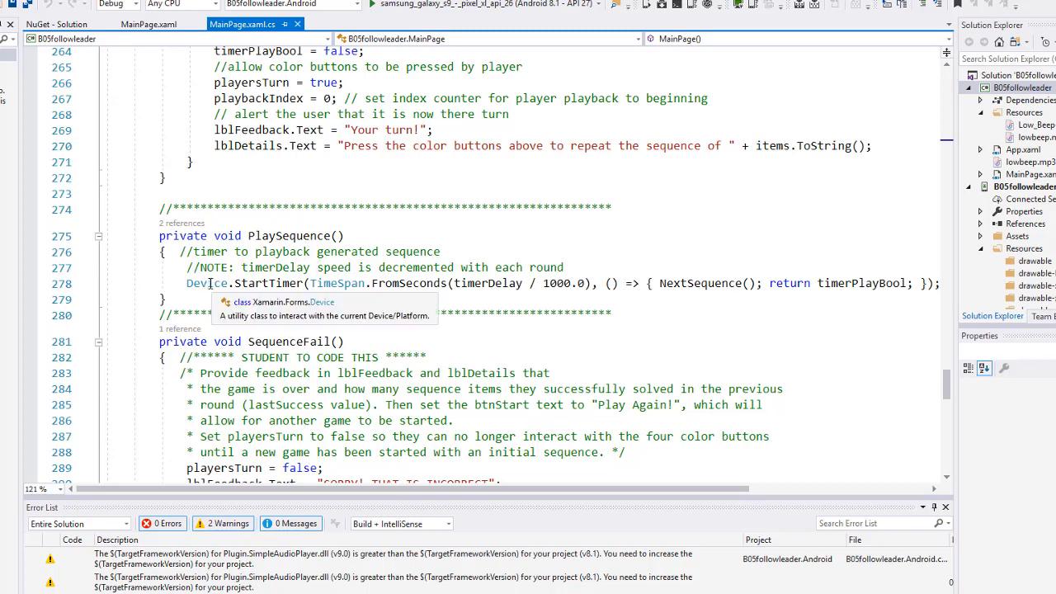
{"action": "mouse_move", "coordinate": [272, 283]}
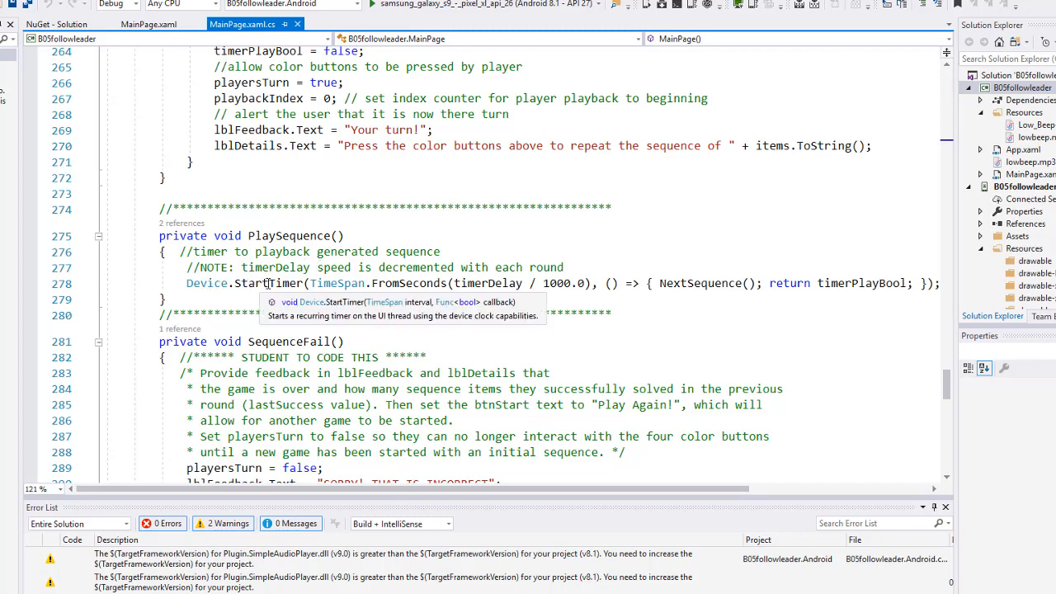
{"action": "mouse_move", "coordinate": [411, 283]}
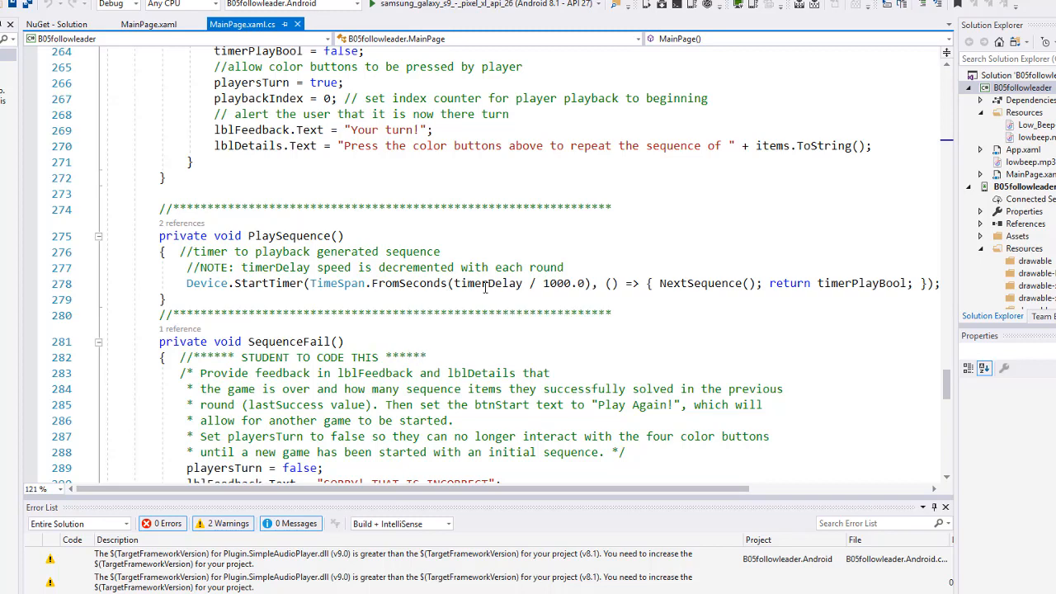
{"action": "mouse_move", "coordinate": [487, 283]}
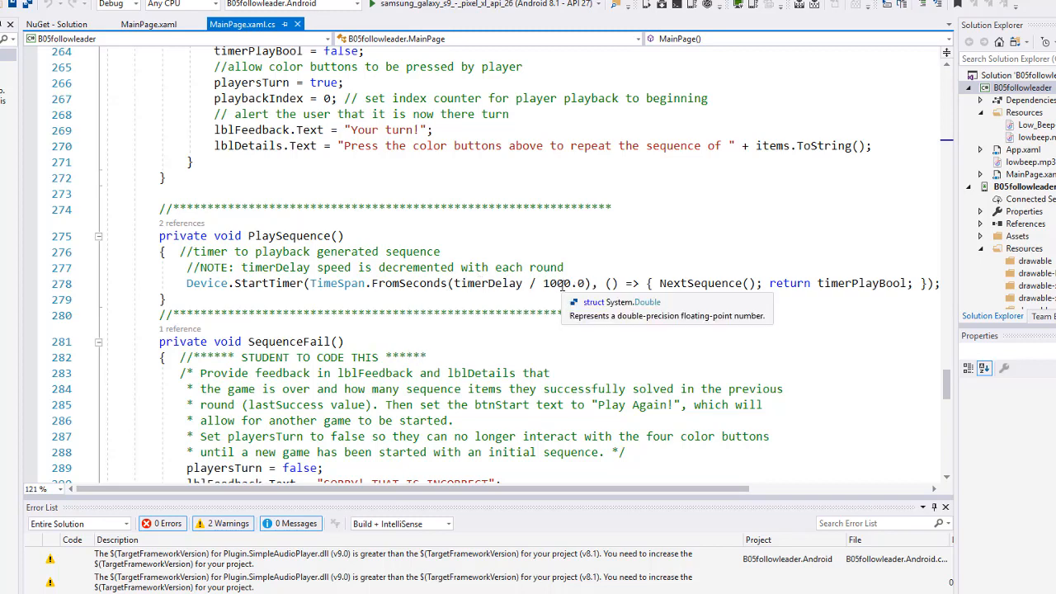
{"action": "mouse_move", "coordinate": [694, 287]}
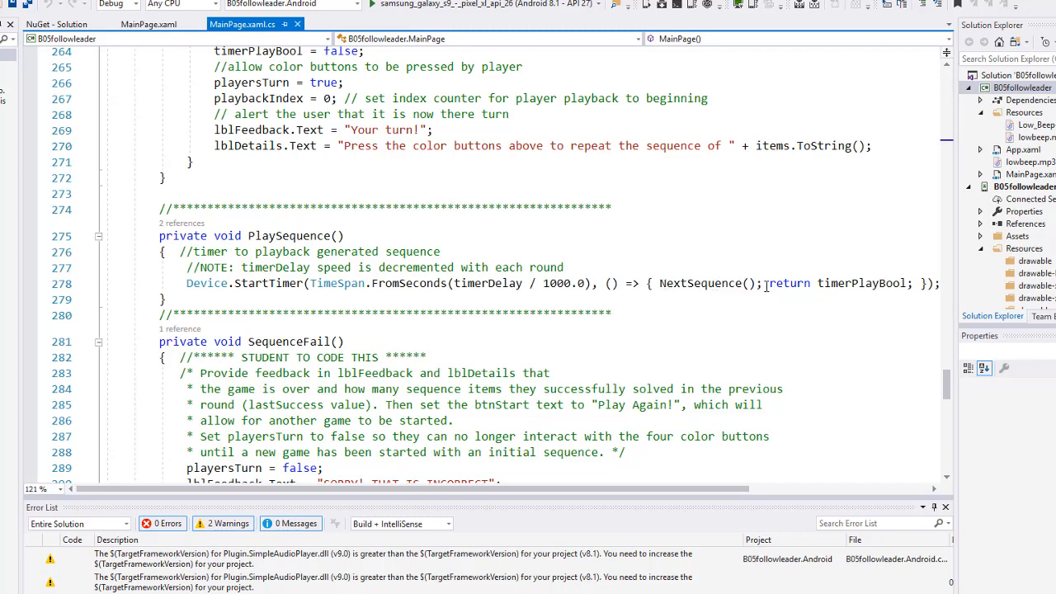
{"action": "left_click", "coordinate": [820, 283]}
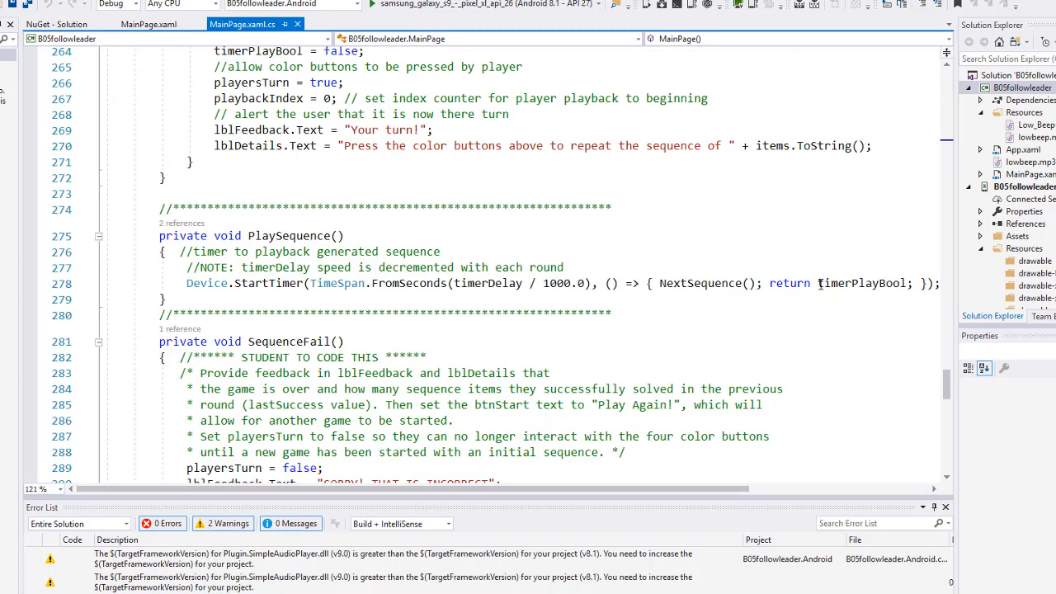